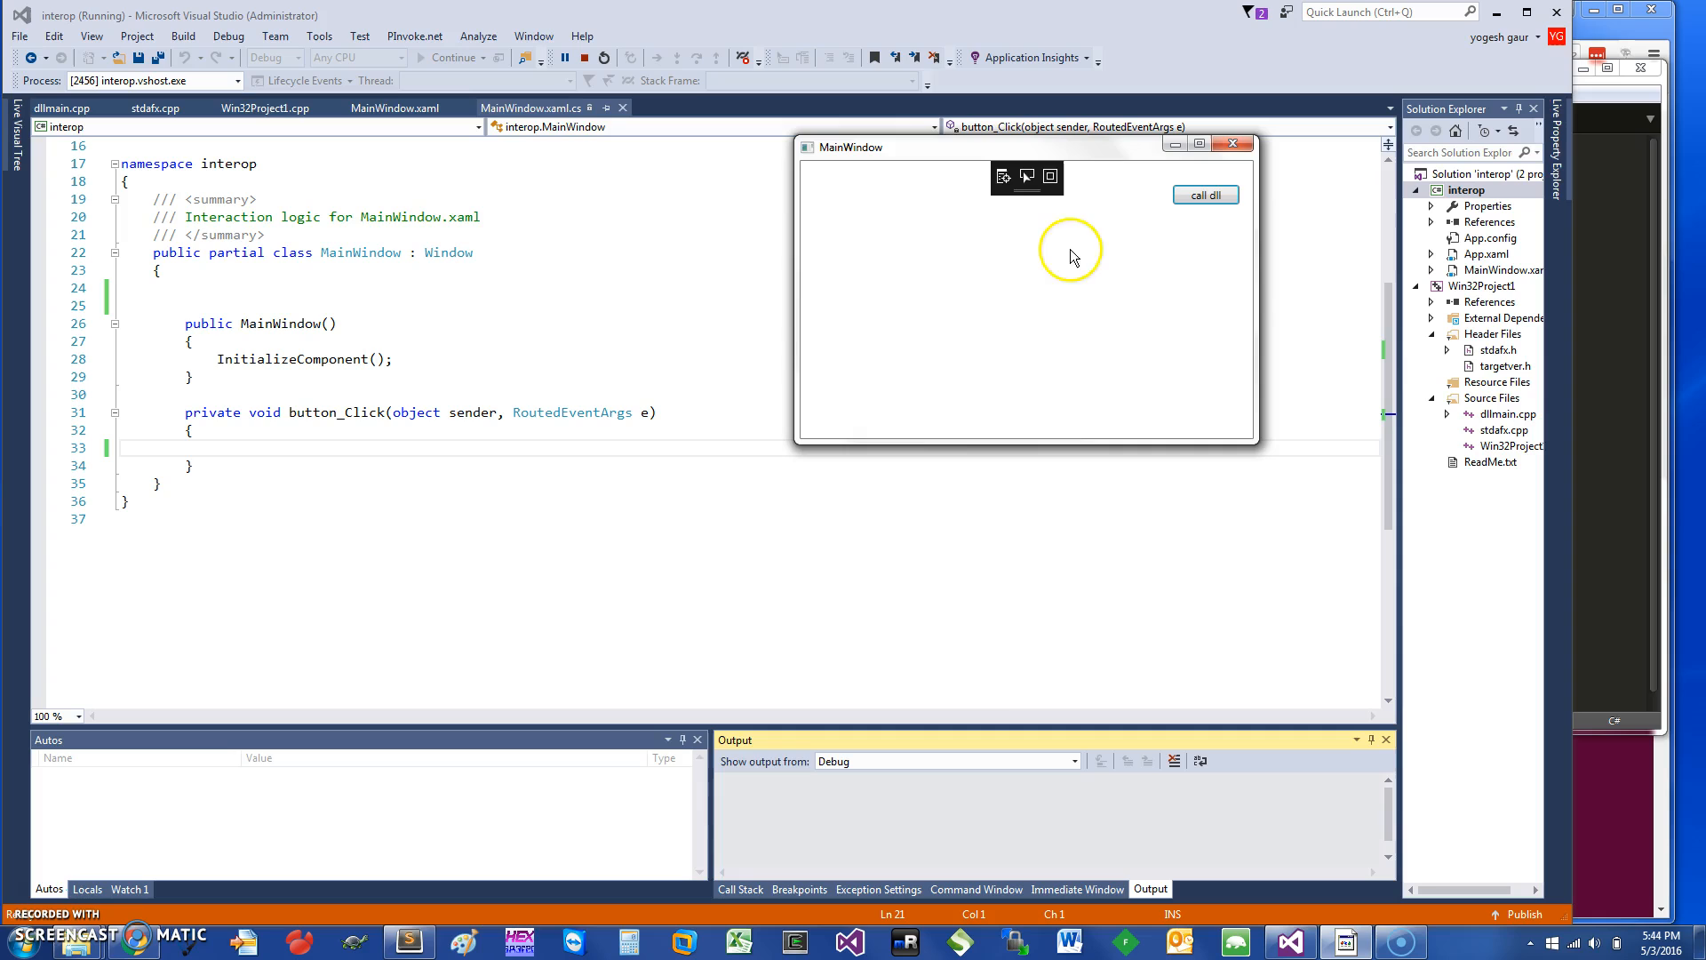
mouse_move(455, 397)
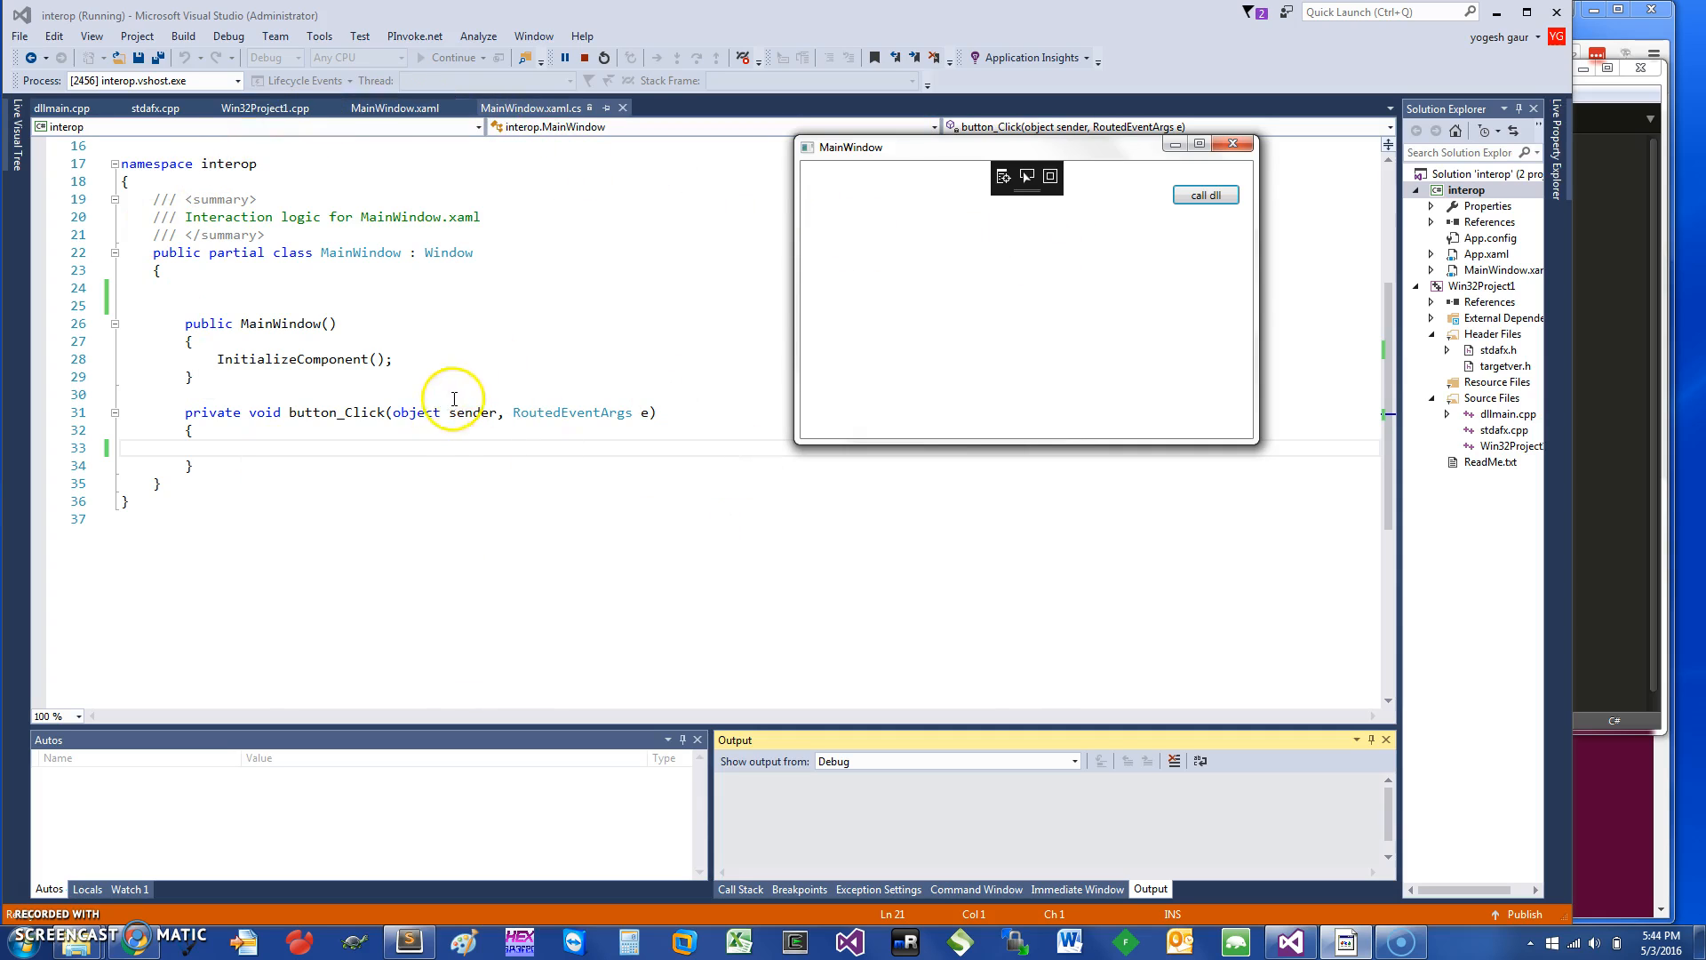
mouse_move(317, 435)
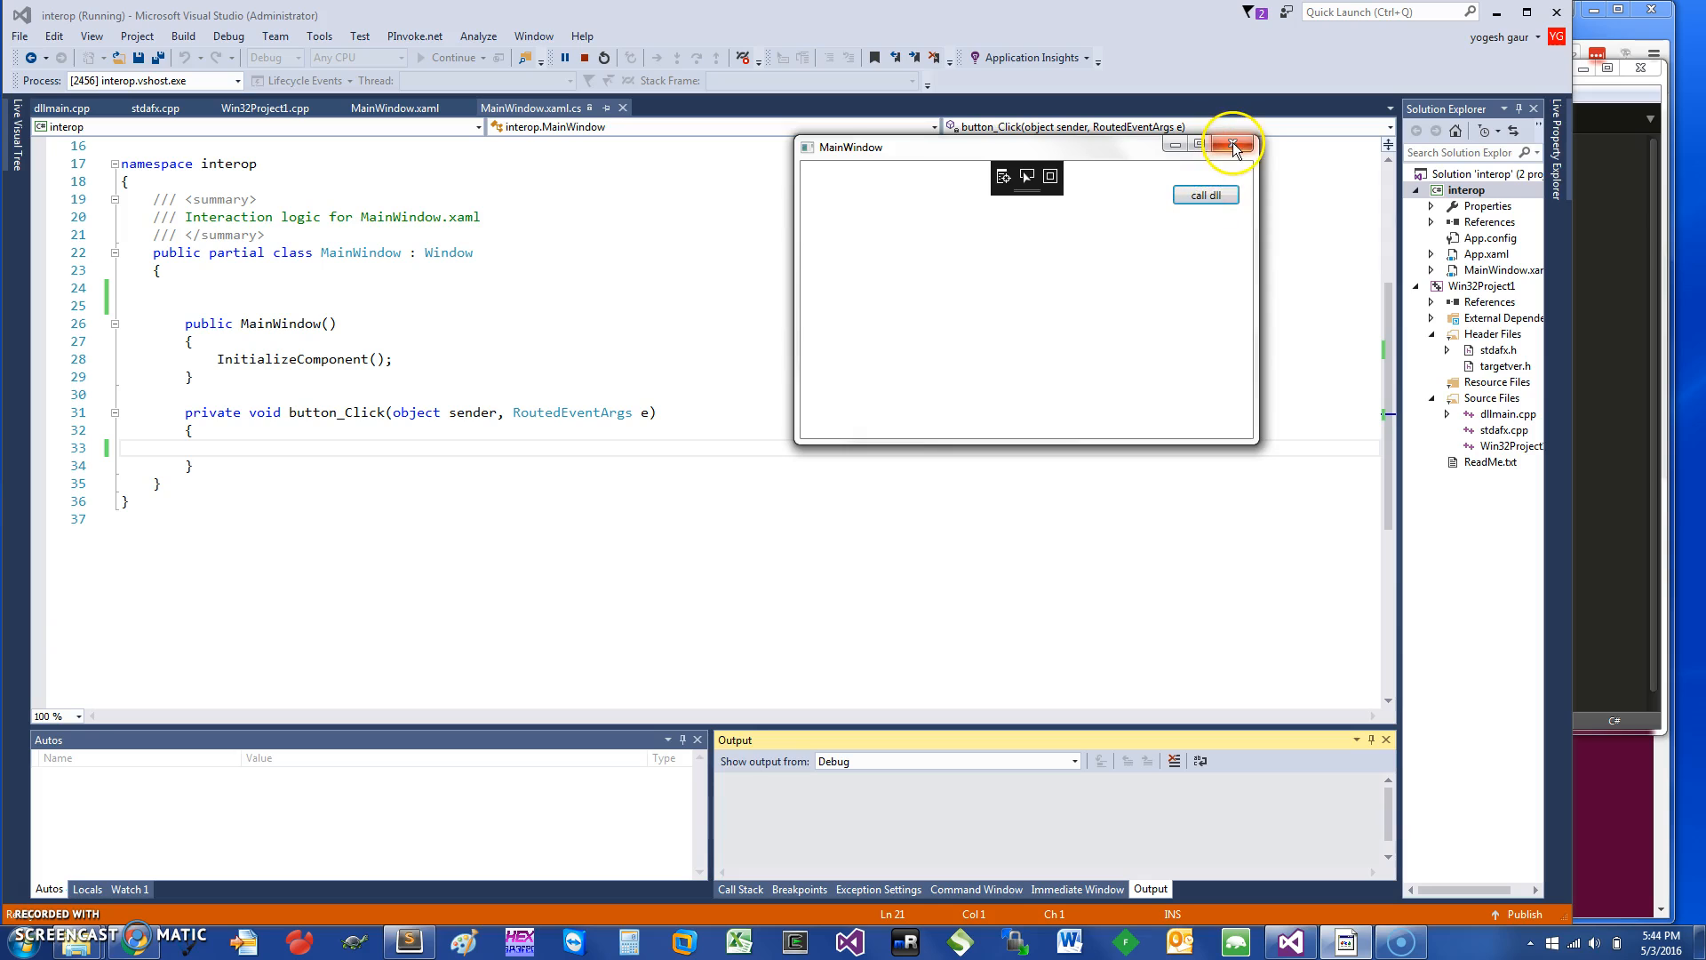
Close the running interop MainWindow app with its button_Click handler still empty.
left_click(1233, 145)
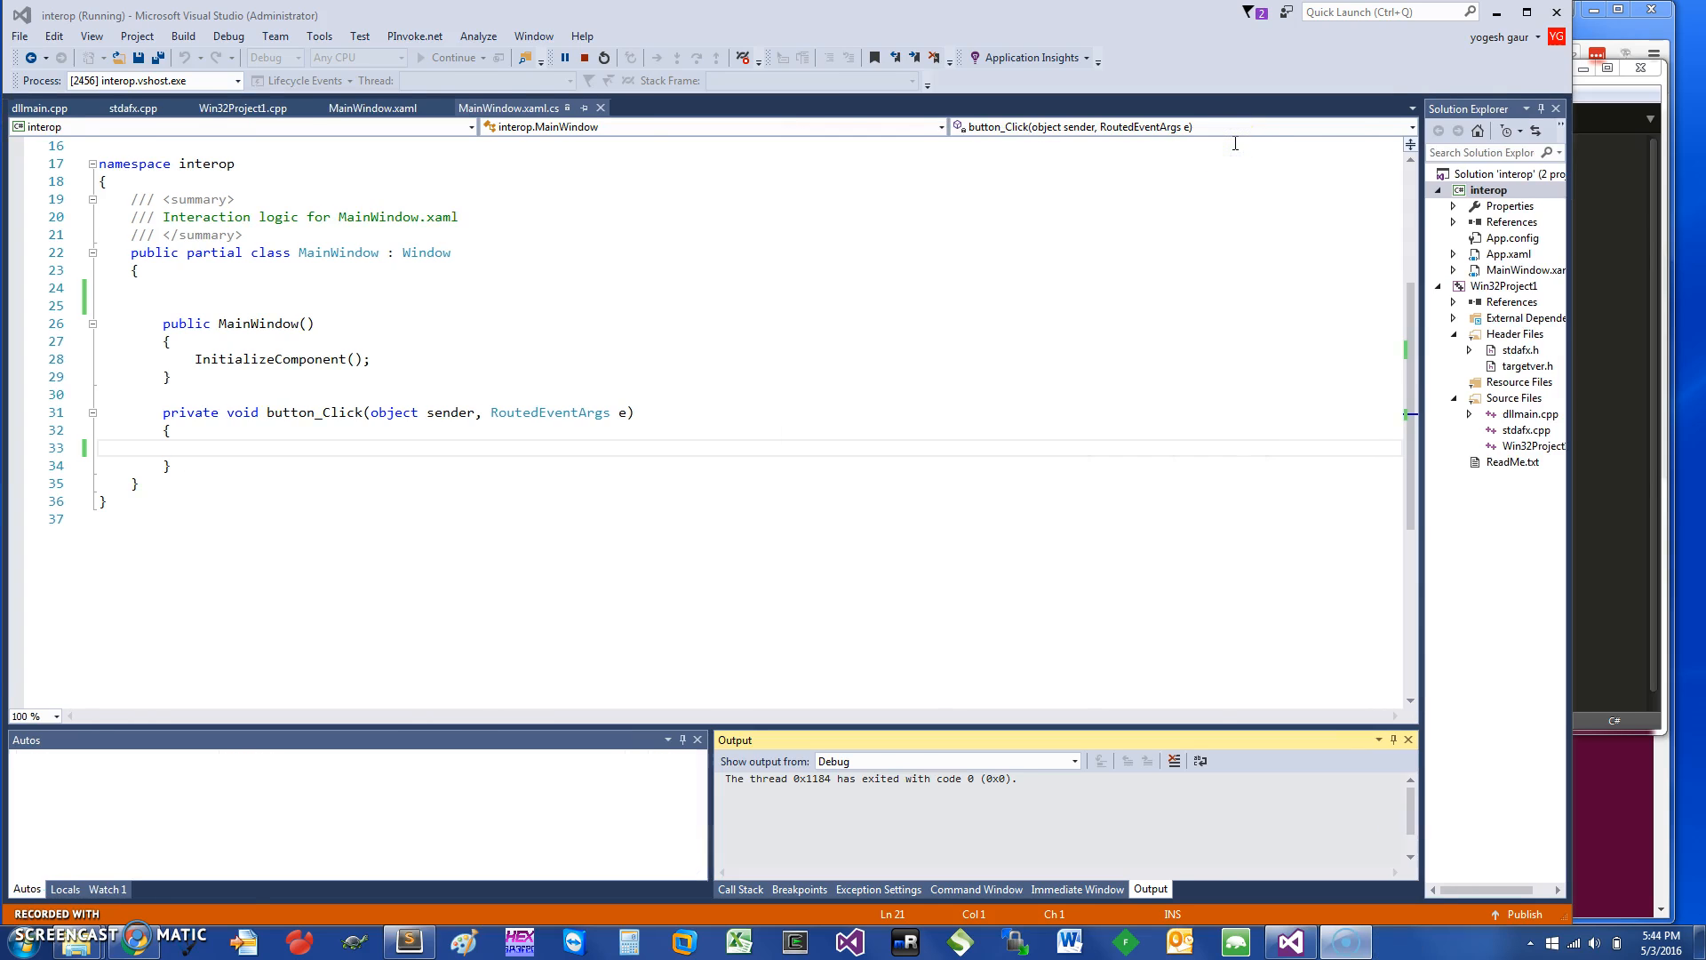
Stop debugging and open the Win32Project1 project properties.
left_click(601, 58)
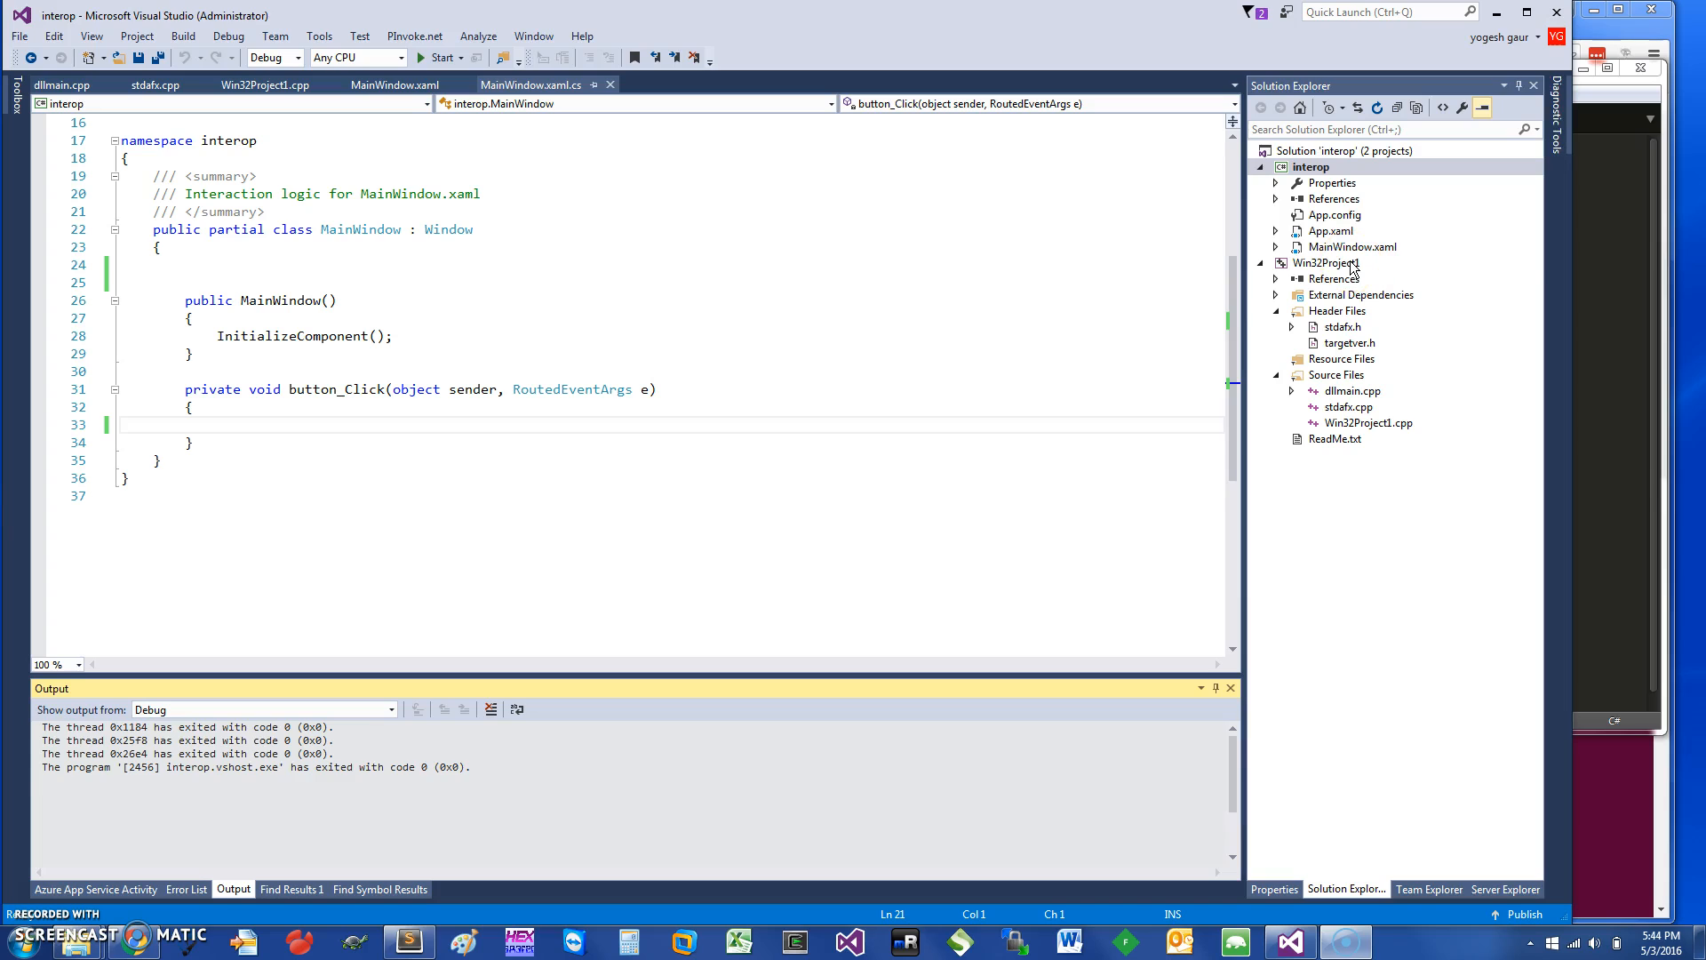
left_click(1322, 262)
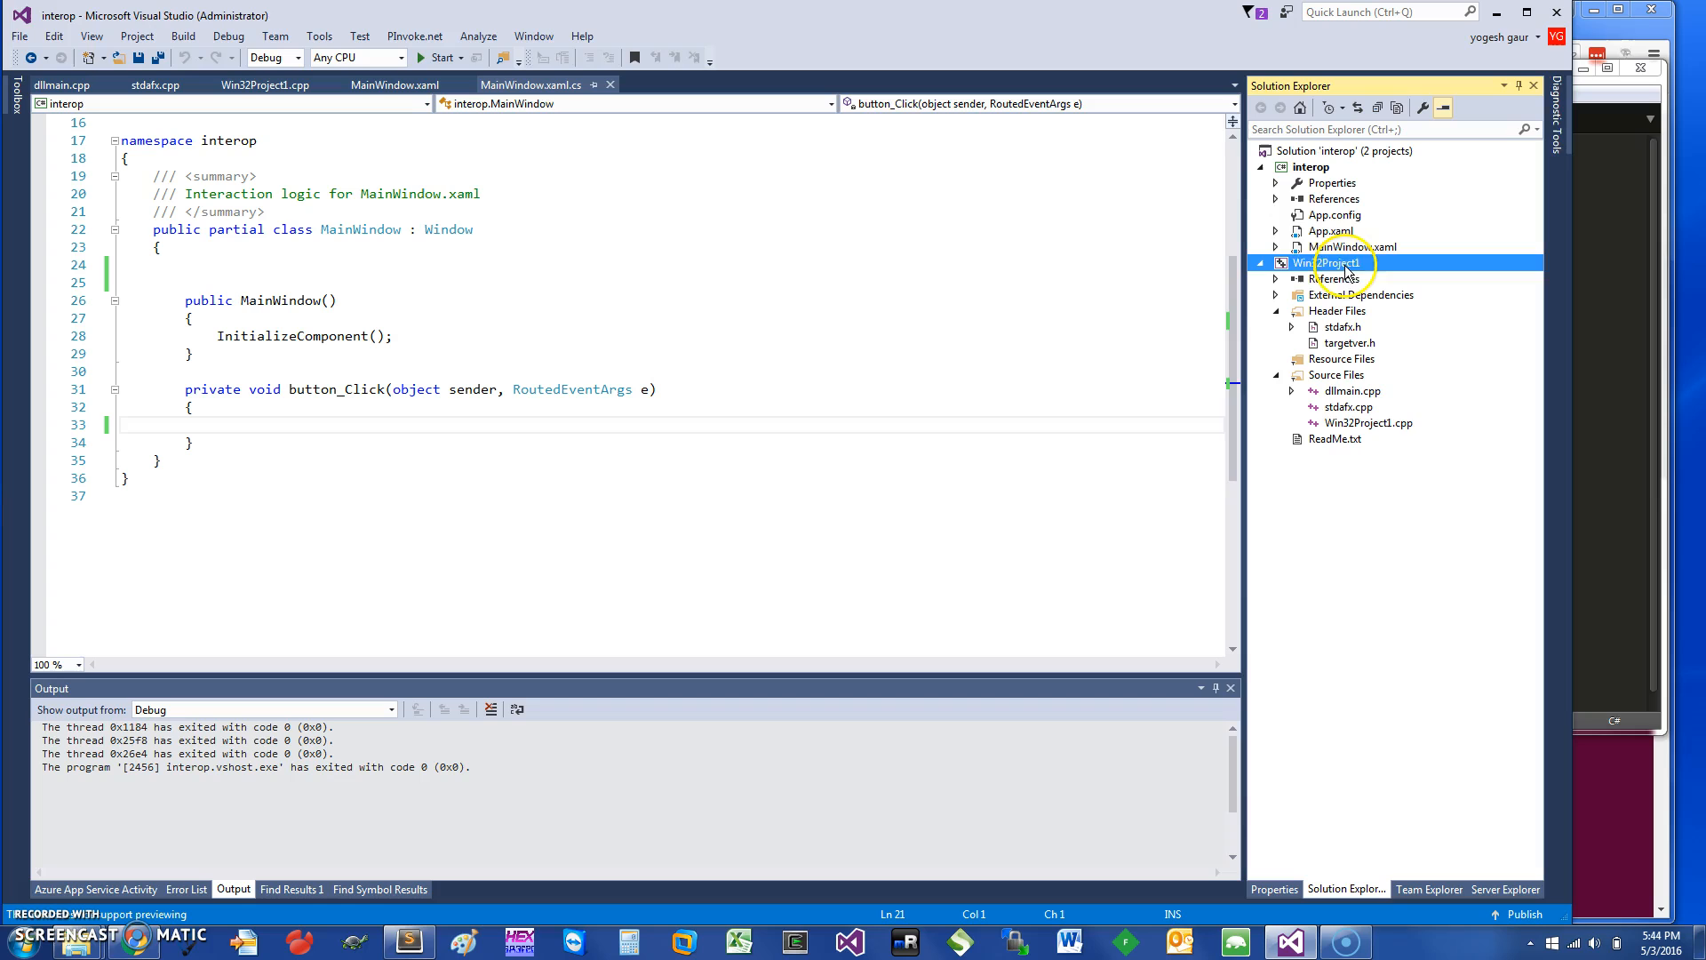
right_click(1324, 262)
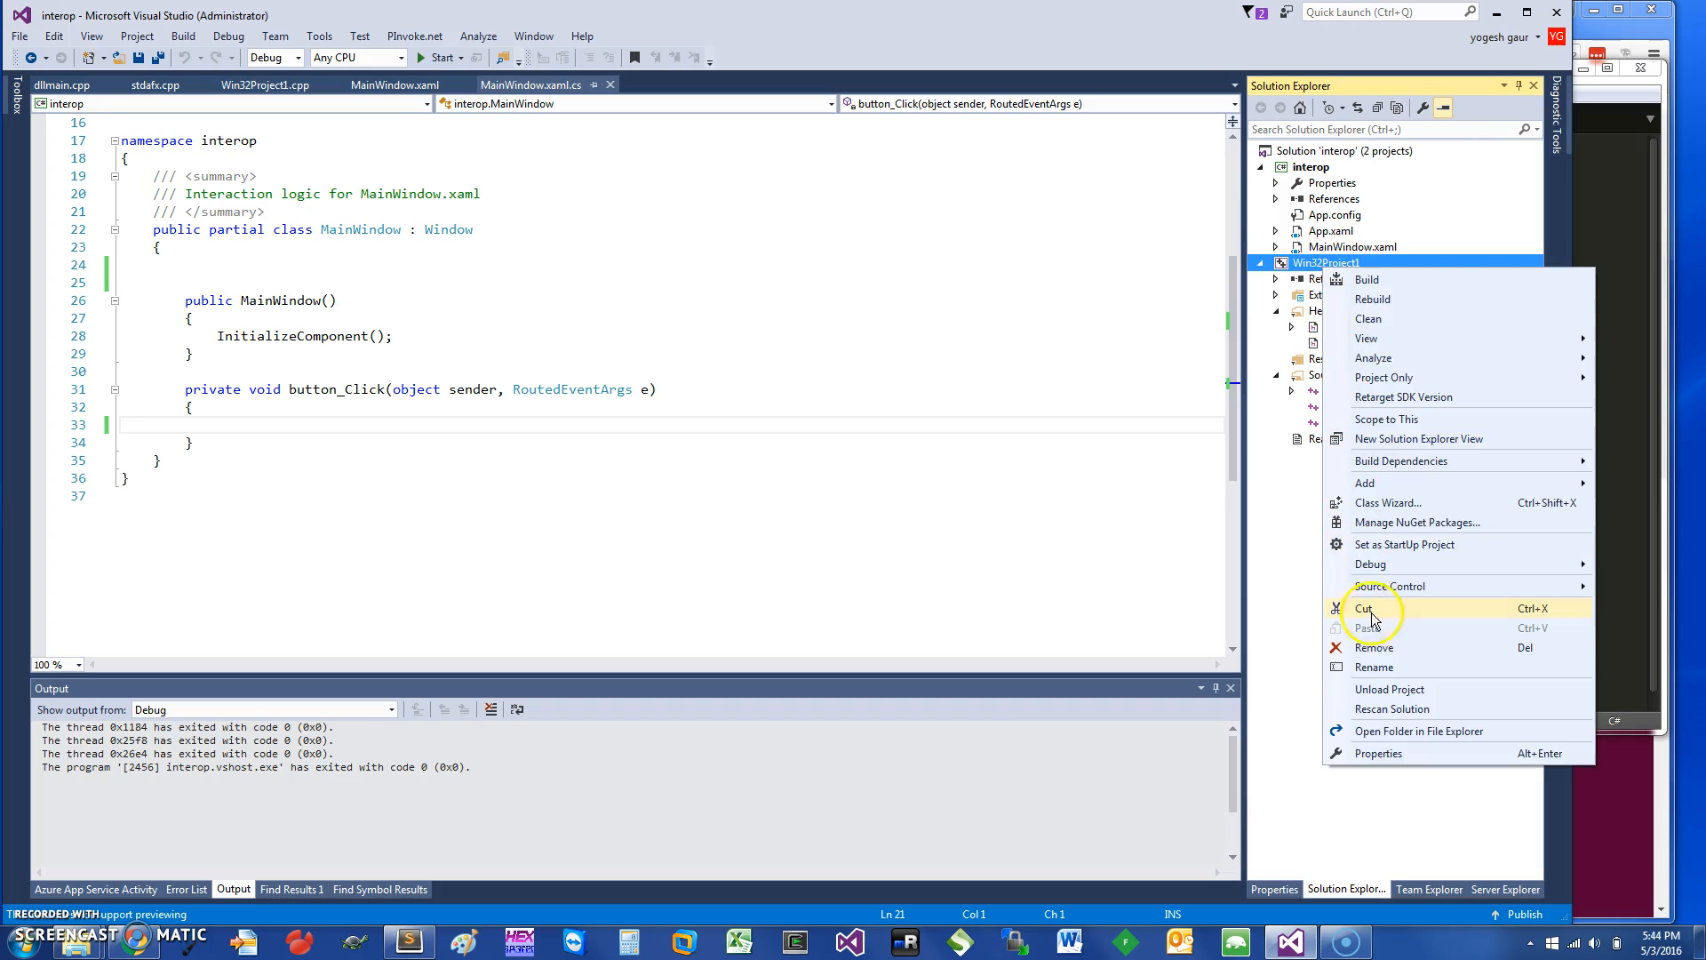
mouse_move(1377, 752)
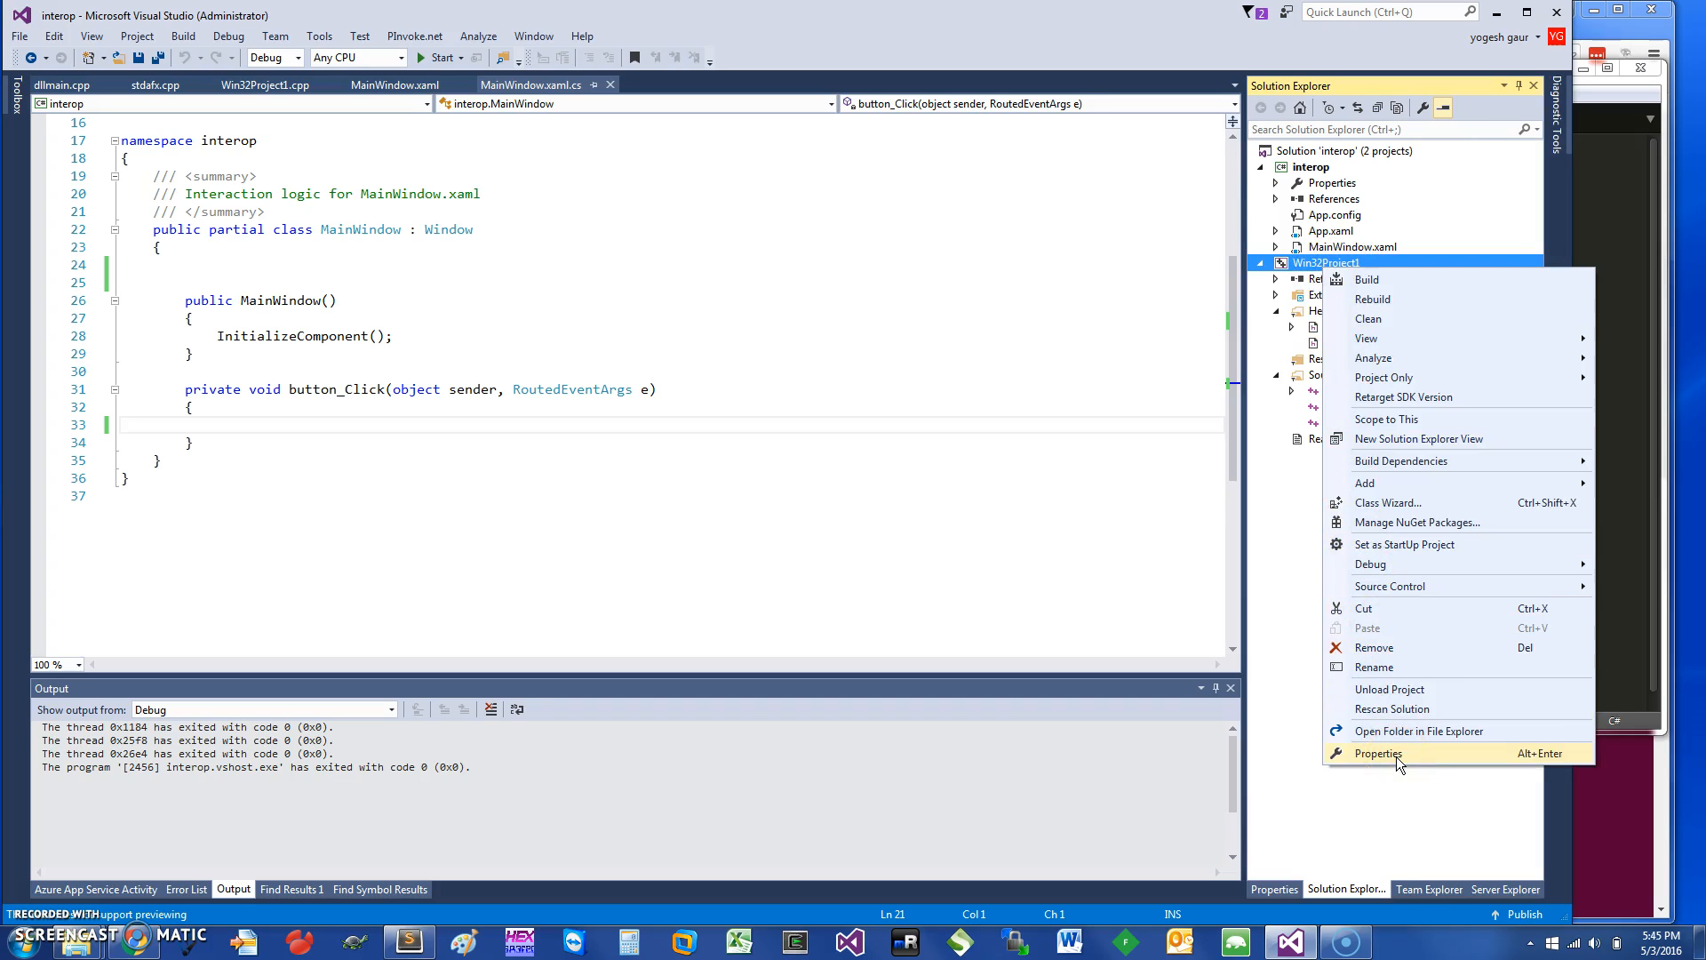
left_click(1377, 753)
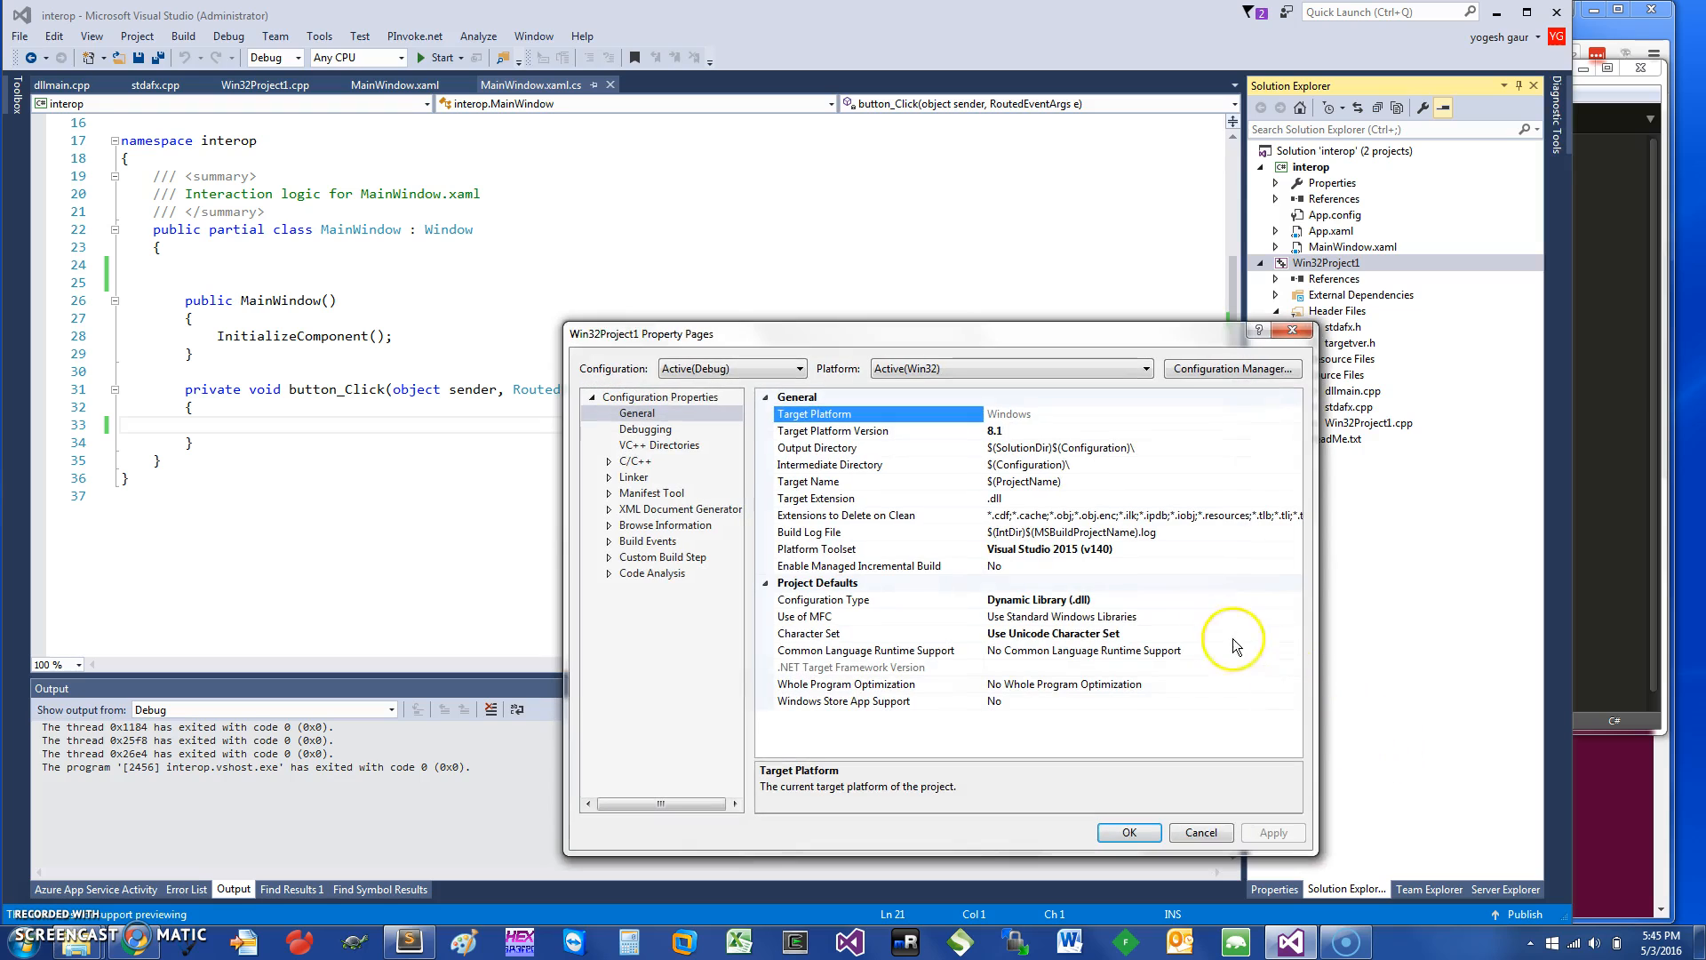
mouse_move(1187, 435)
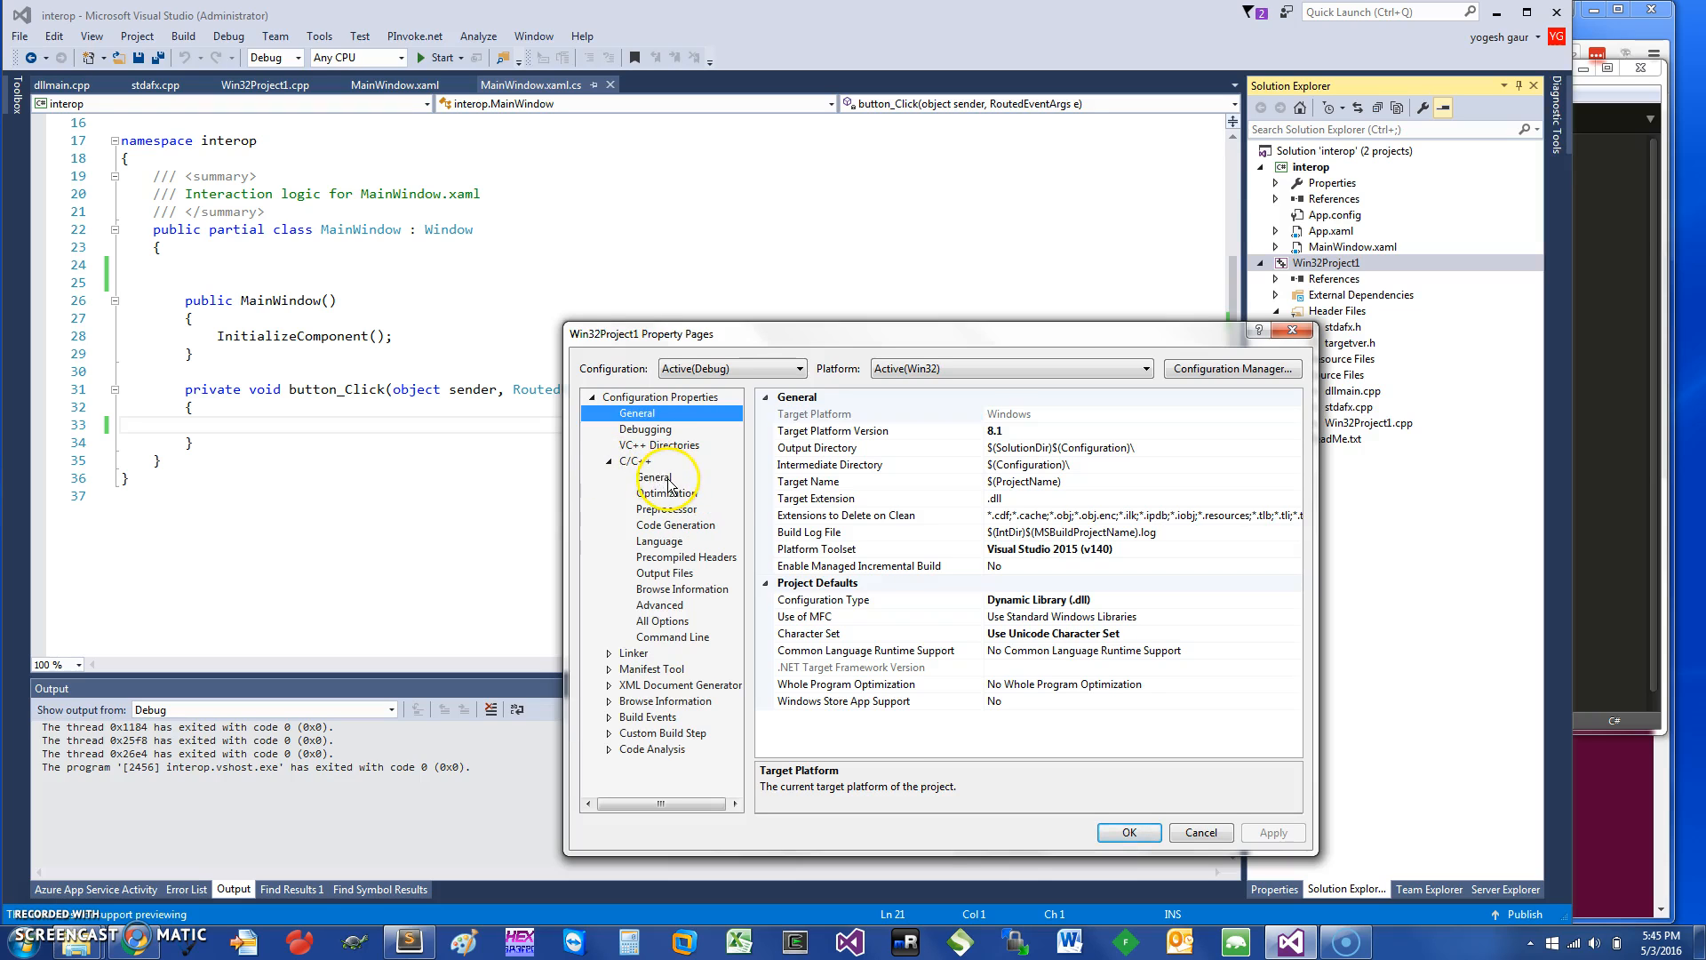
Review the C/C++ Preprocessor, Language, Browse Information and Advanced (__stdcall) pages, then accept.
left_click(665, 509)
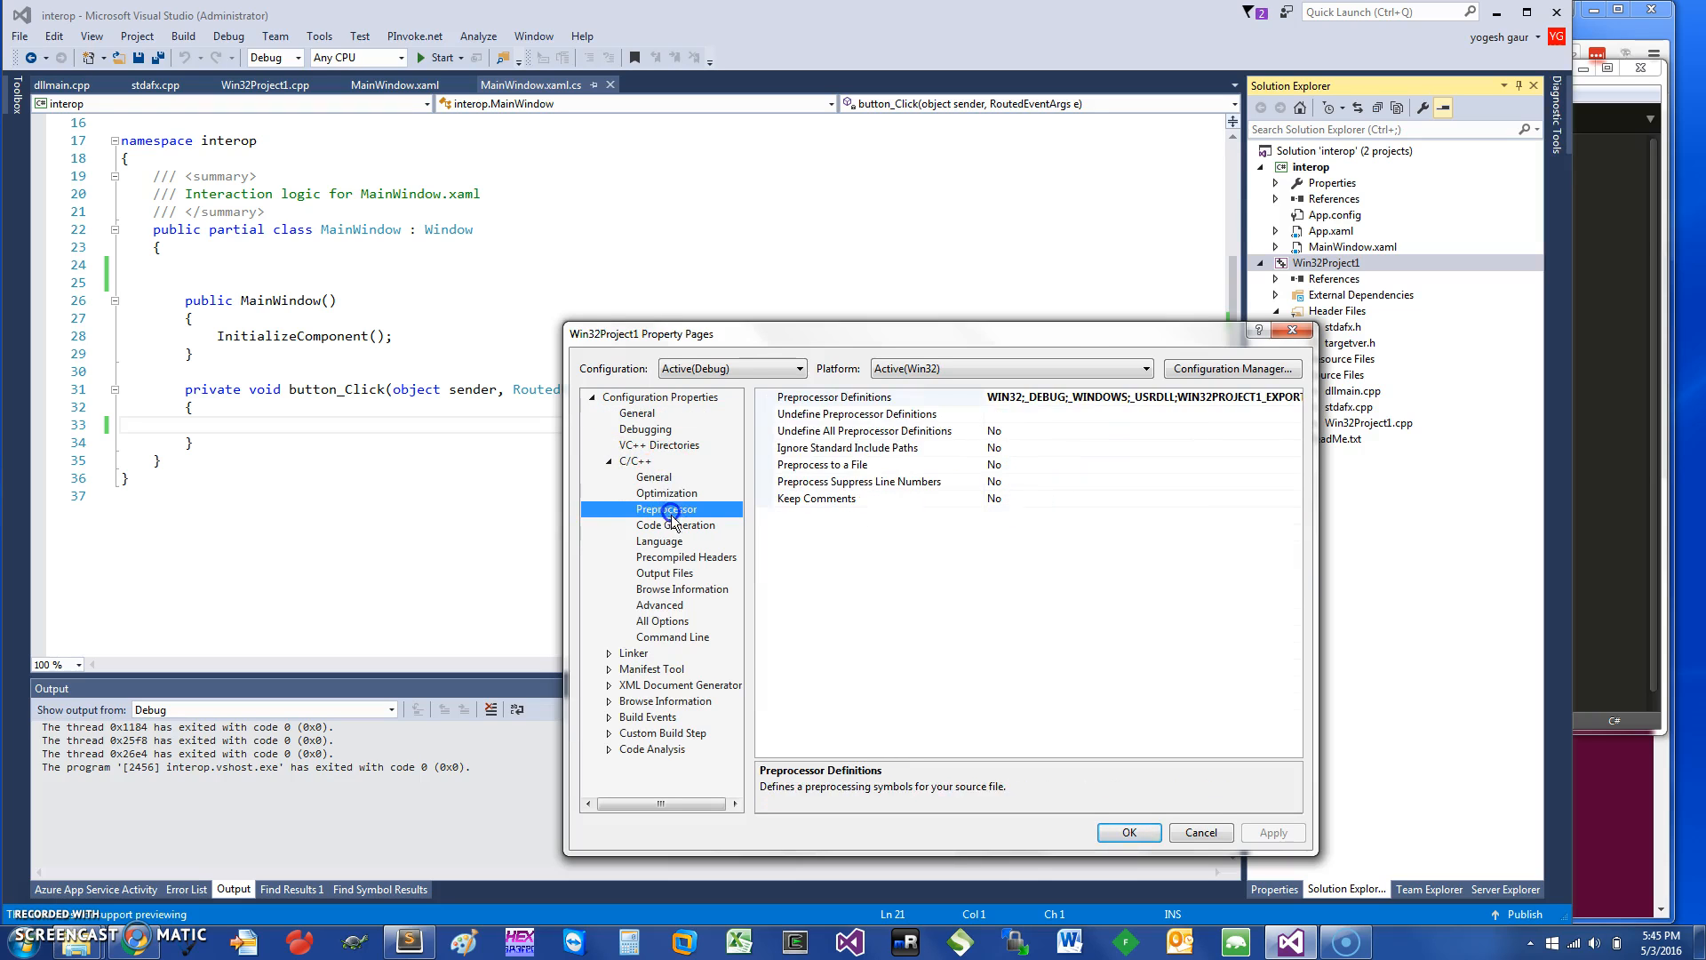
left_click(660, 542)
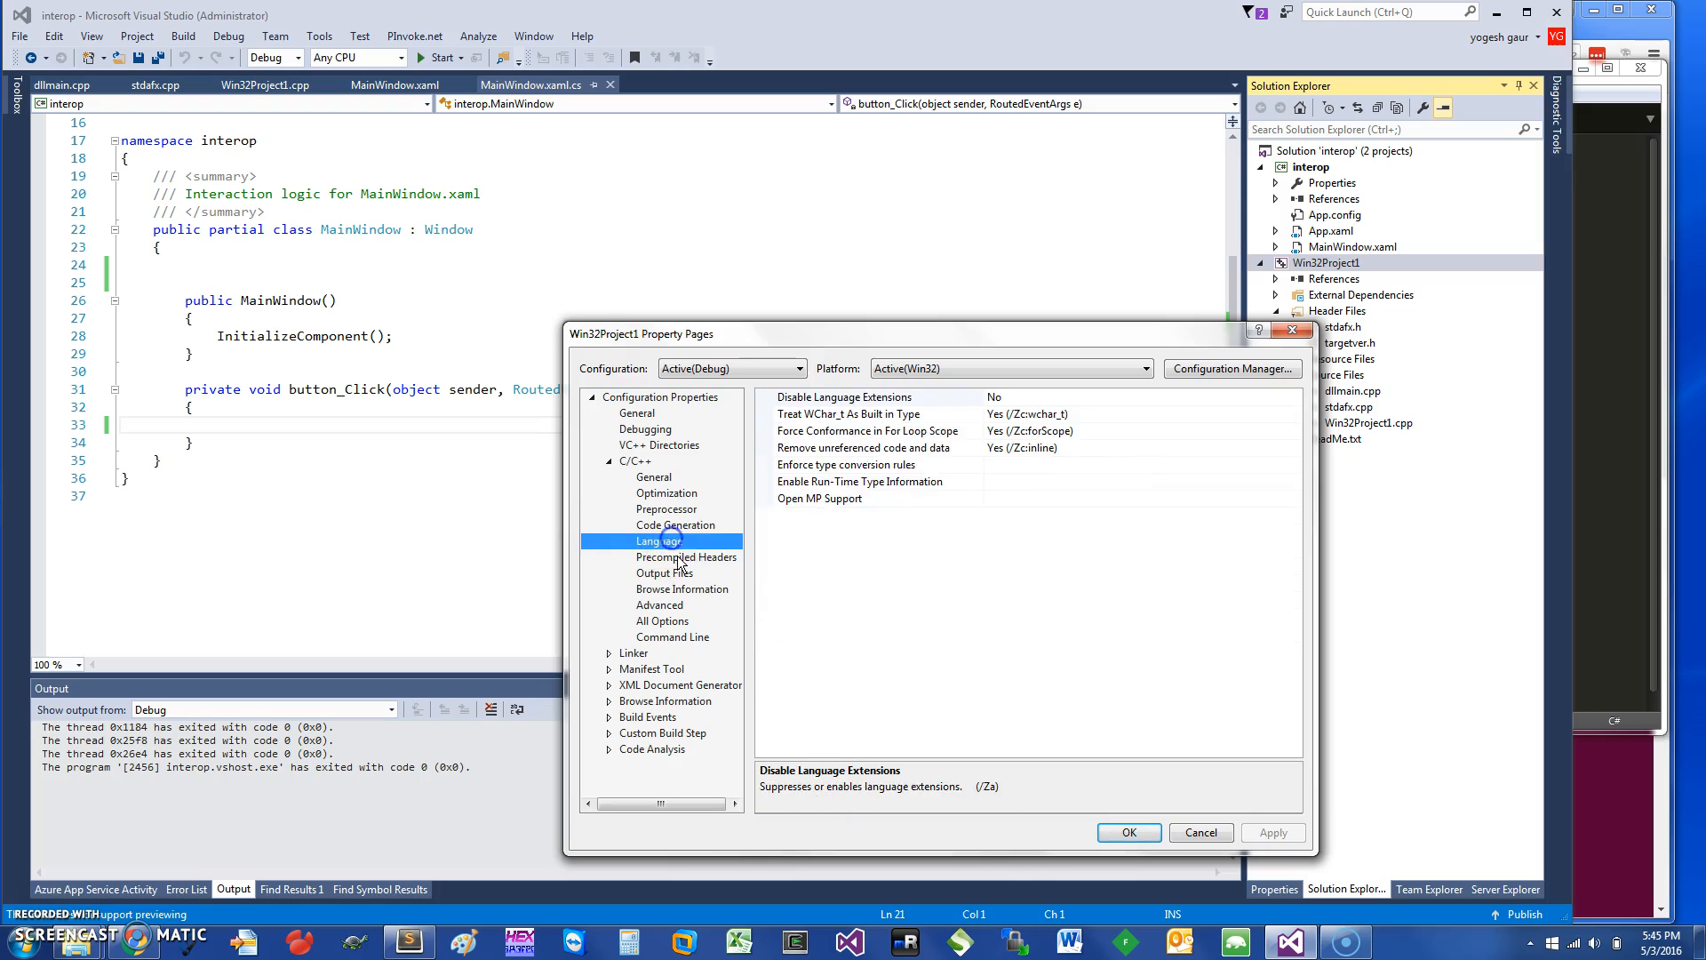
left_click(683, 588)
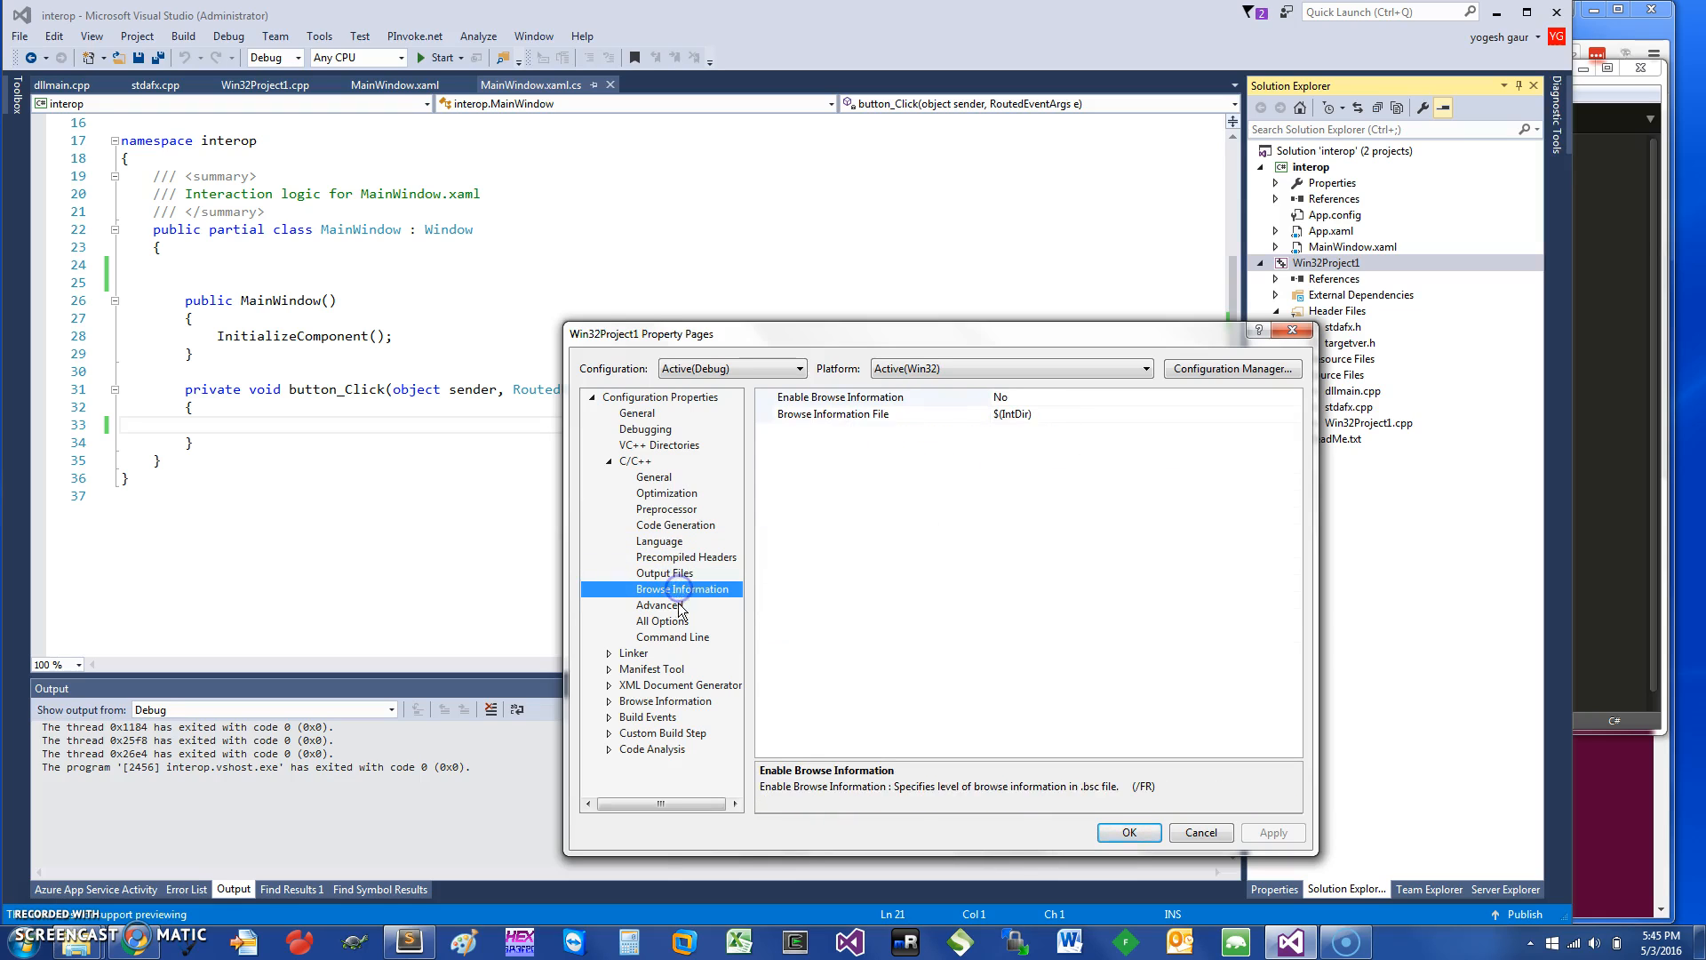
left_click(660, 606)
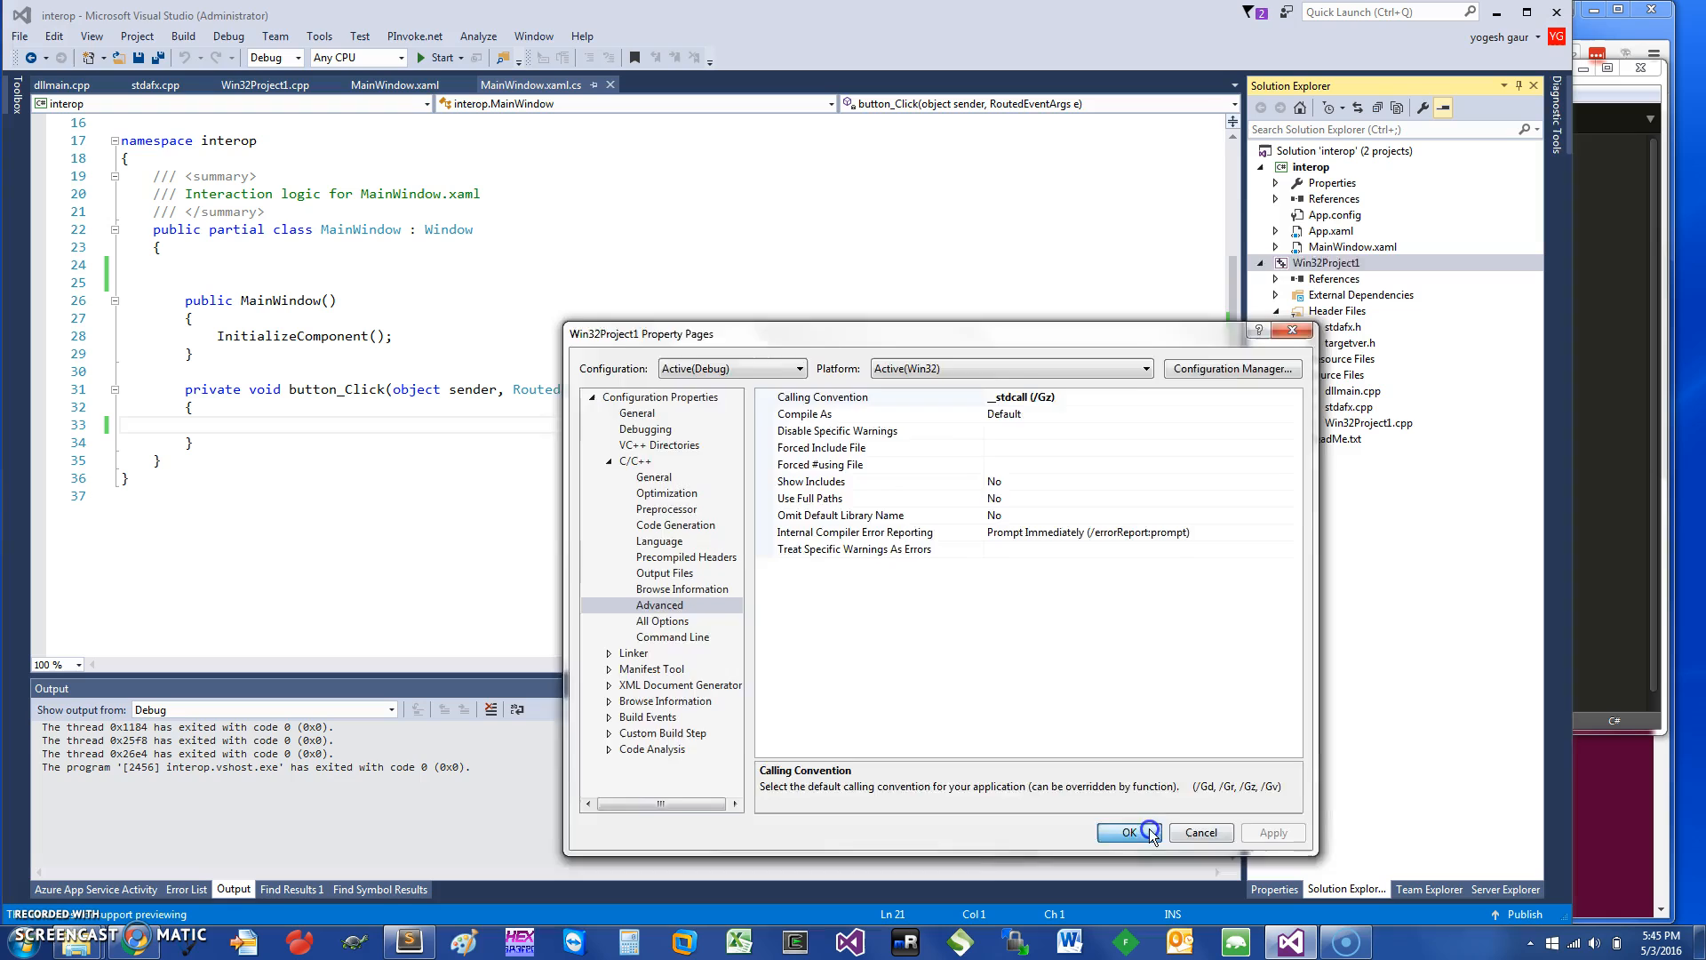
left_click(1129, 832)
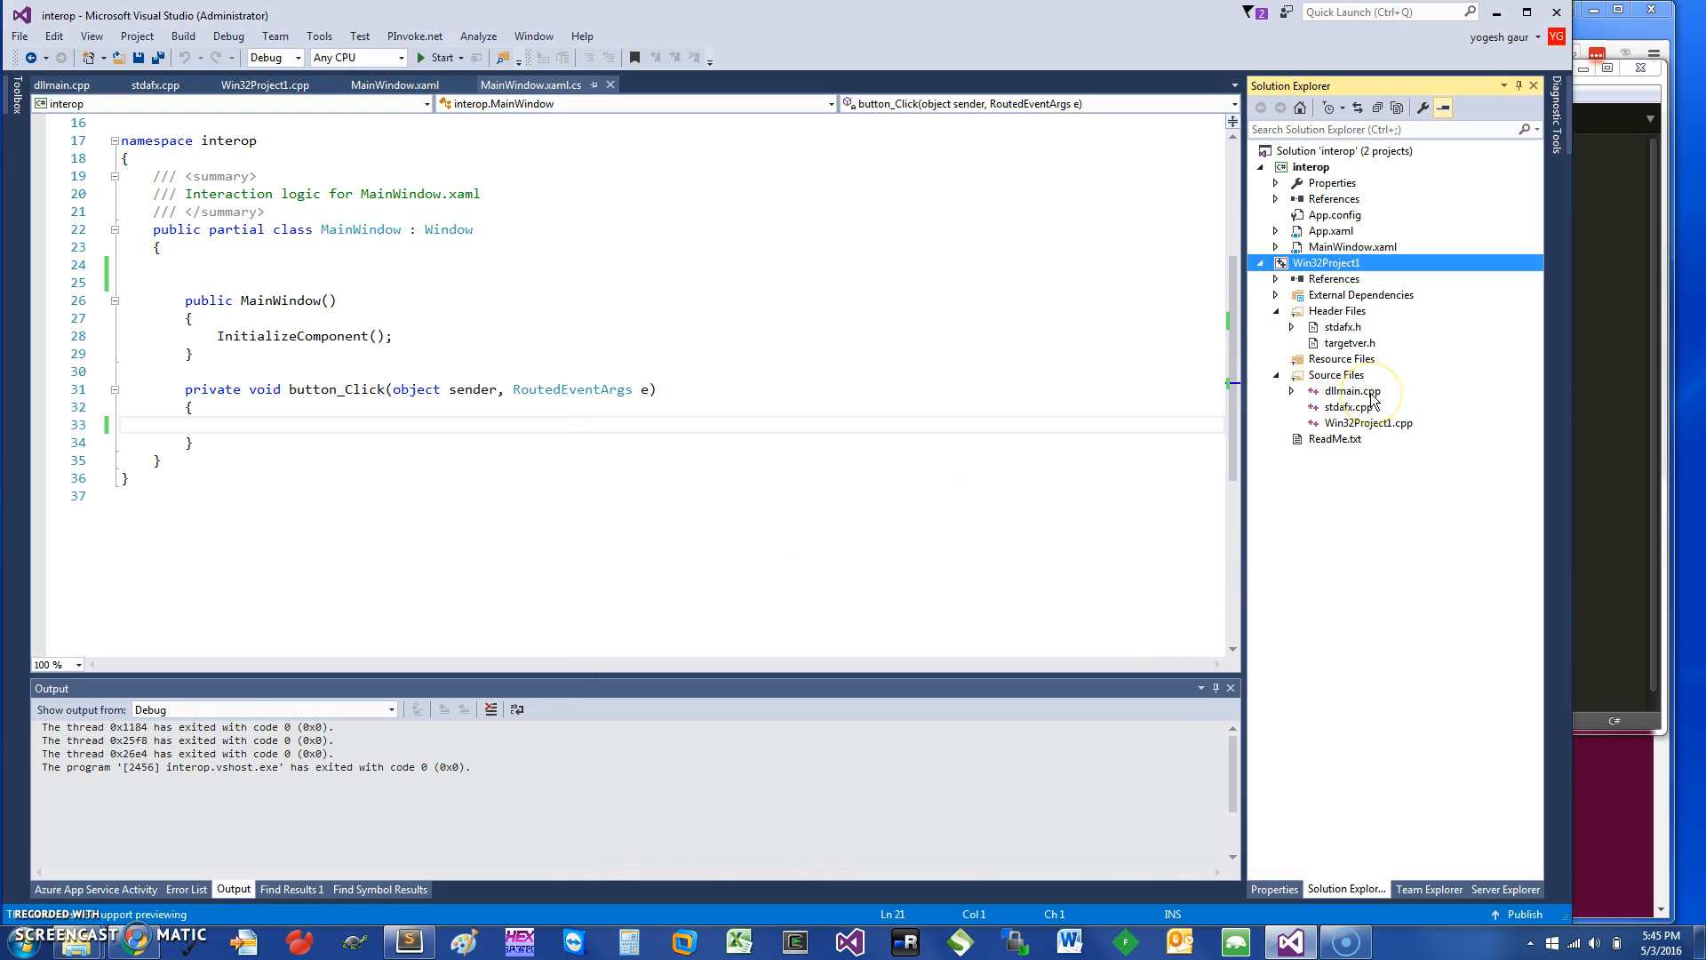
Open dllmain.cpp and scroll to the exported extern "C" test function.
double_click(1353, 391)
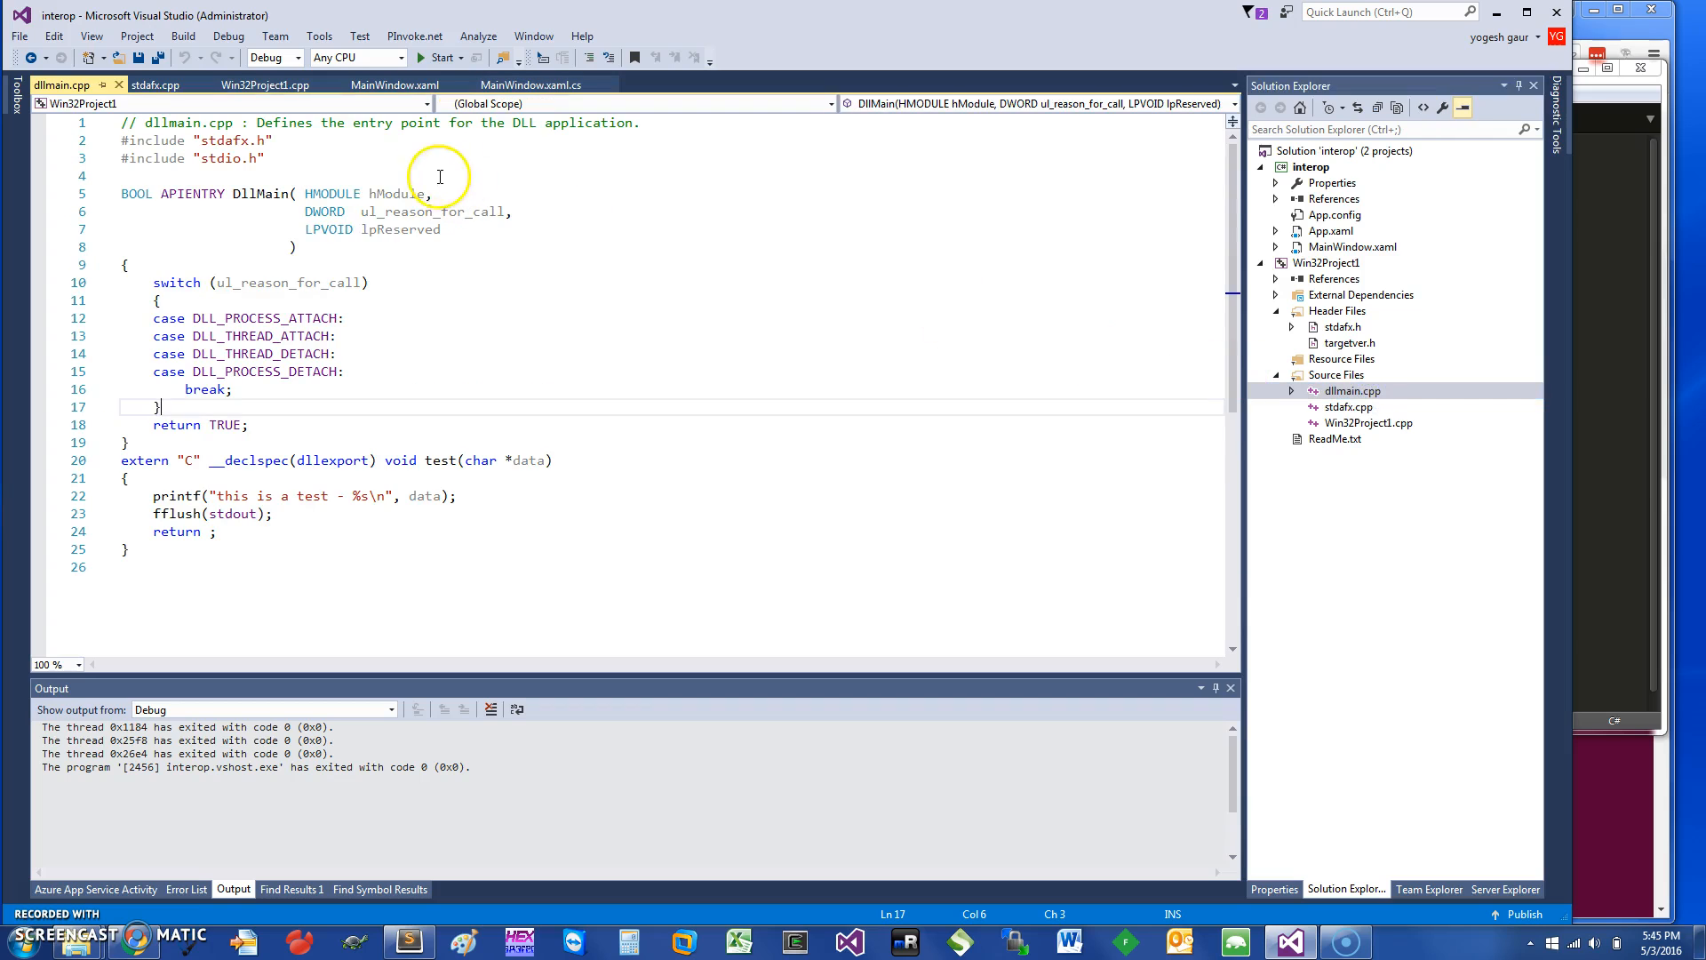
scroll("down", 3)
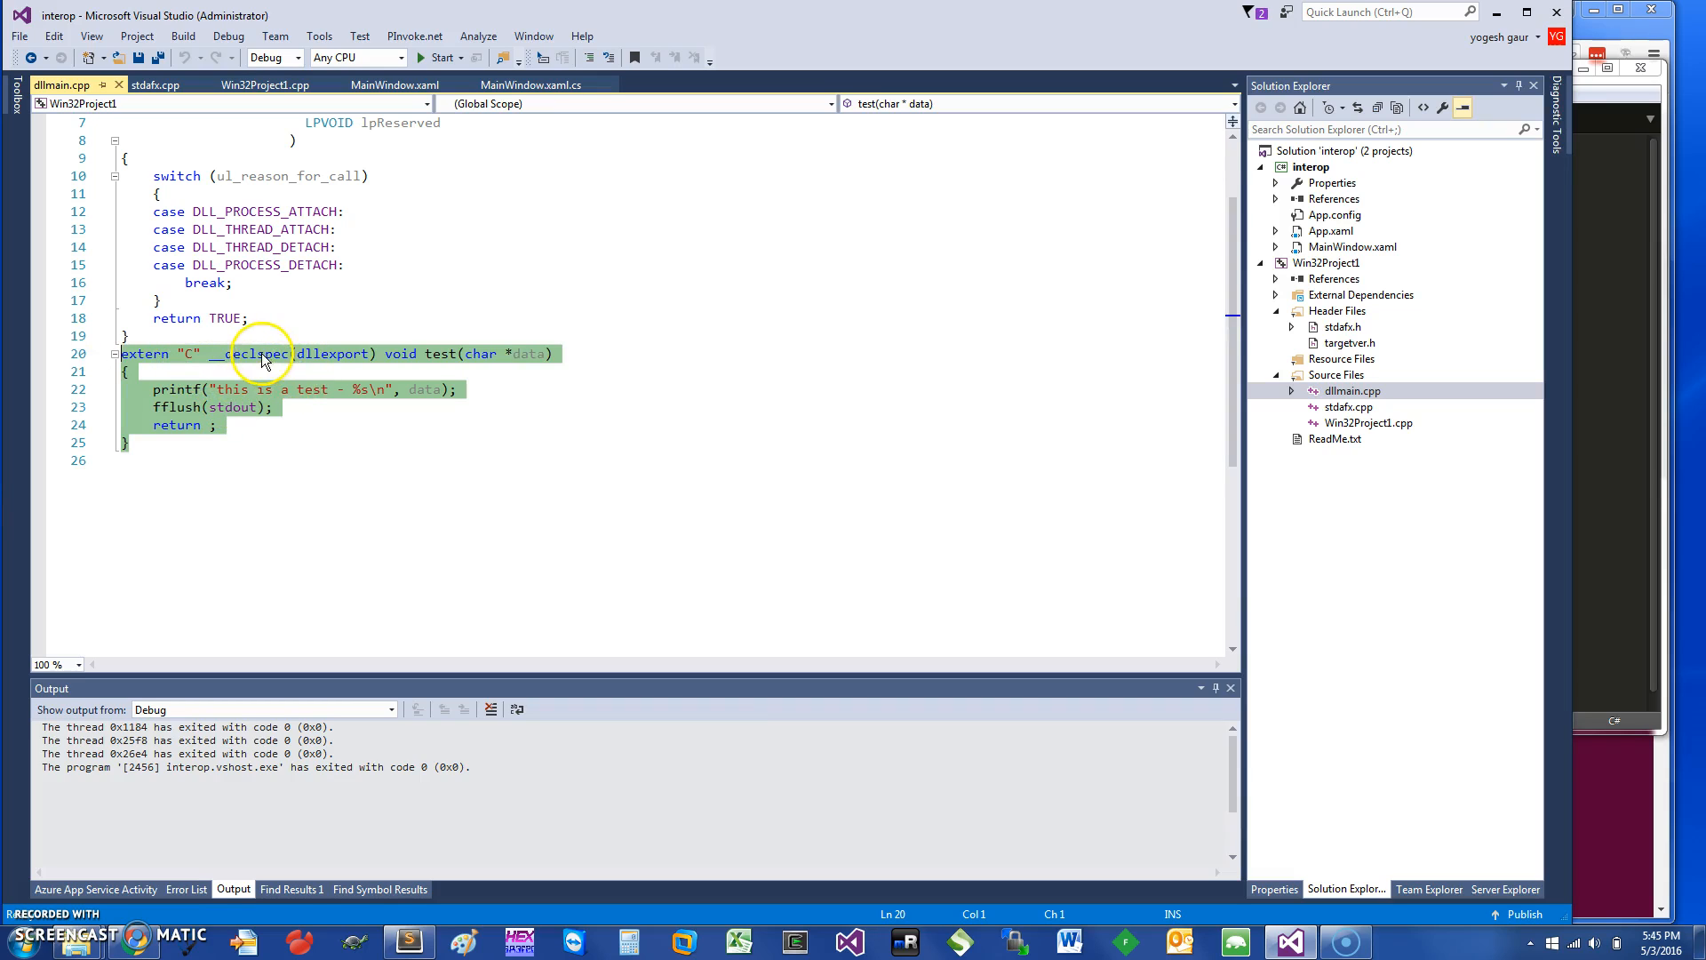
mouse_move(445, 367)
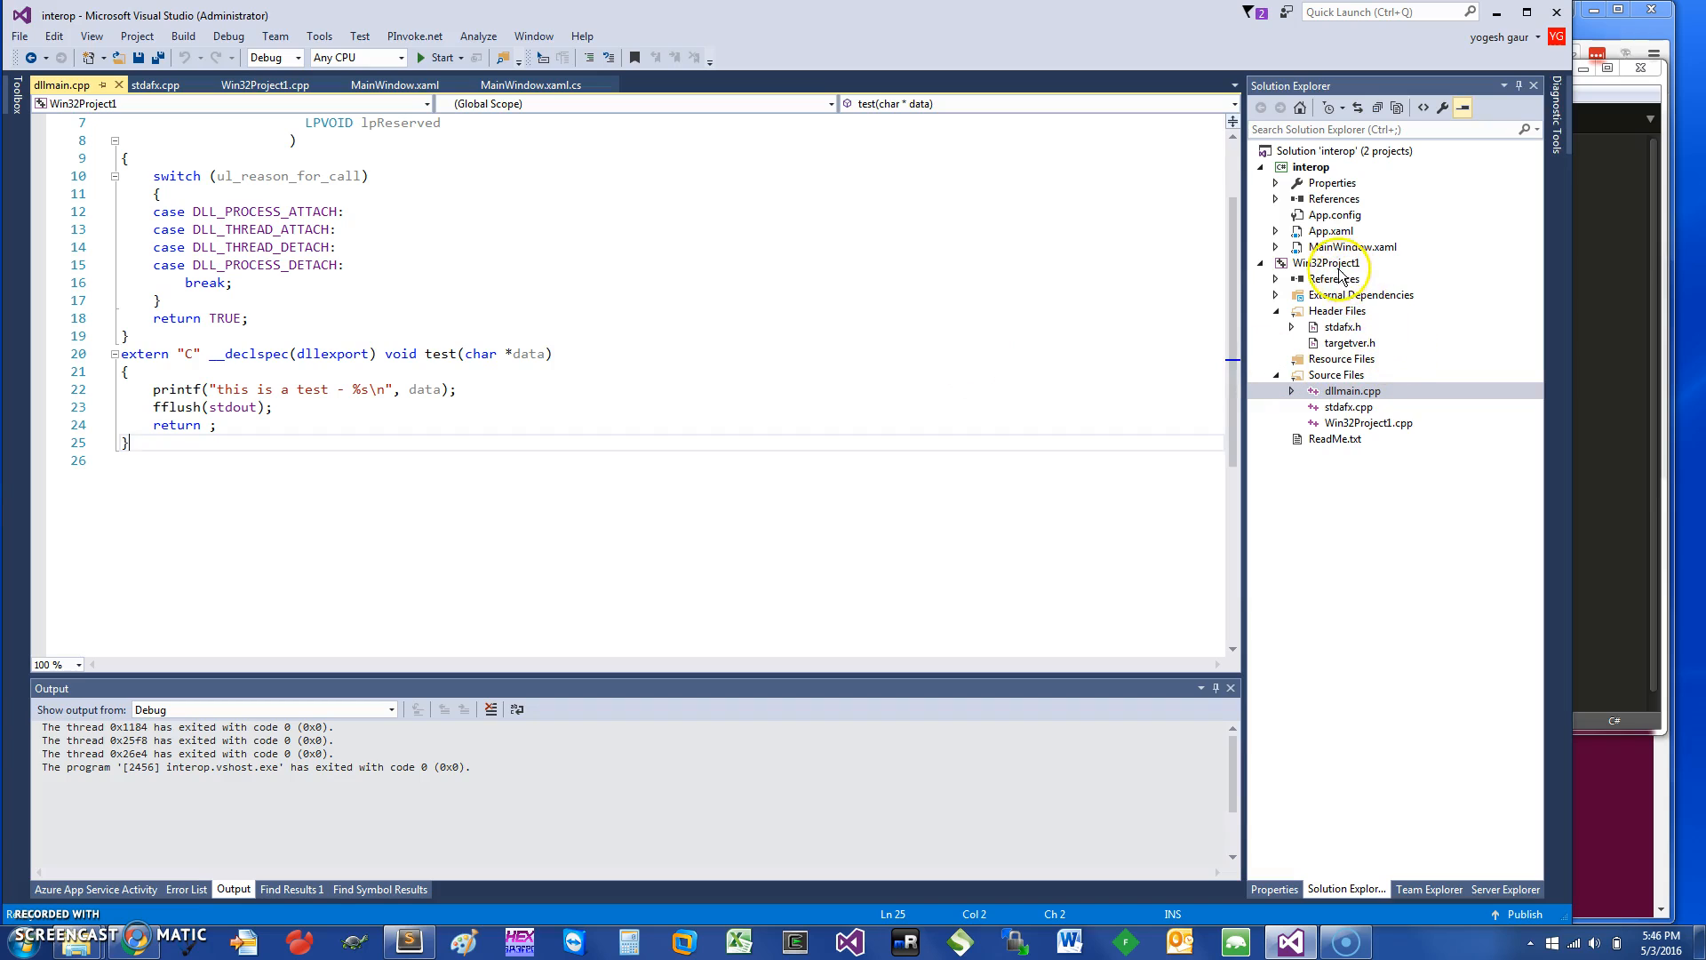
Build Win32Project1 and copy its Debug output files into interop\bin\Debug.
left_click(1328, 262)
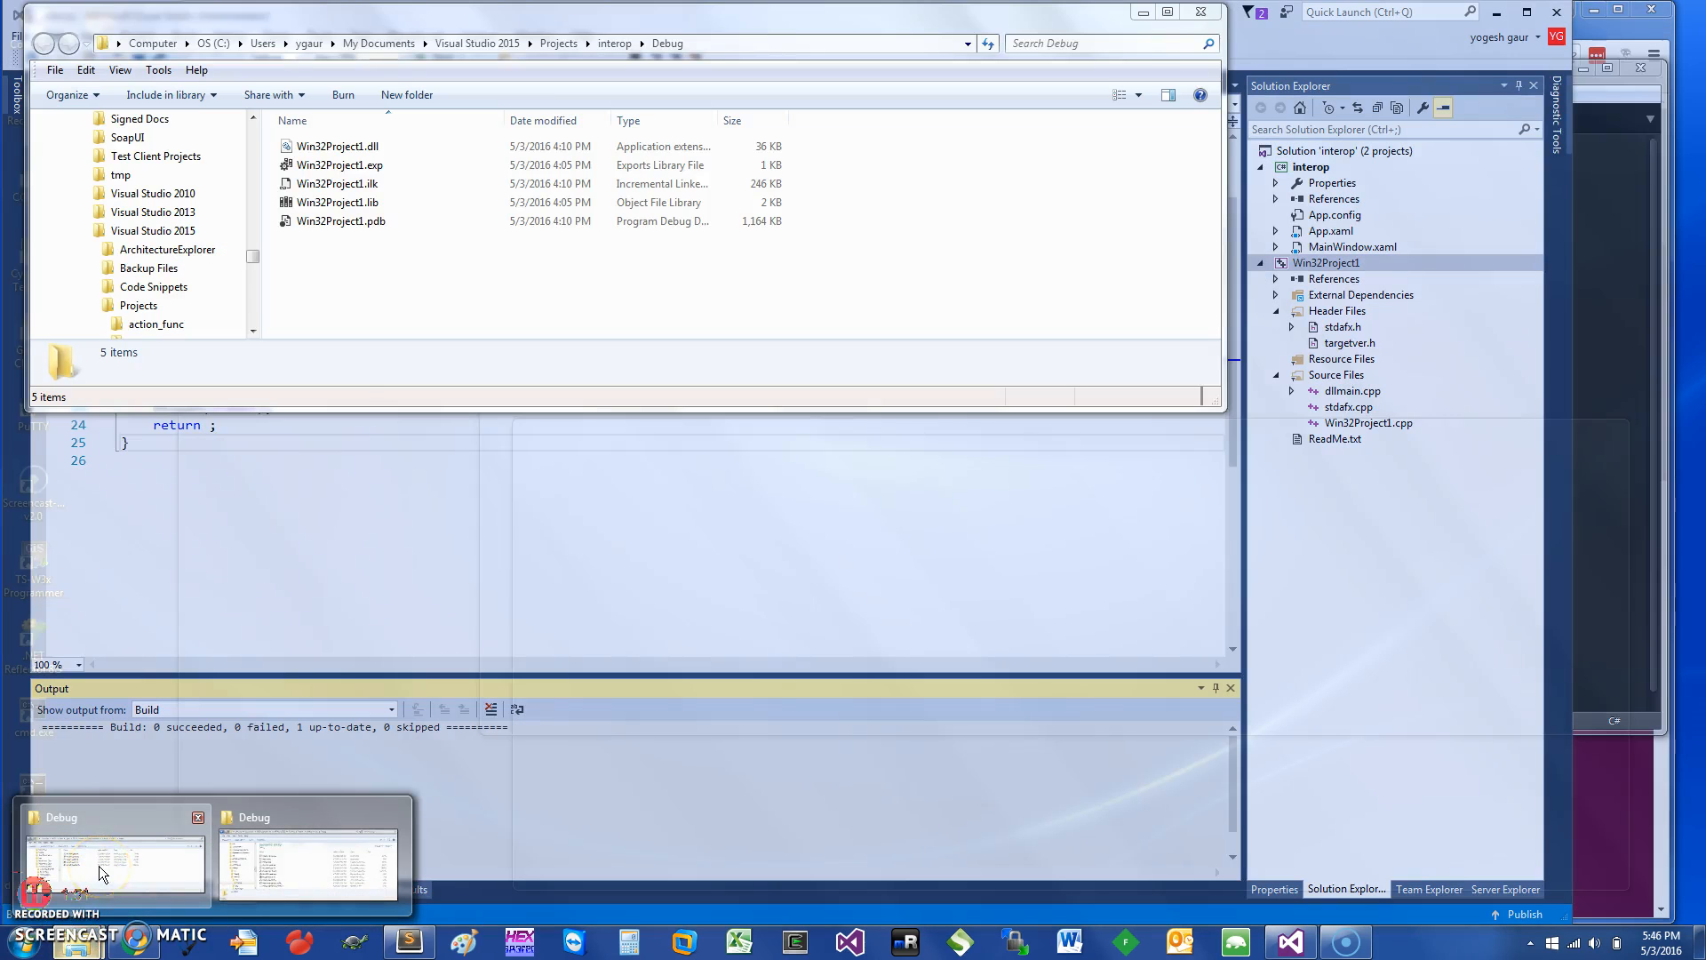
left_click(308, 859)
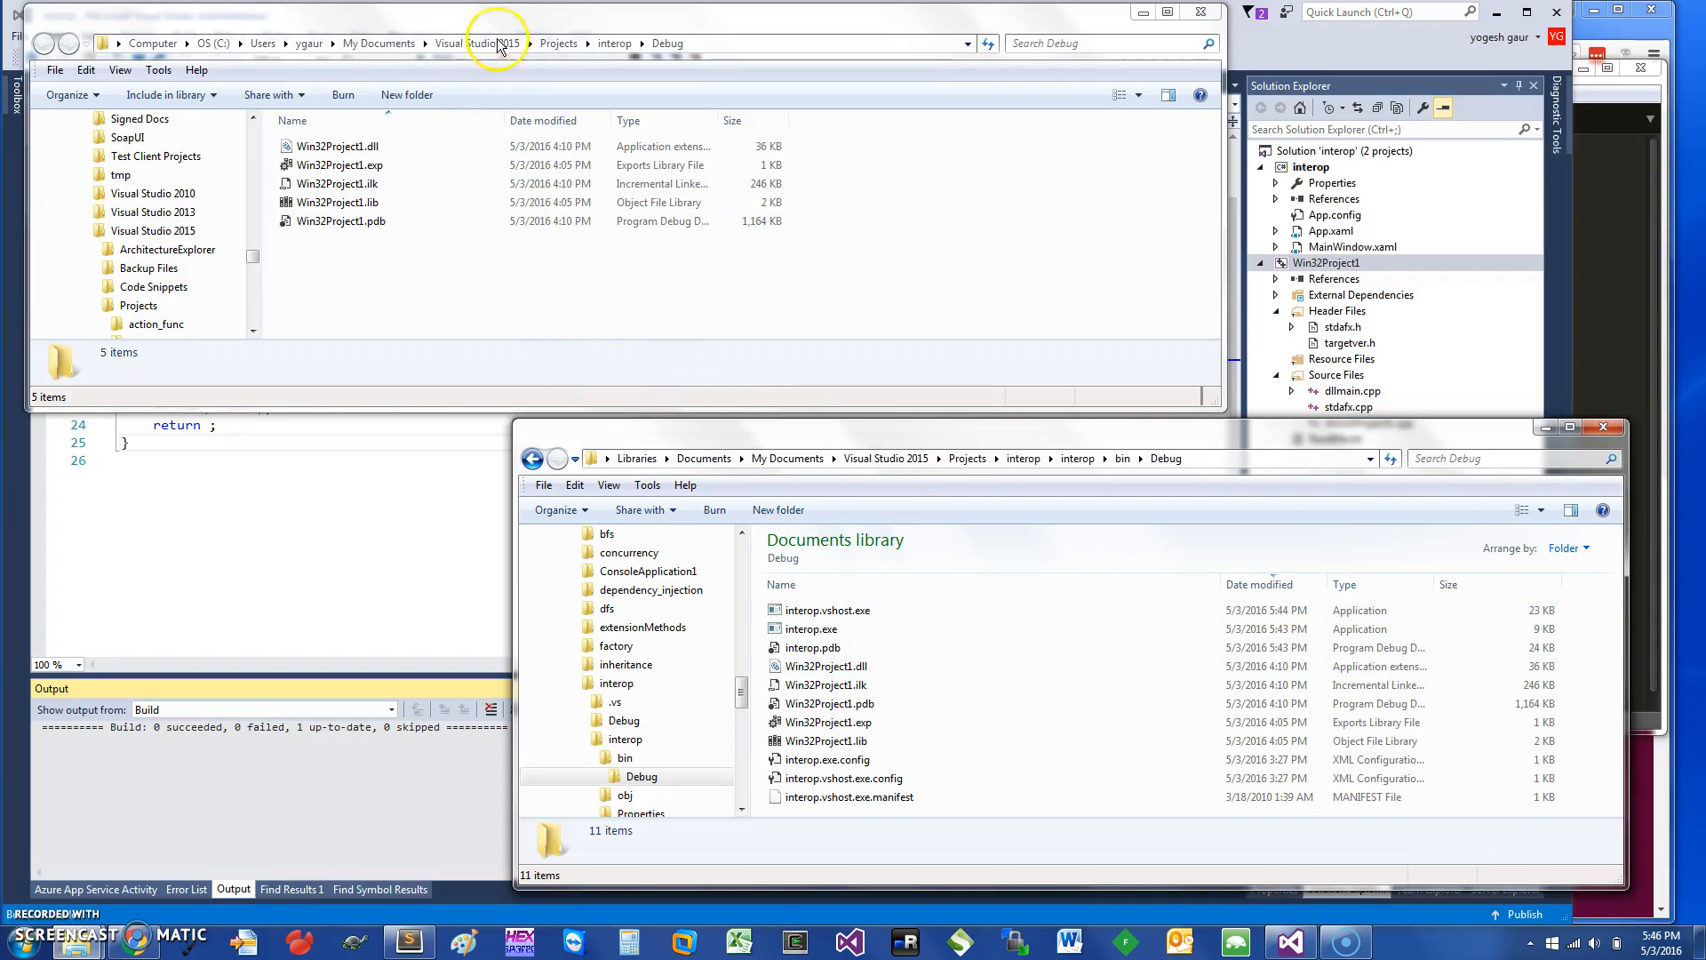
mouse_move(655, 46)
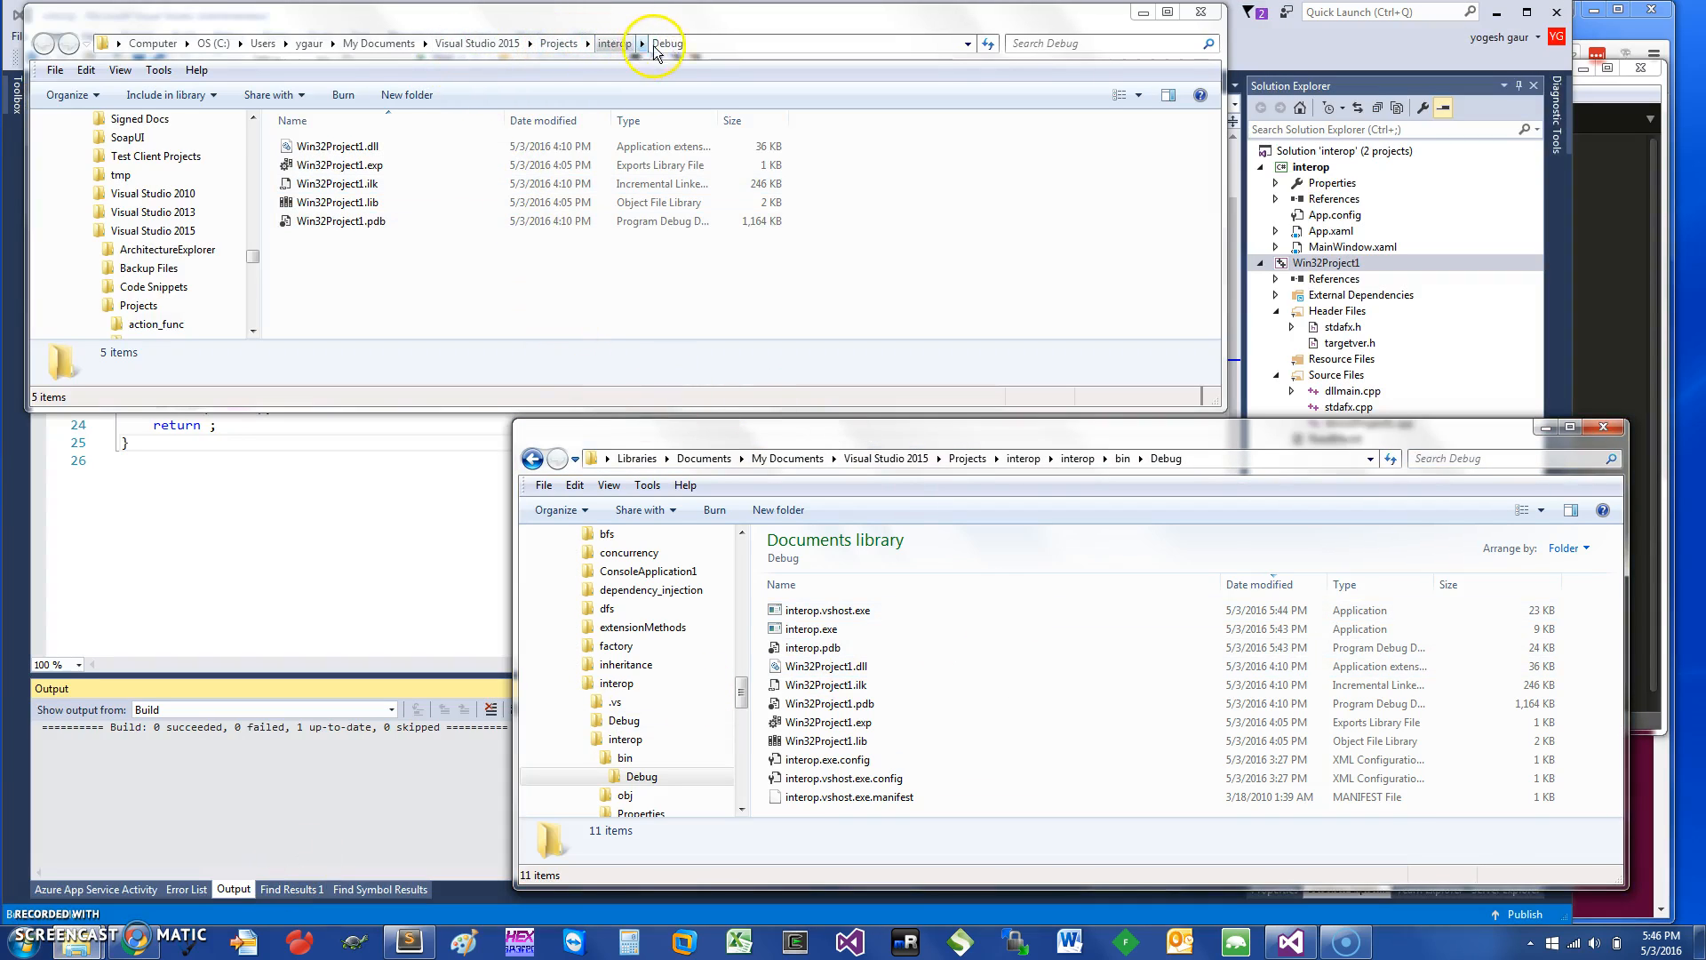
left_click(340, 165)
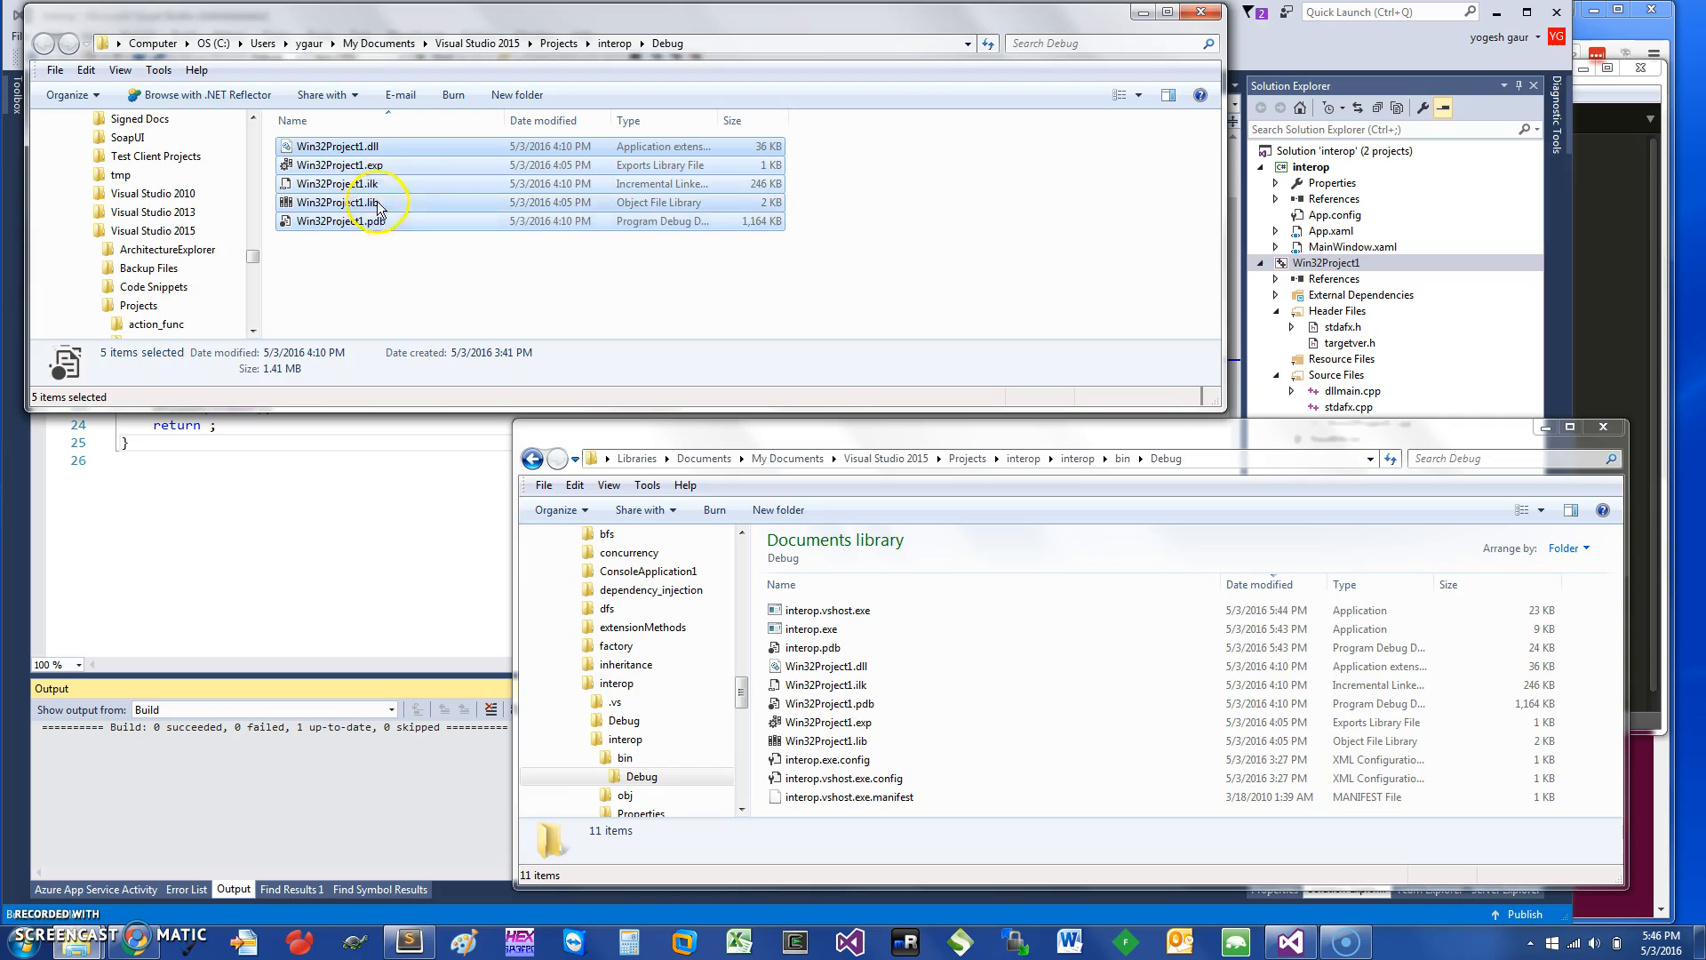
right_click(337, 203)
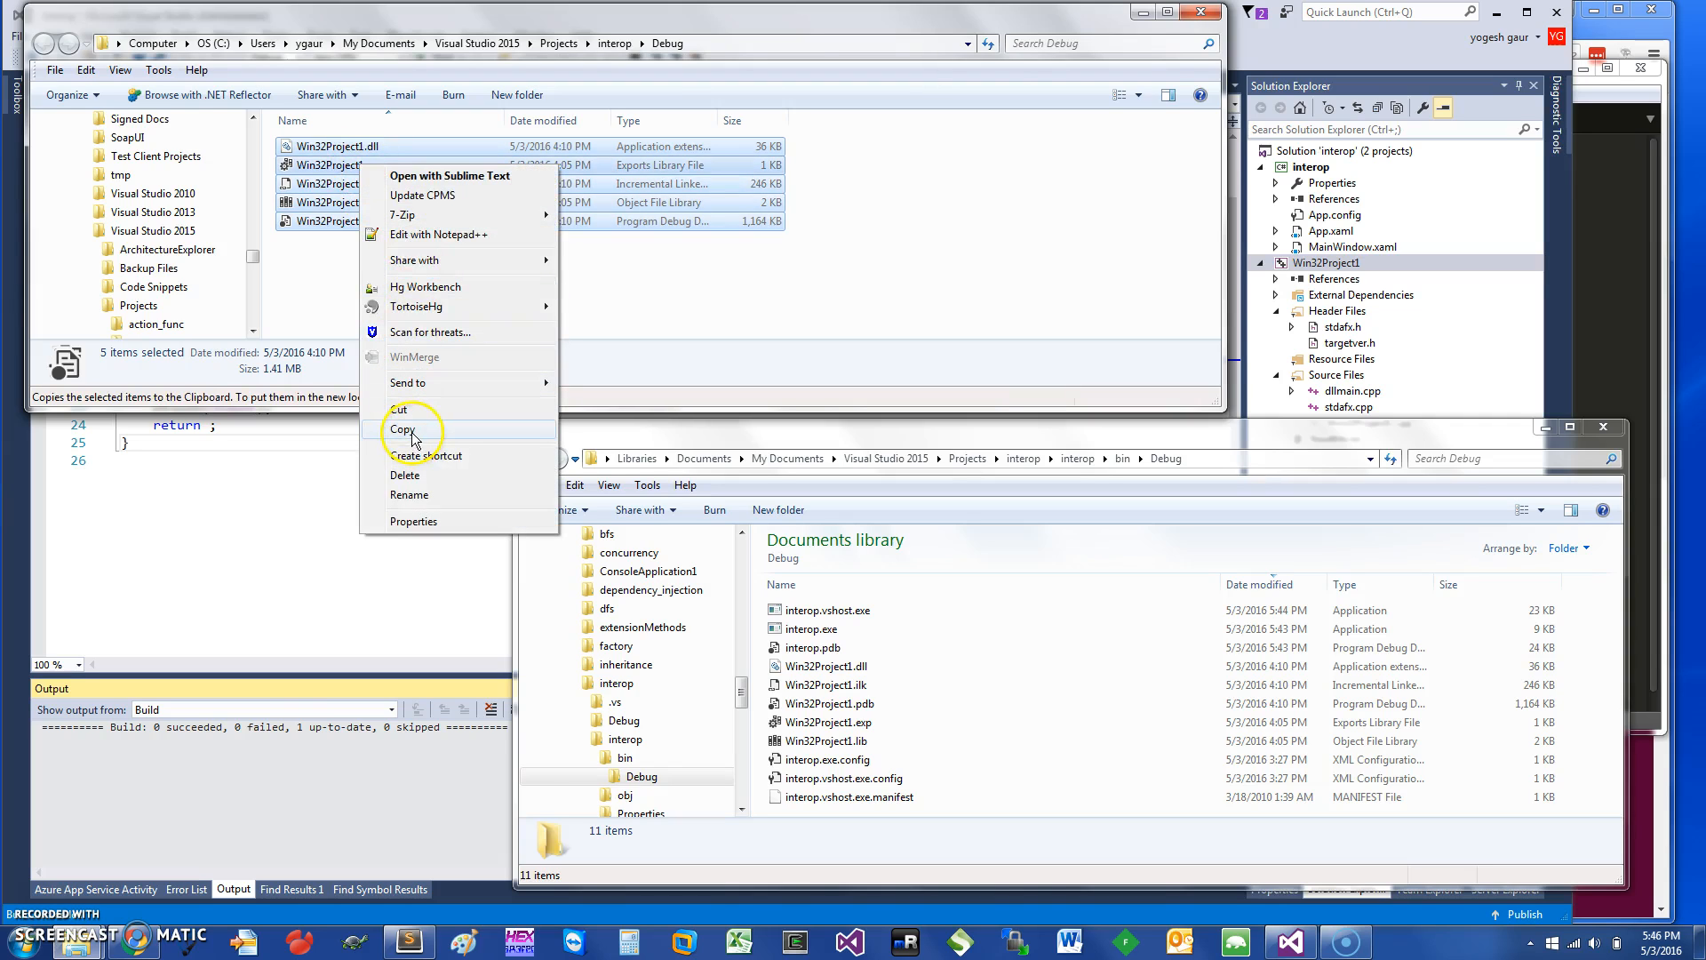
left_click(403, 428)
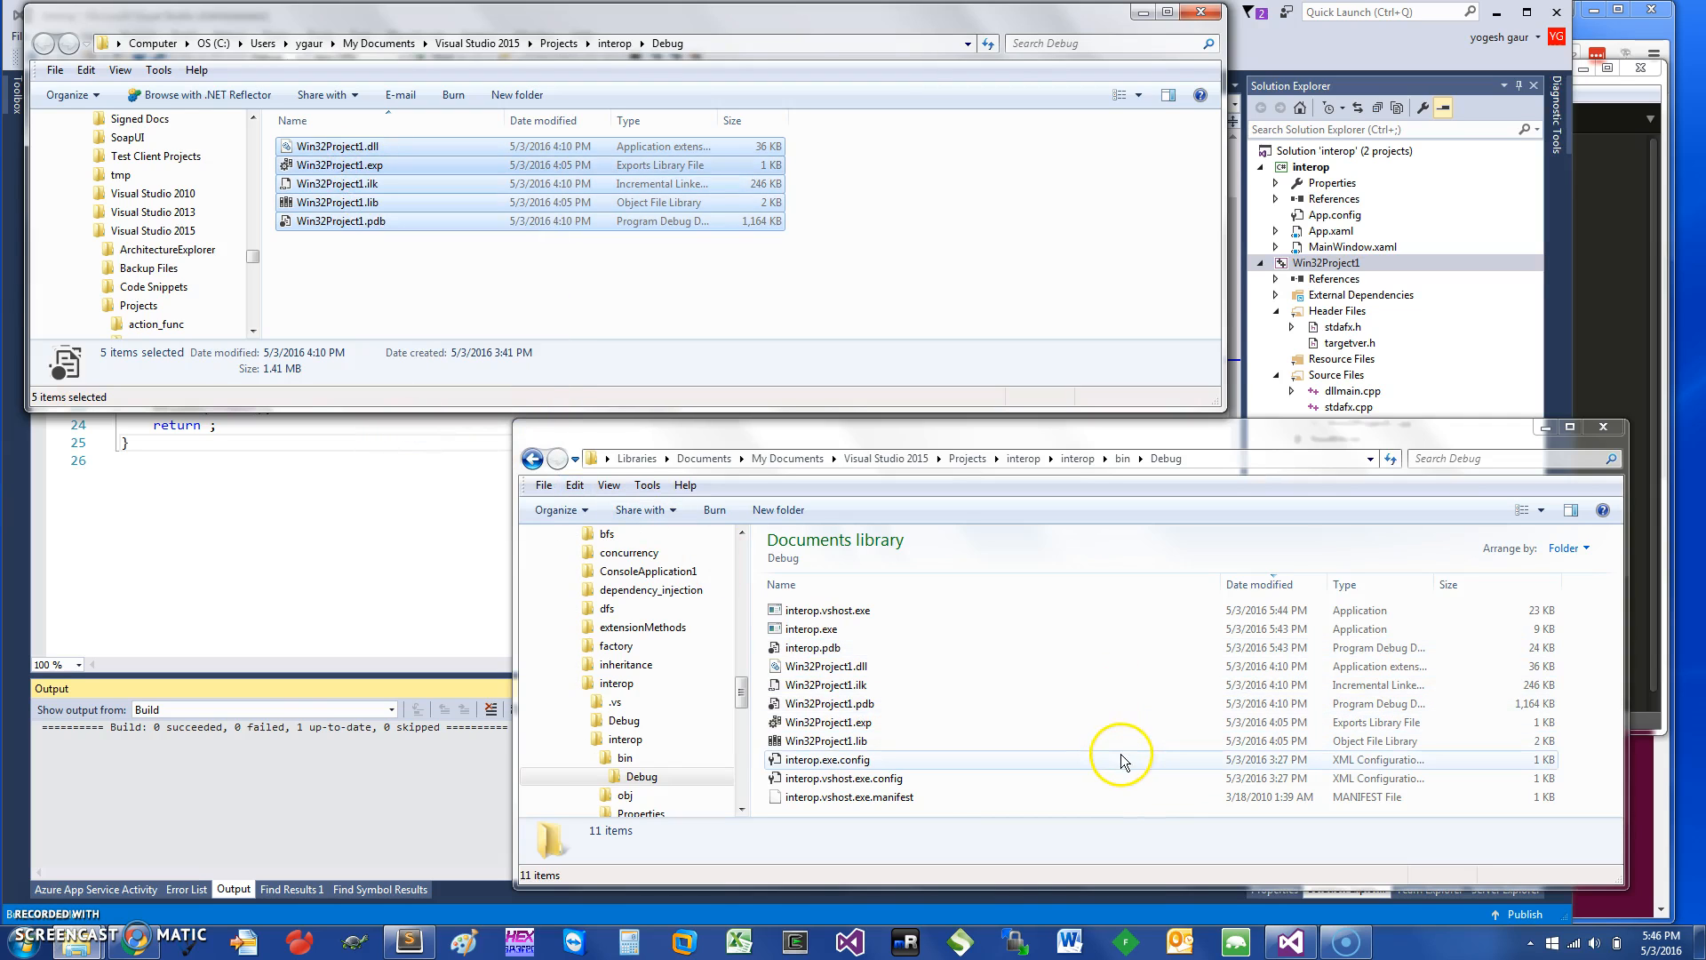
right_click(1122, 759)
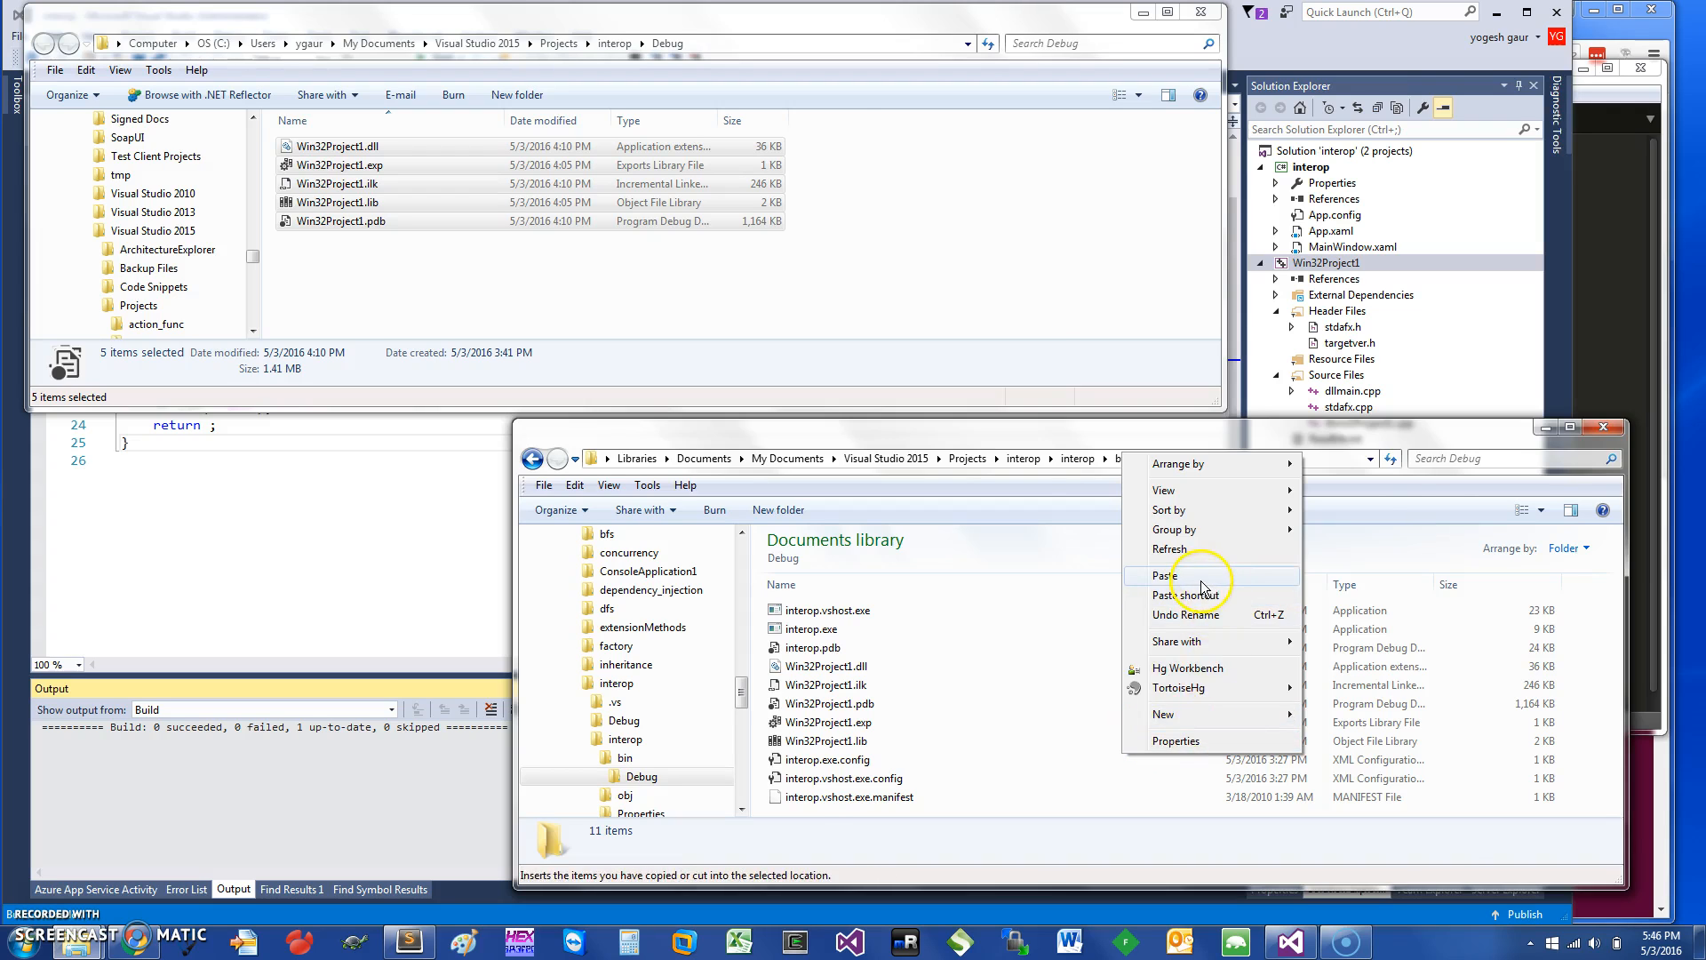
left_click(1164, 575)
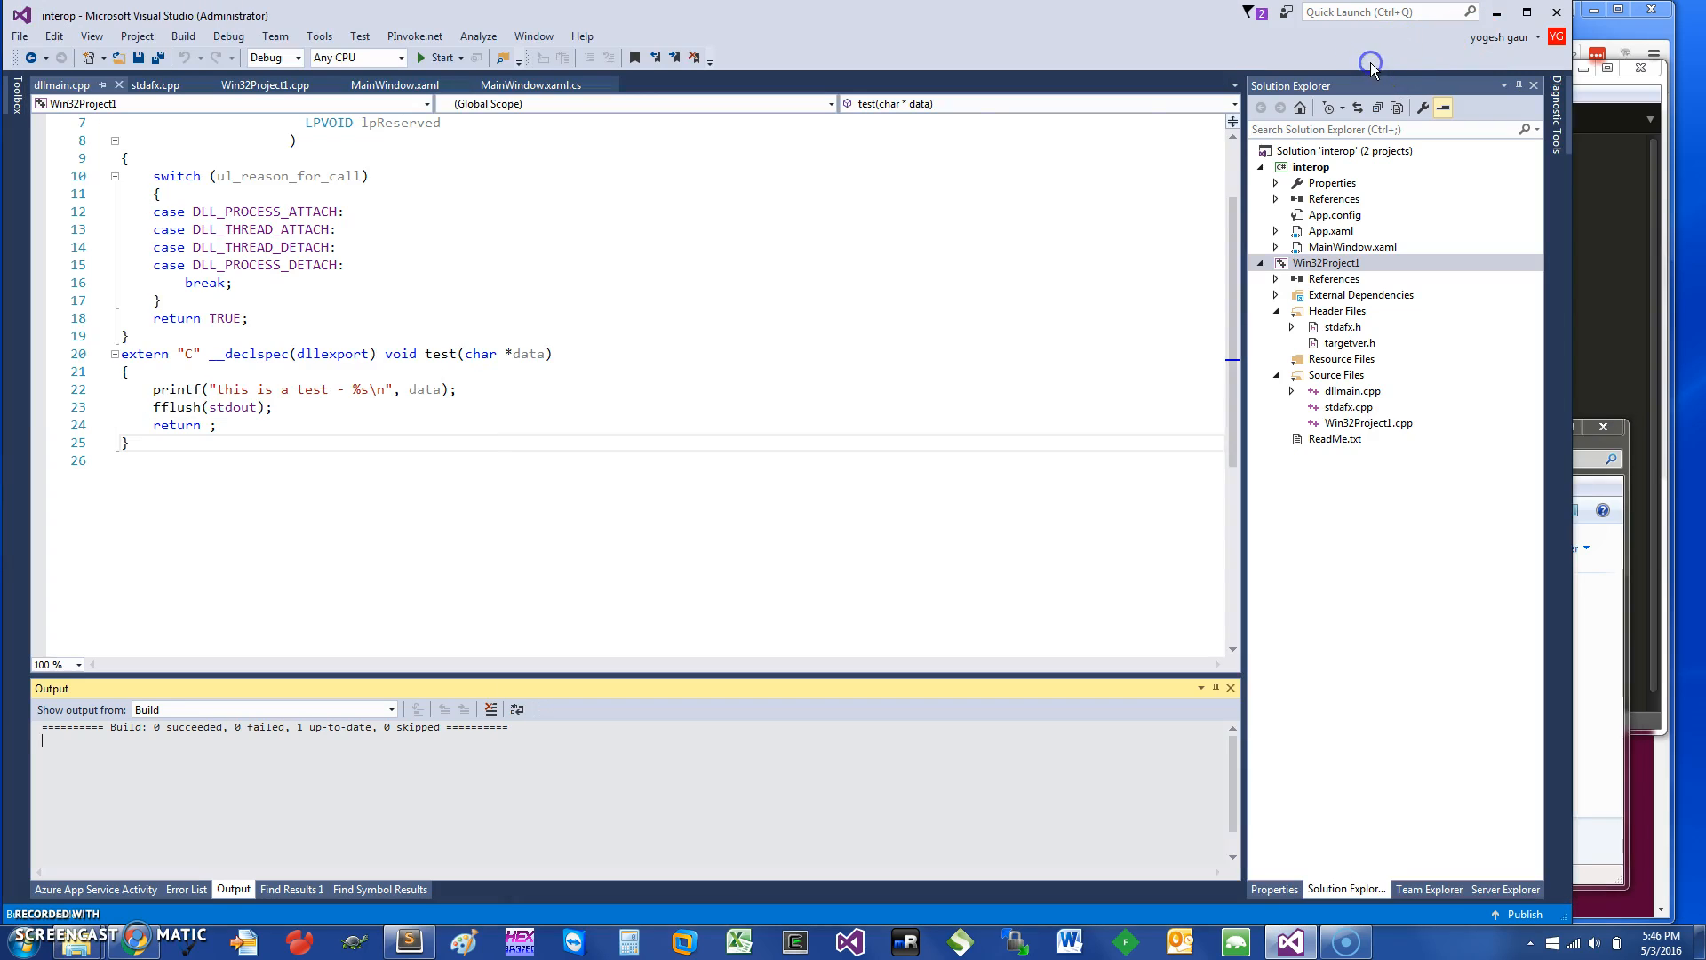
In MainWindow.xaml.cs, add a test("calling from wpf - gaur - test"); call inside button_Click.
scroll("up", 3)
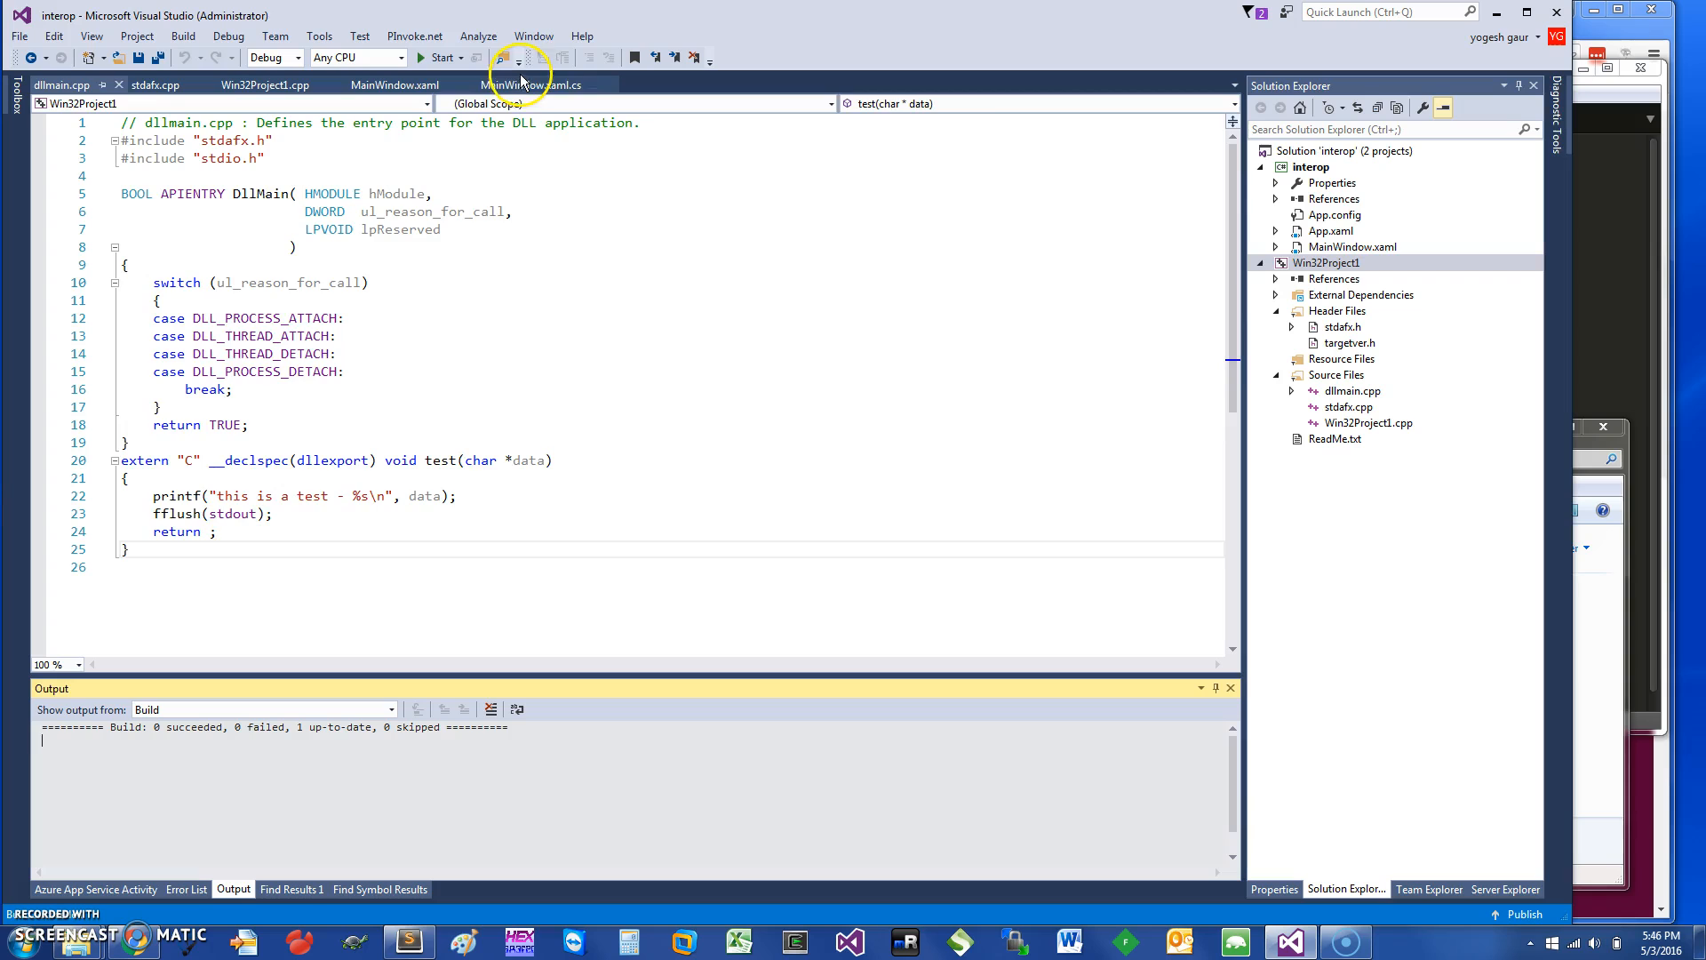
left_click(533, 86)
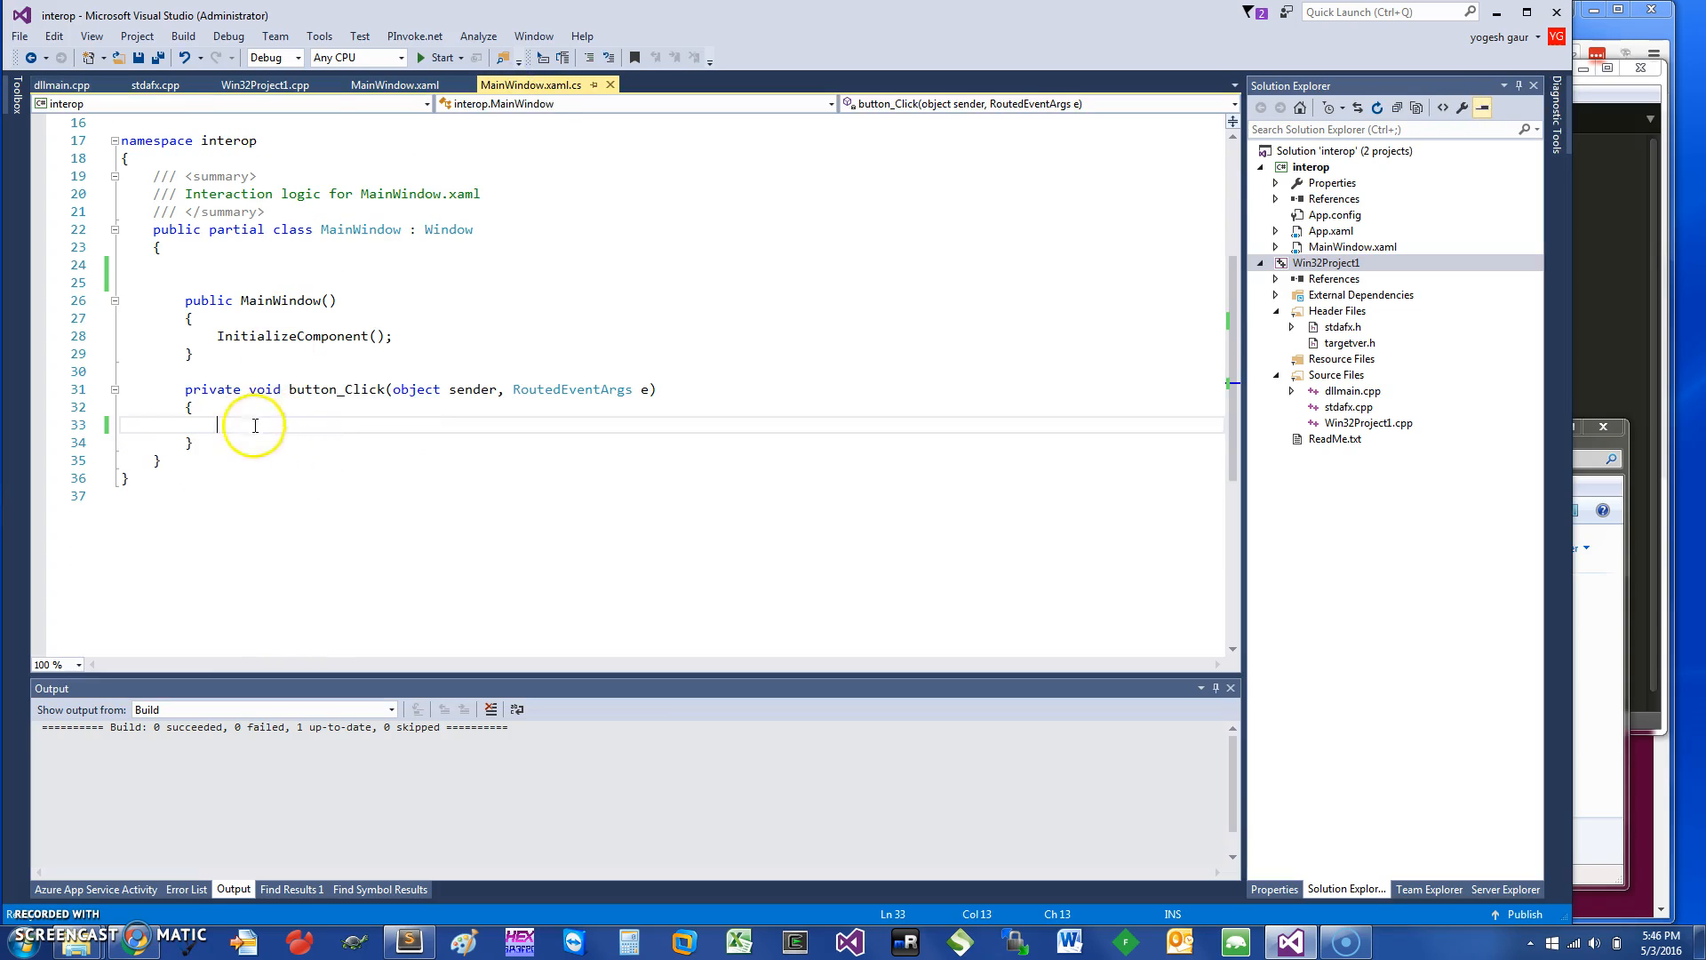
mouse_move(303, 388)
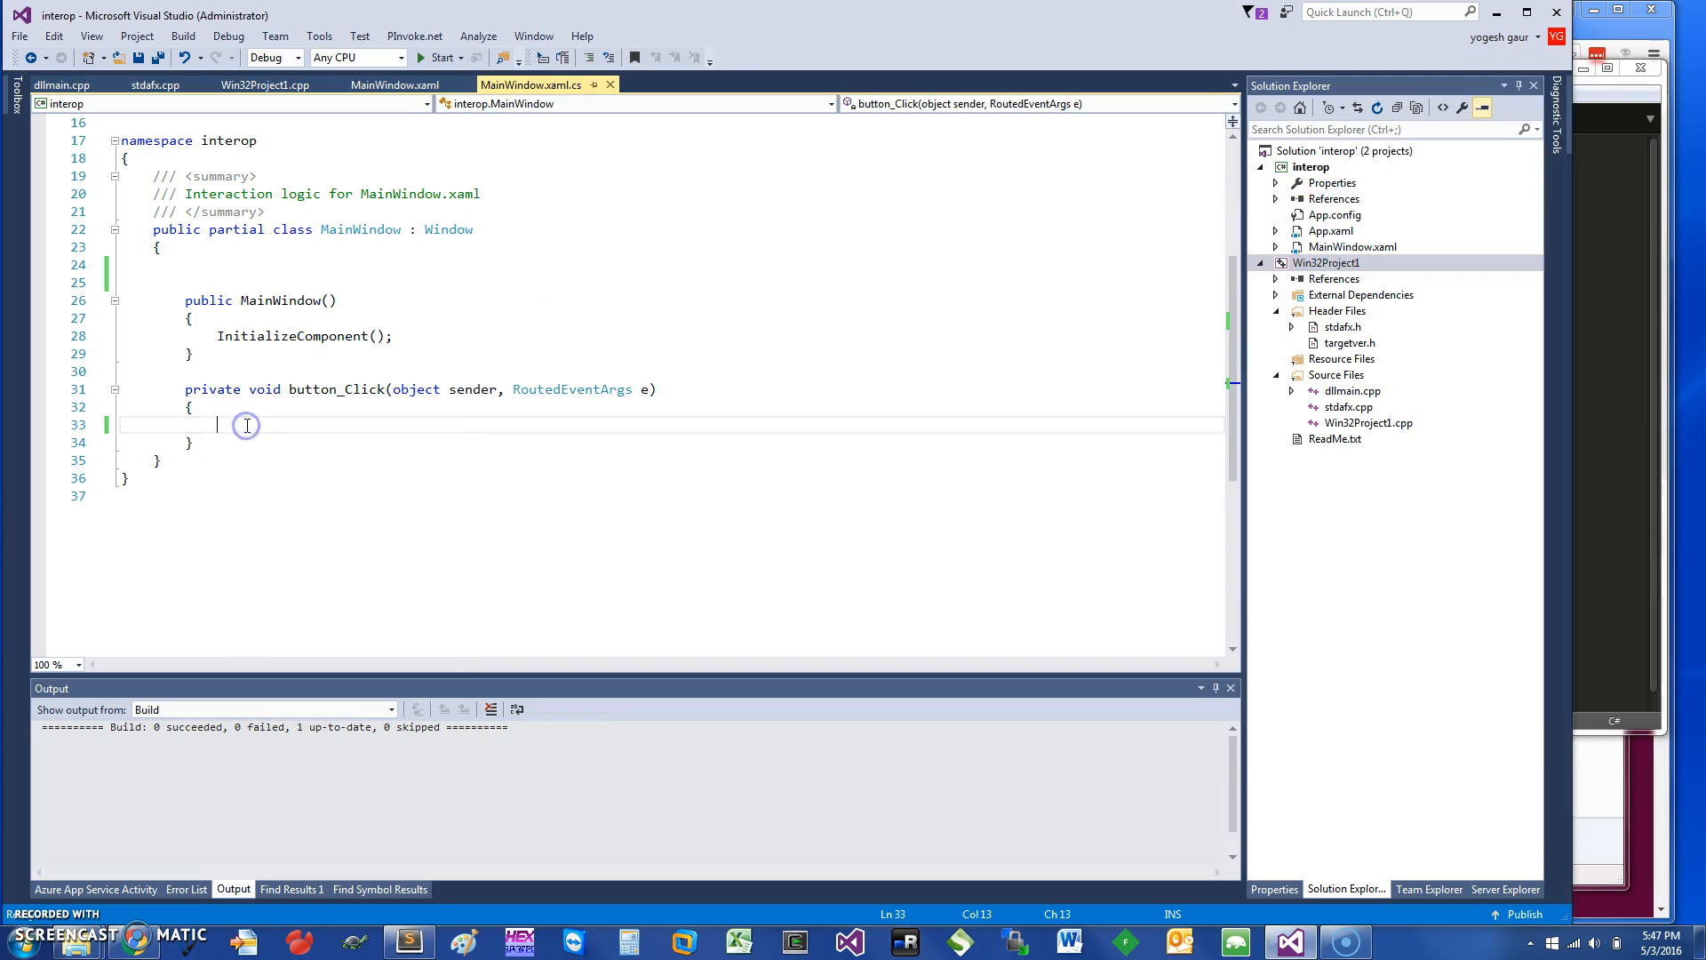
type("testc()")
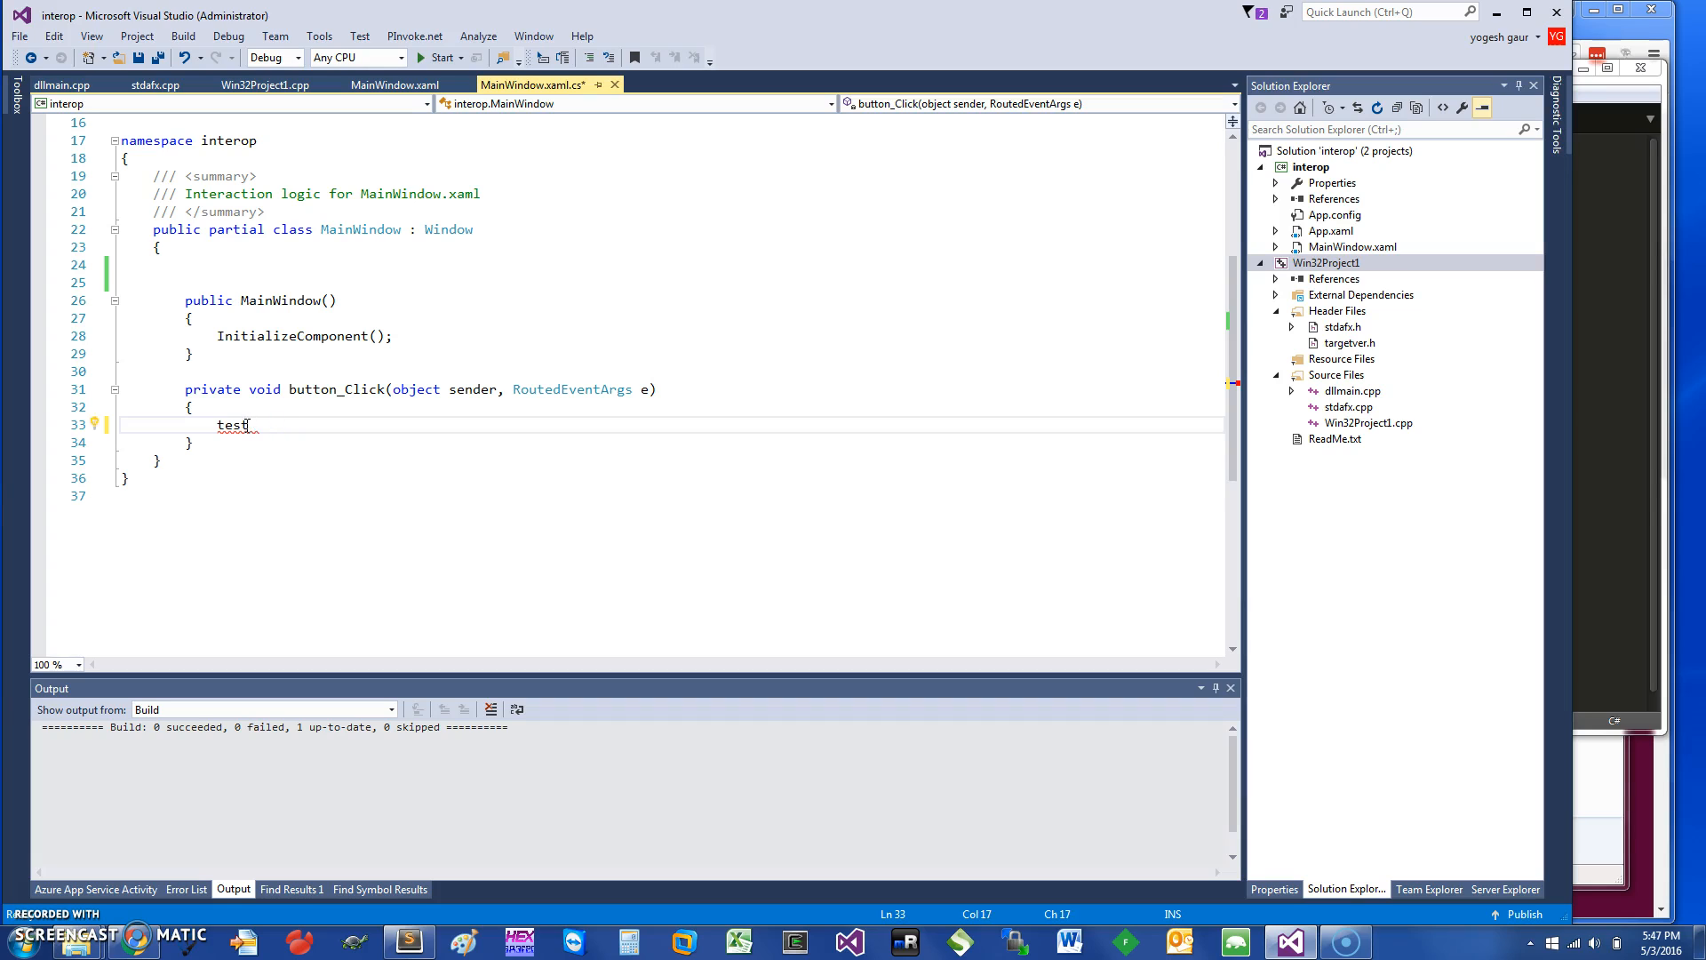
type("(\"cal\")")
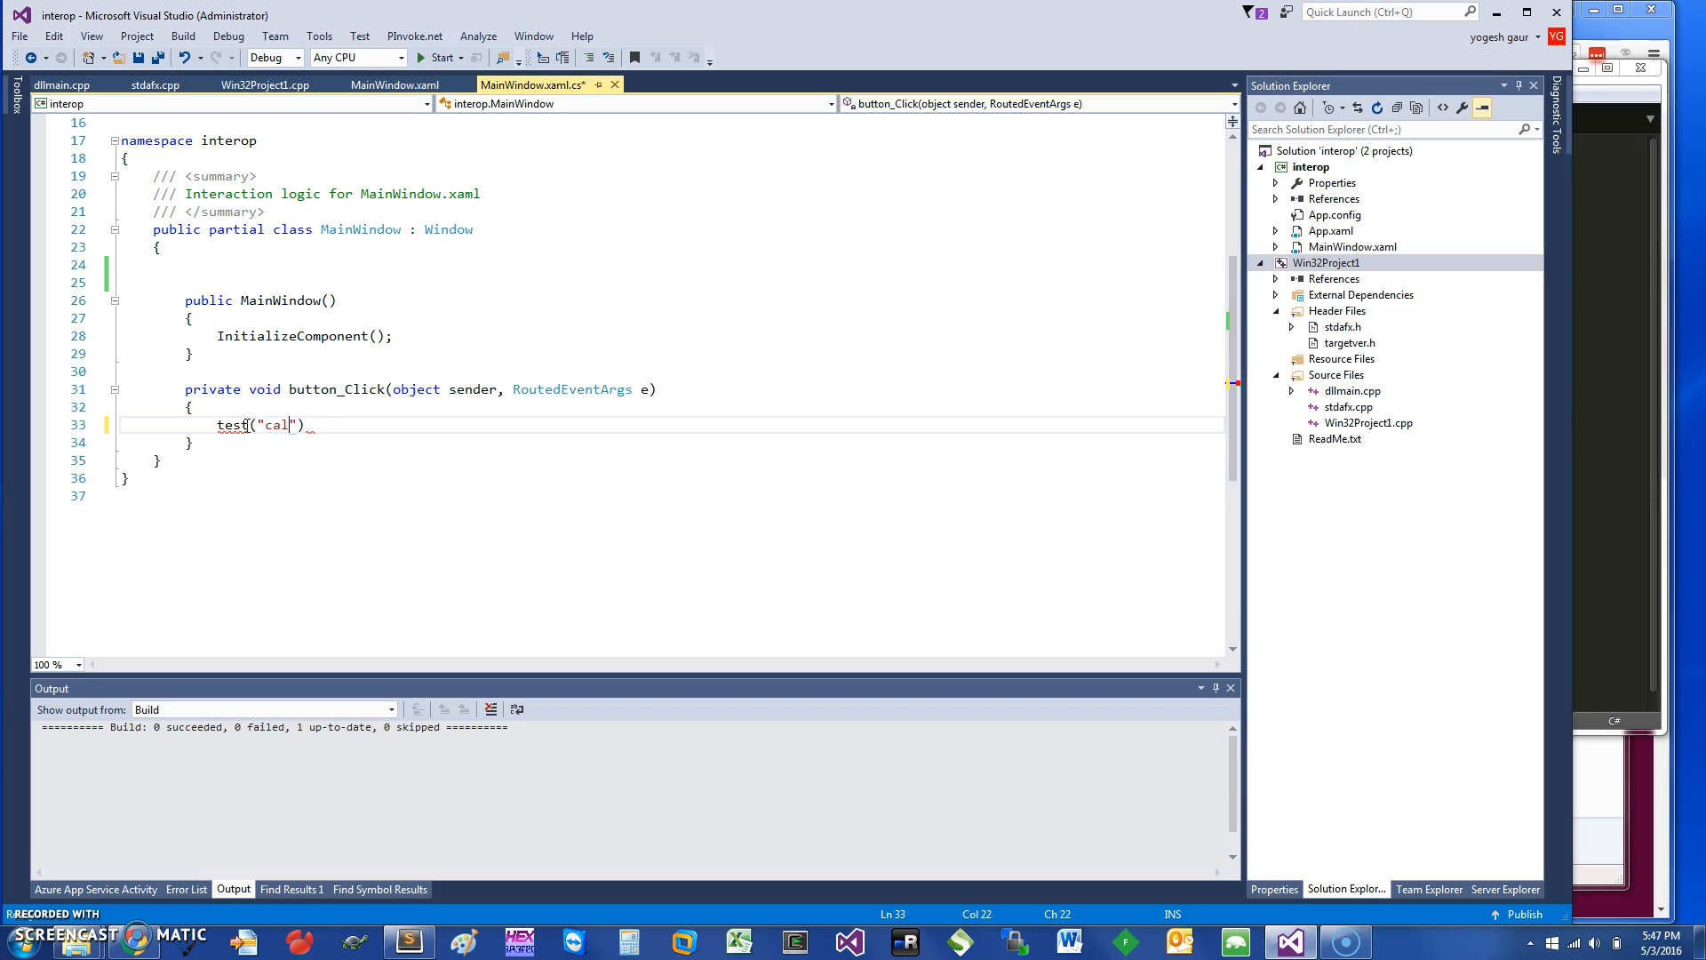
type("ling from wpf")
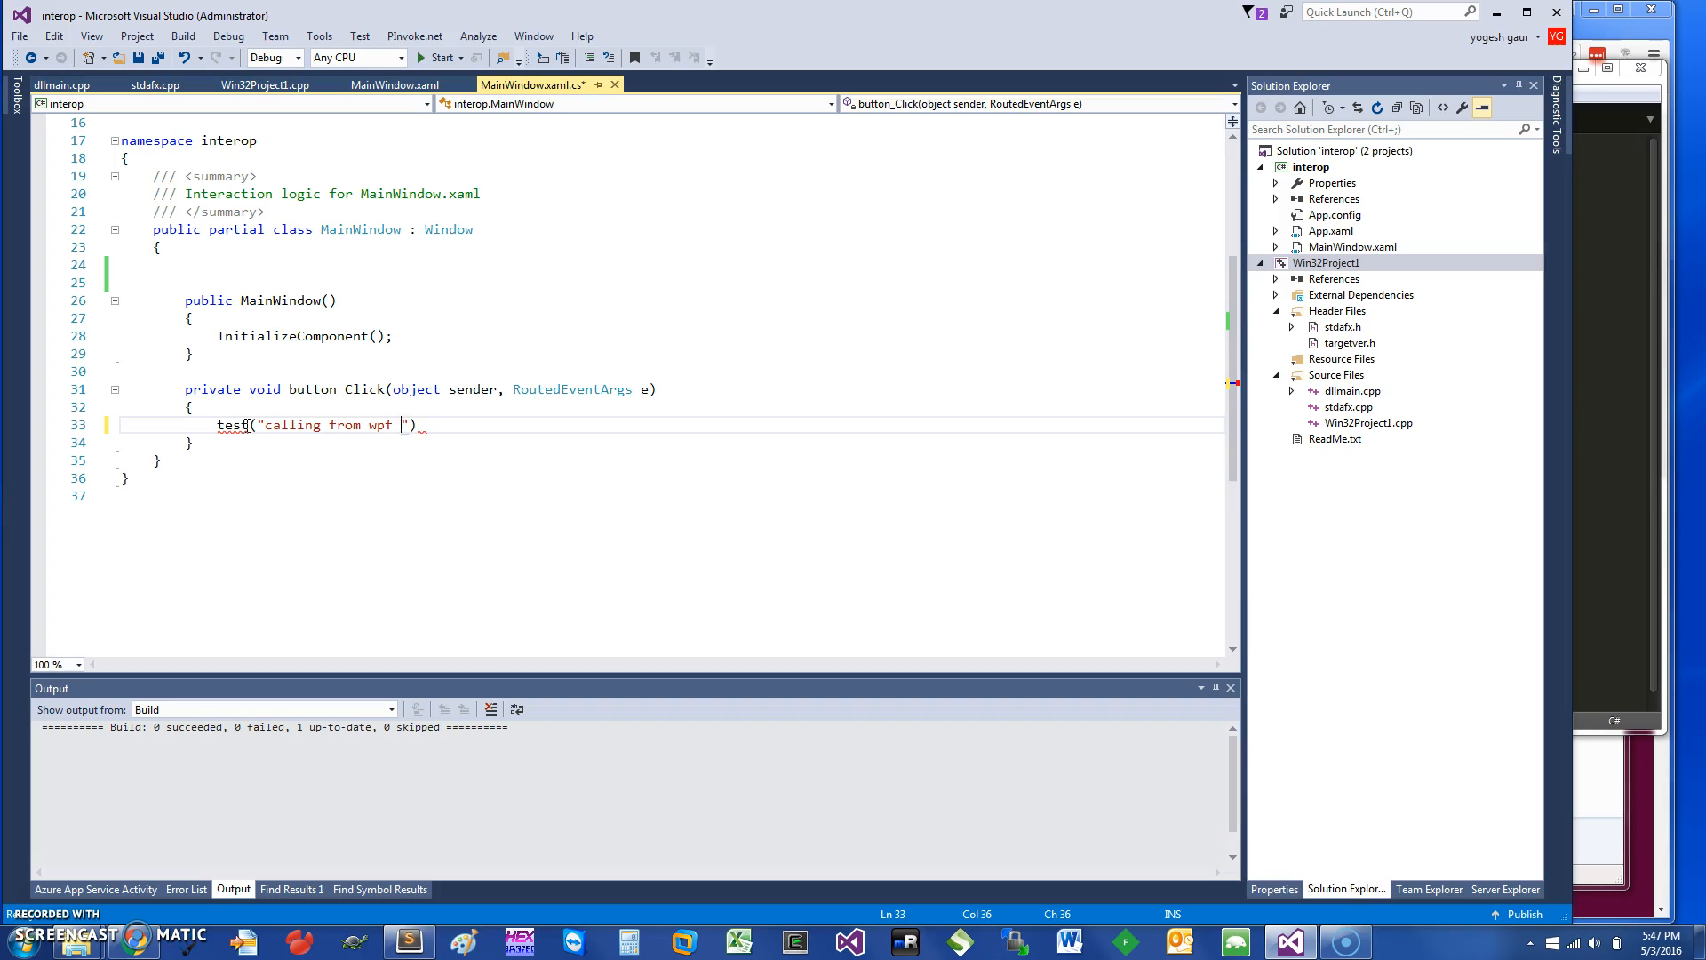
type("- gaur - te")
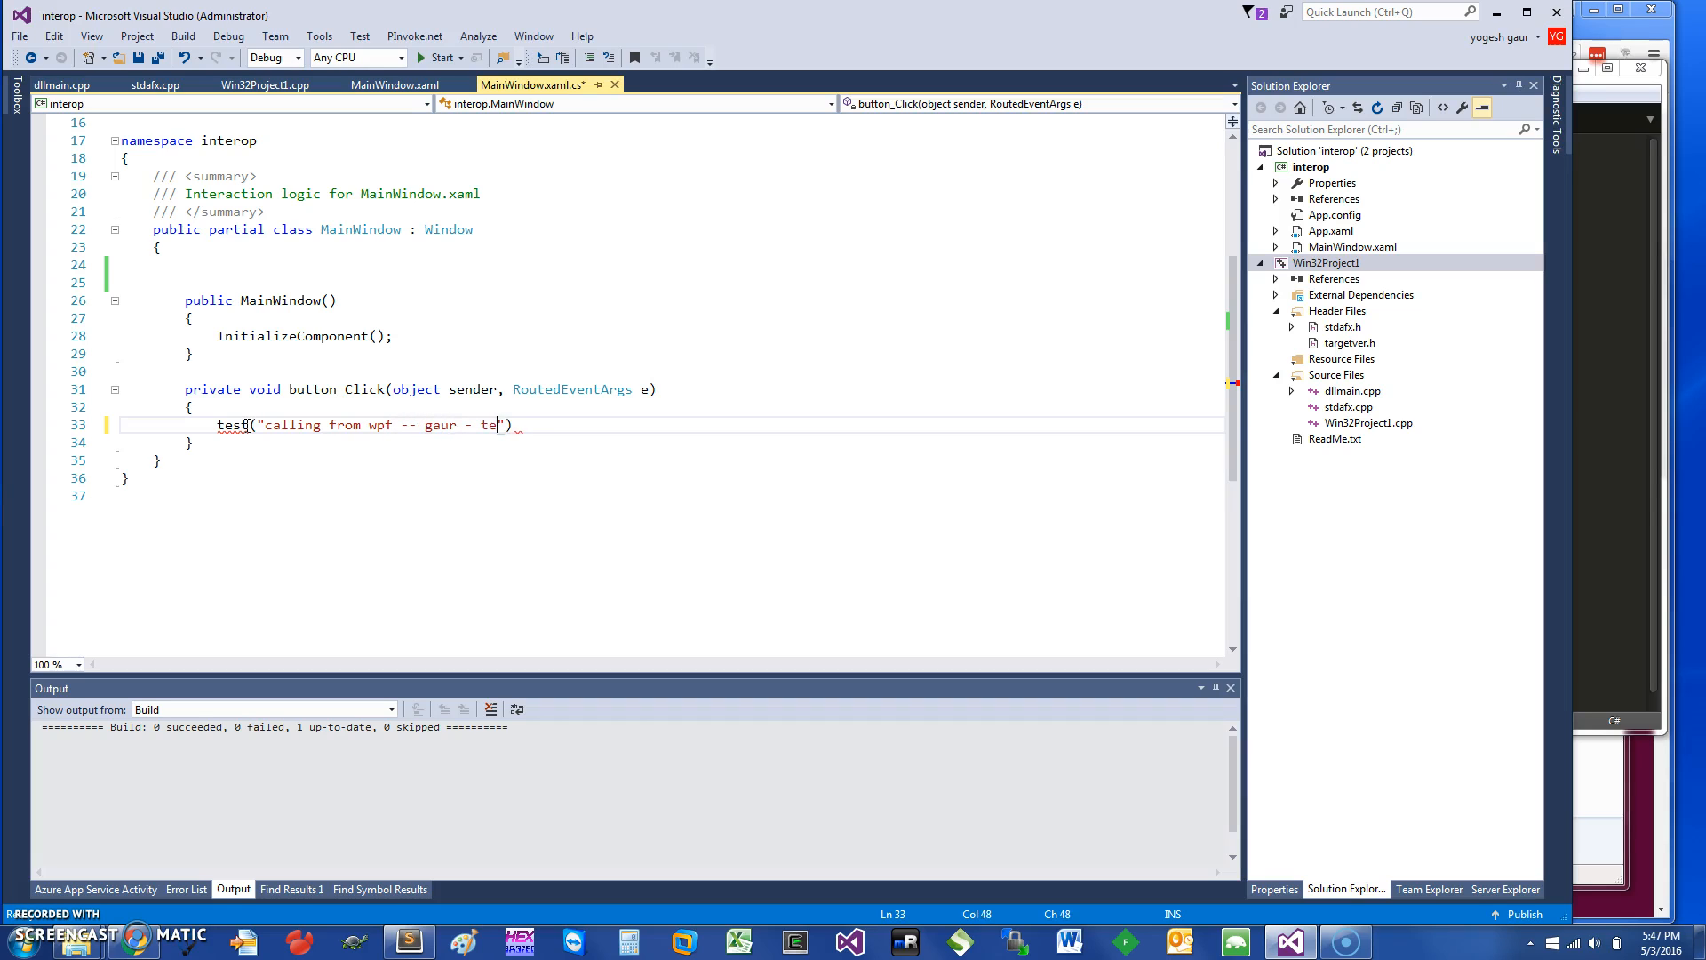
type("st")
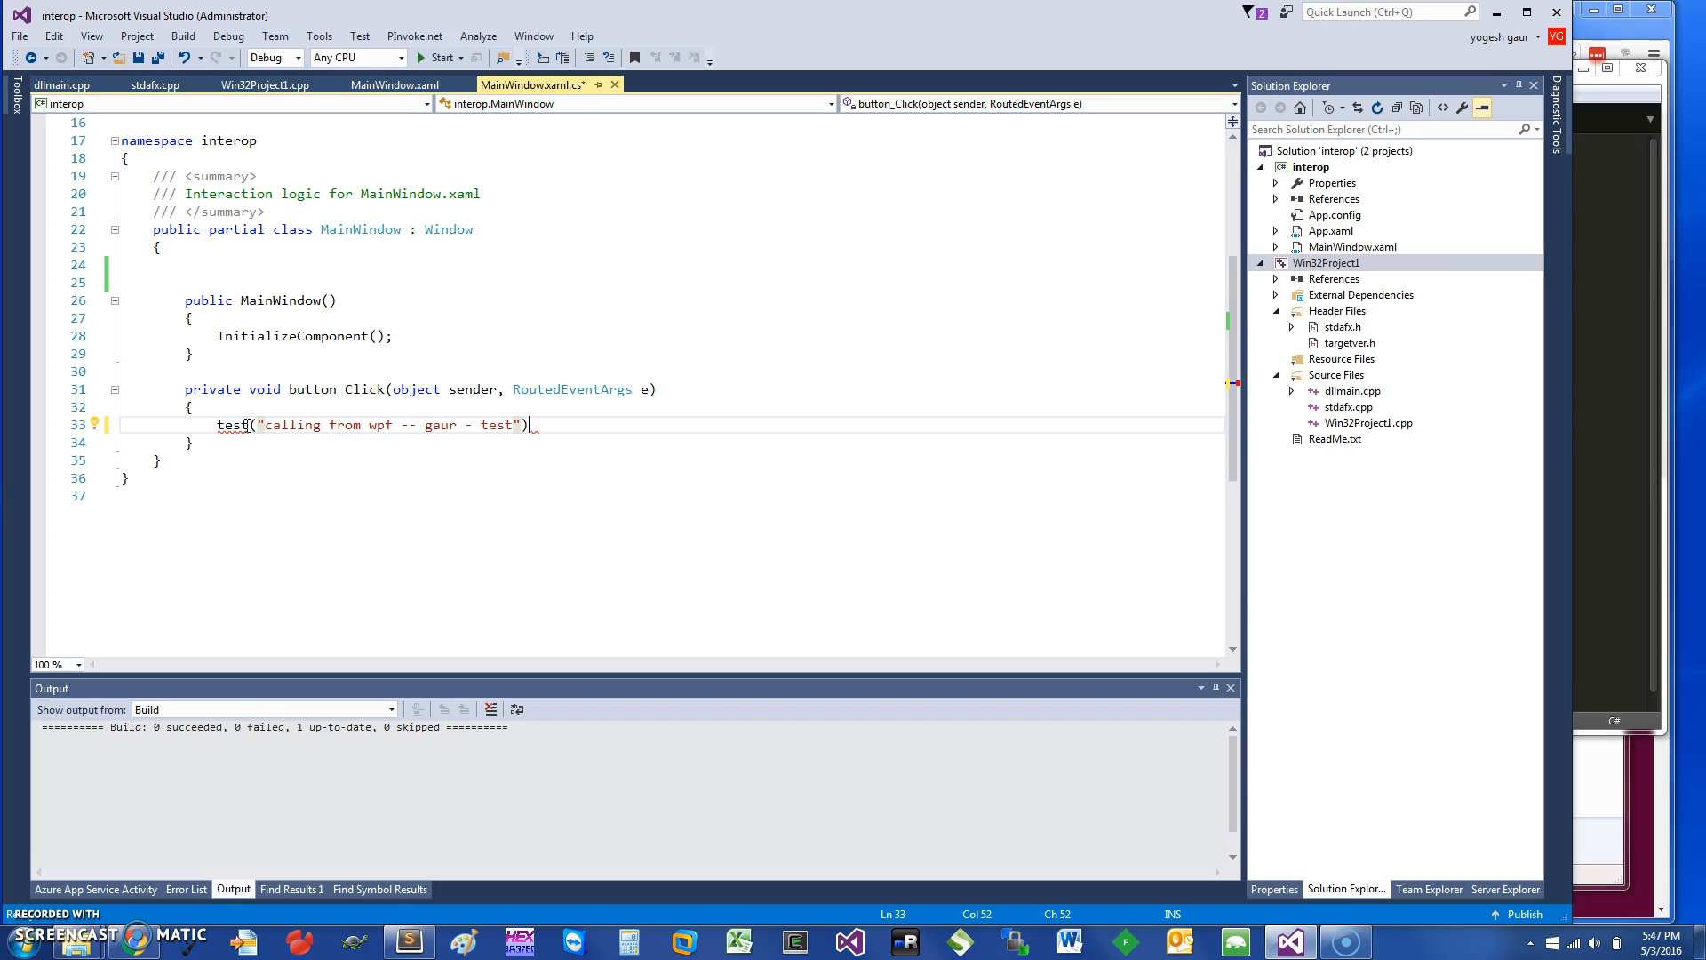
type(";")
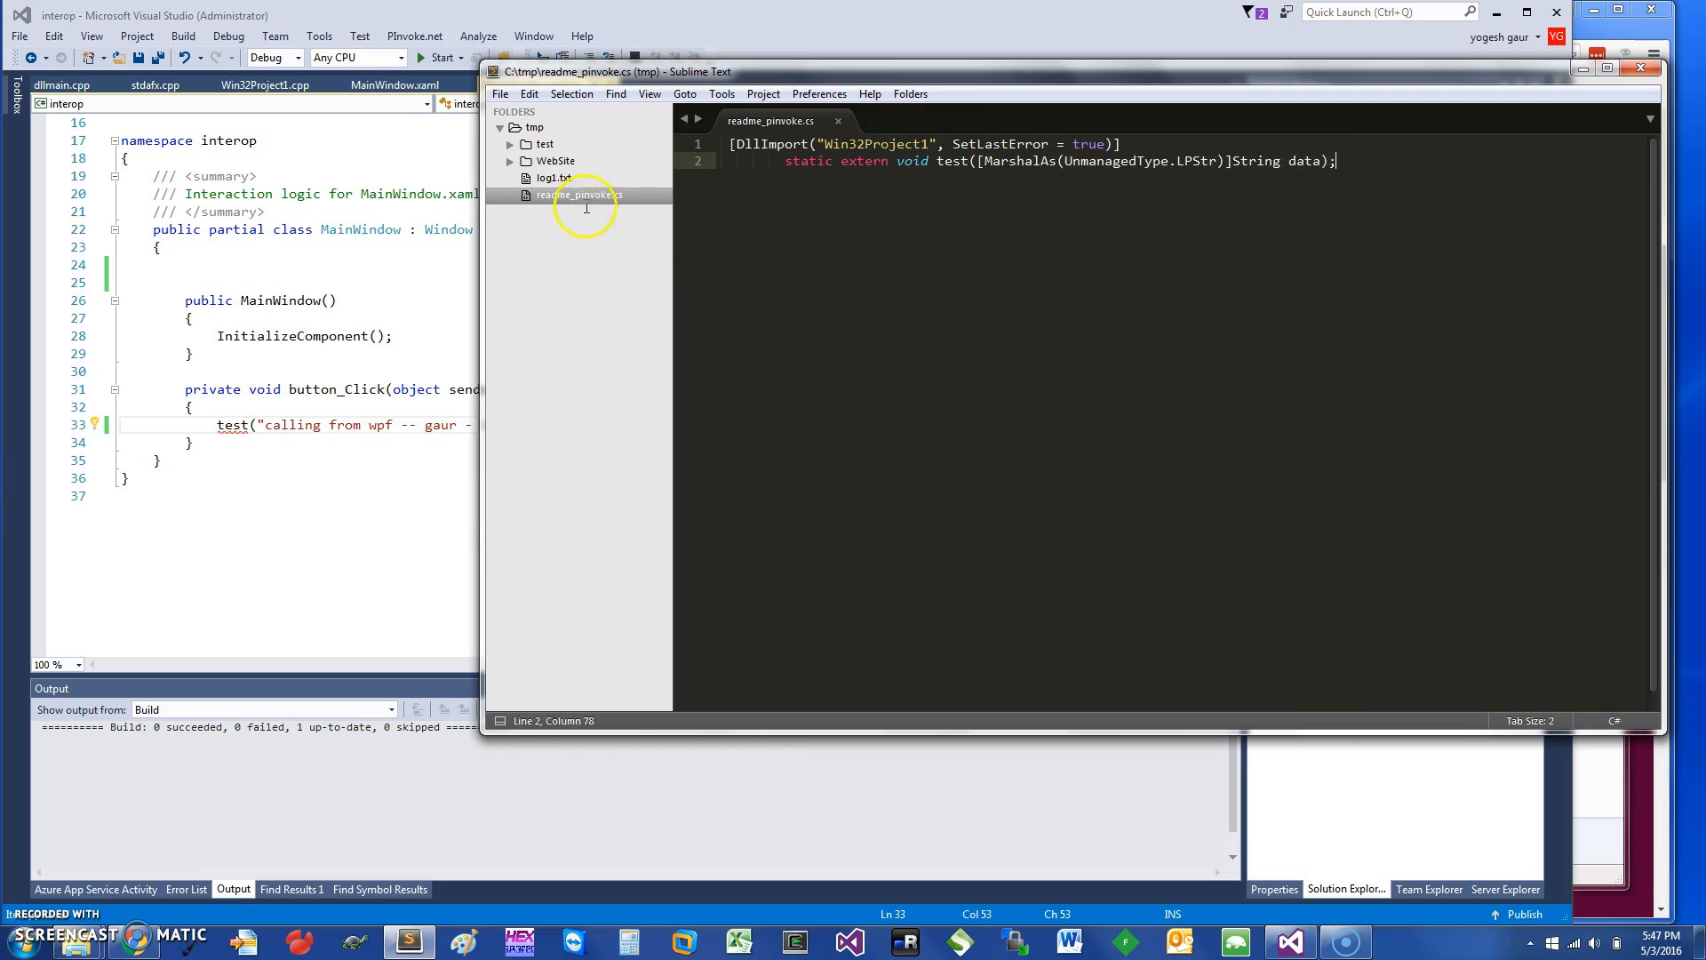
Add the [DllImport("Win32Project1", SetLastError = true)] extern test declaration to MainWindow.
key("ctrl+a")
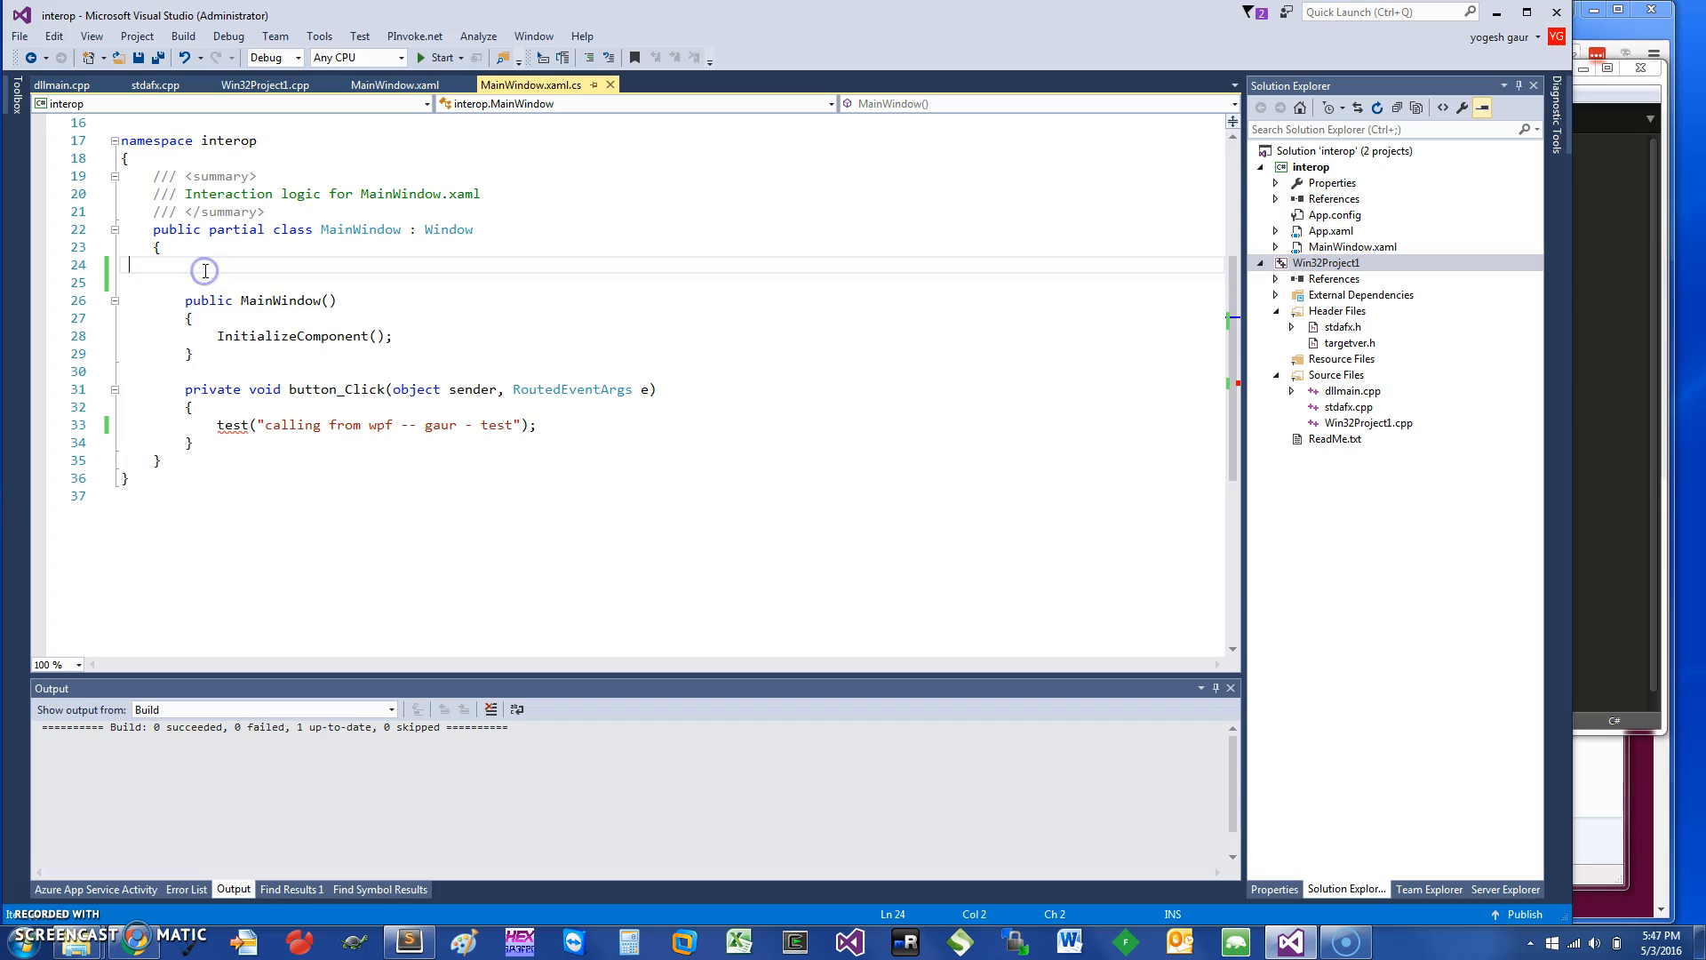
type("[DllImport(\"Win32Project1\", SetLastError = true)]")
left_click(673, 282)
type("static extern void test([MarshalAs(UnmanagedType.LPStr)]String data);")
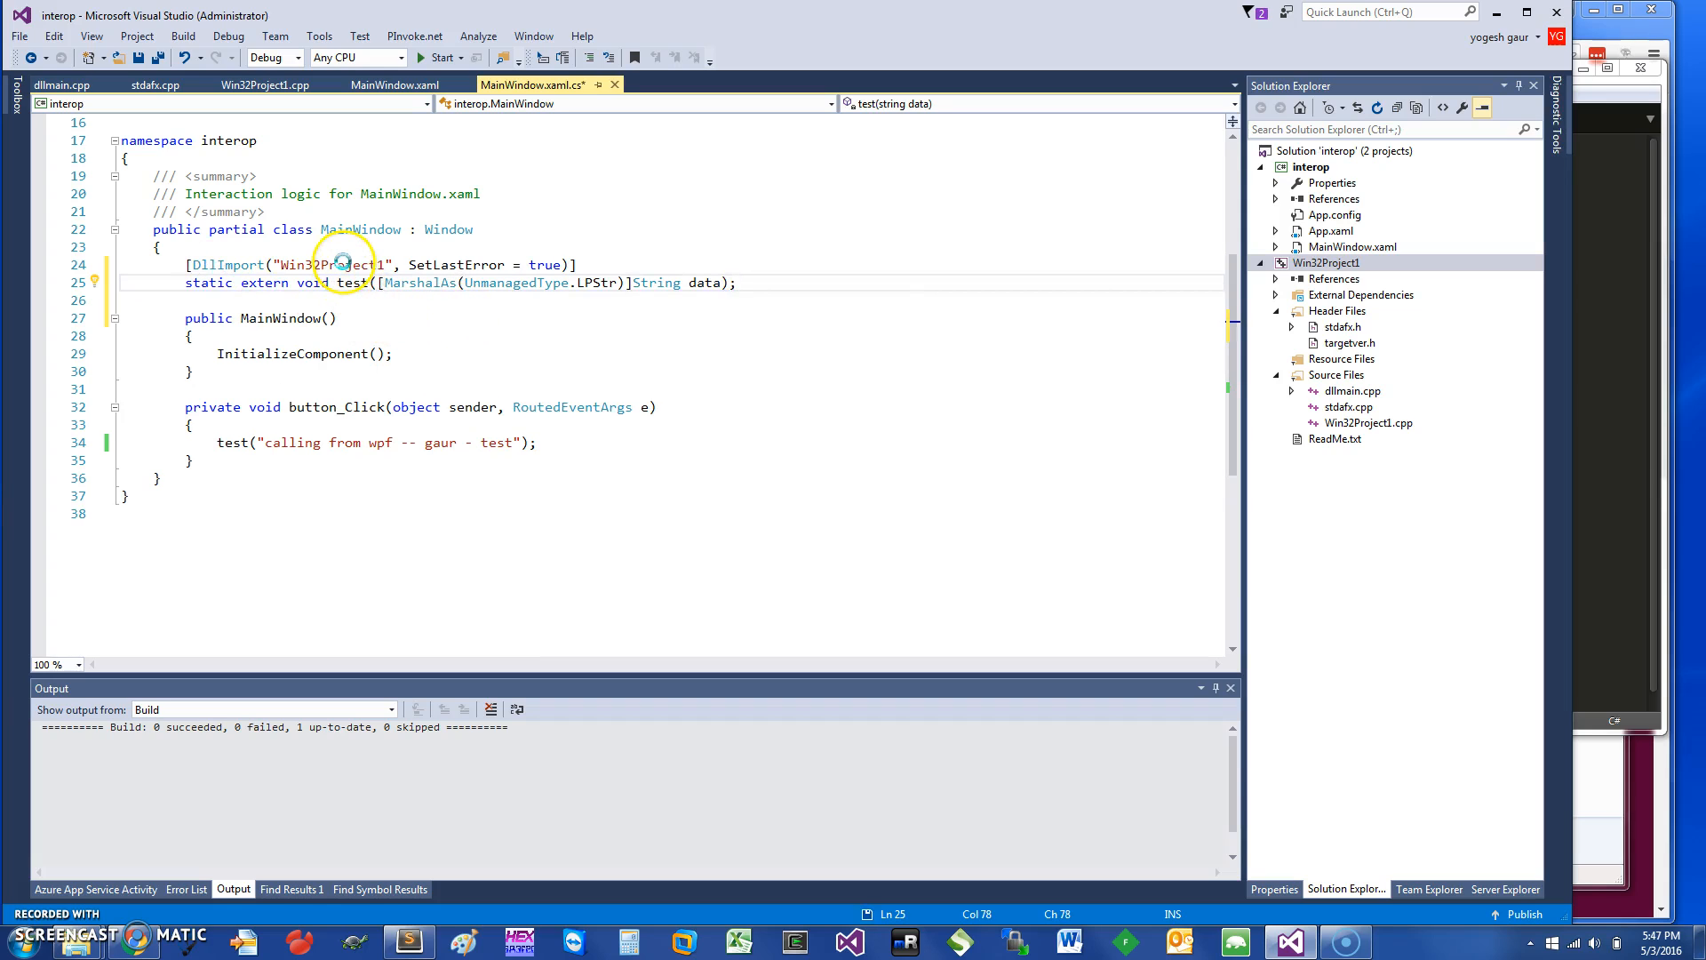
mouse_move(343, 295)
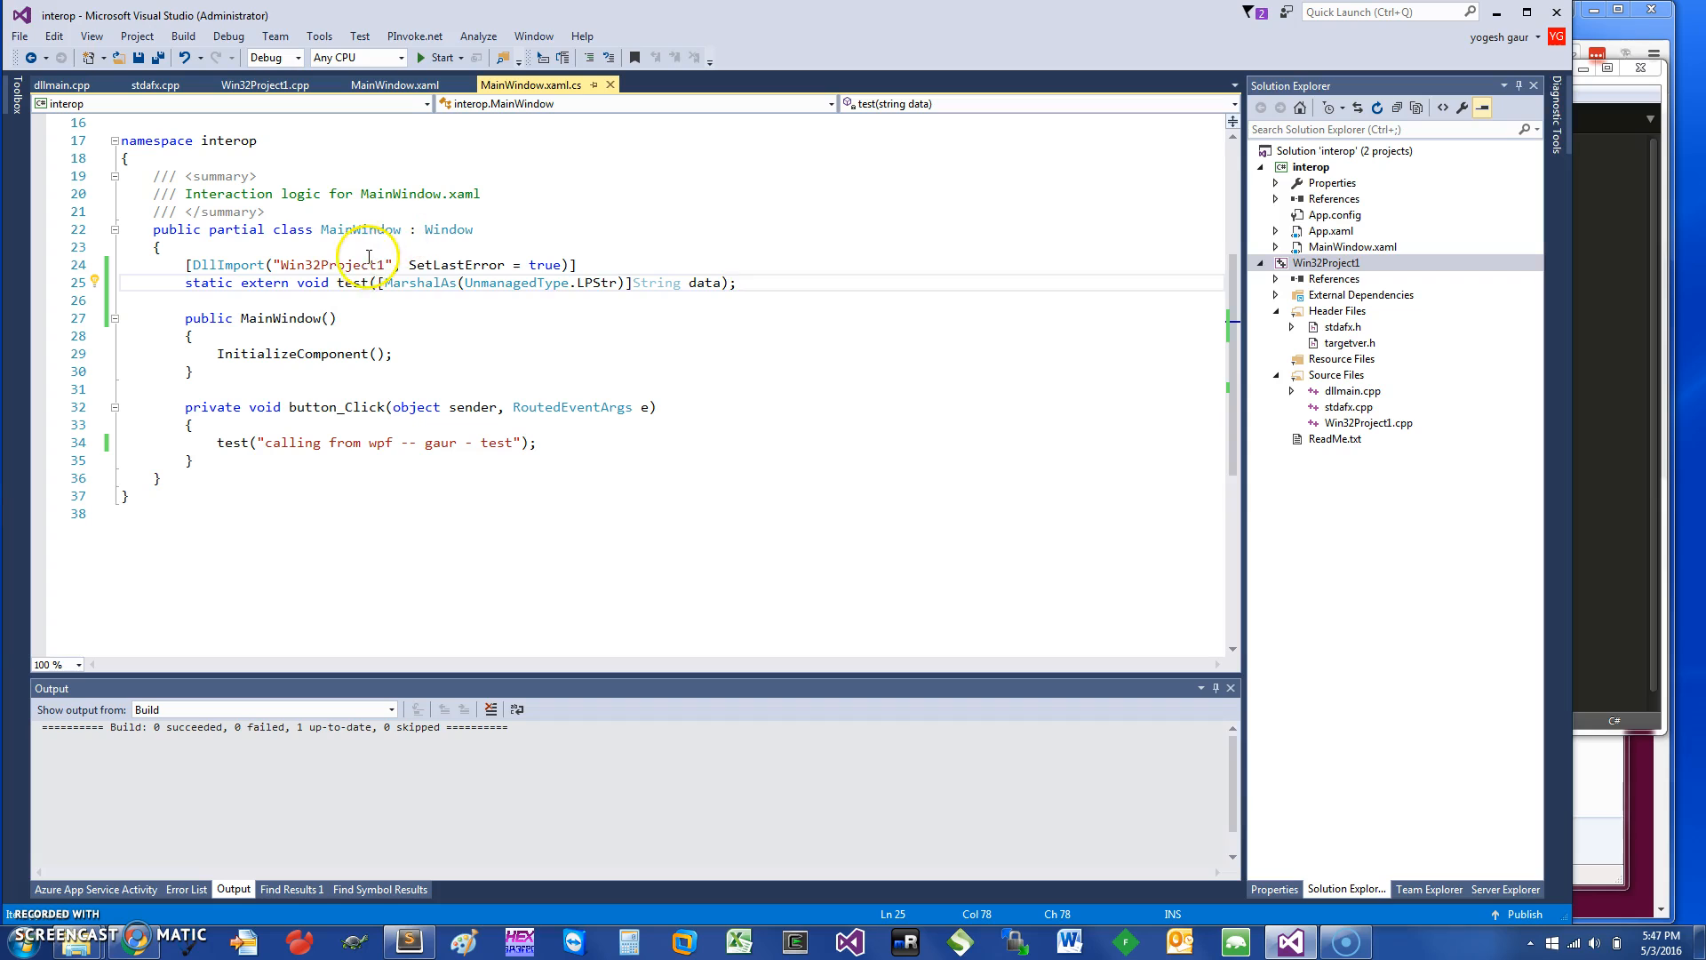
double_click(334, 265)
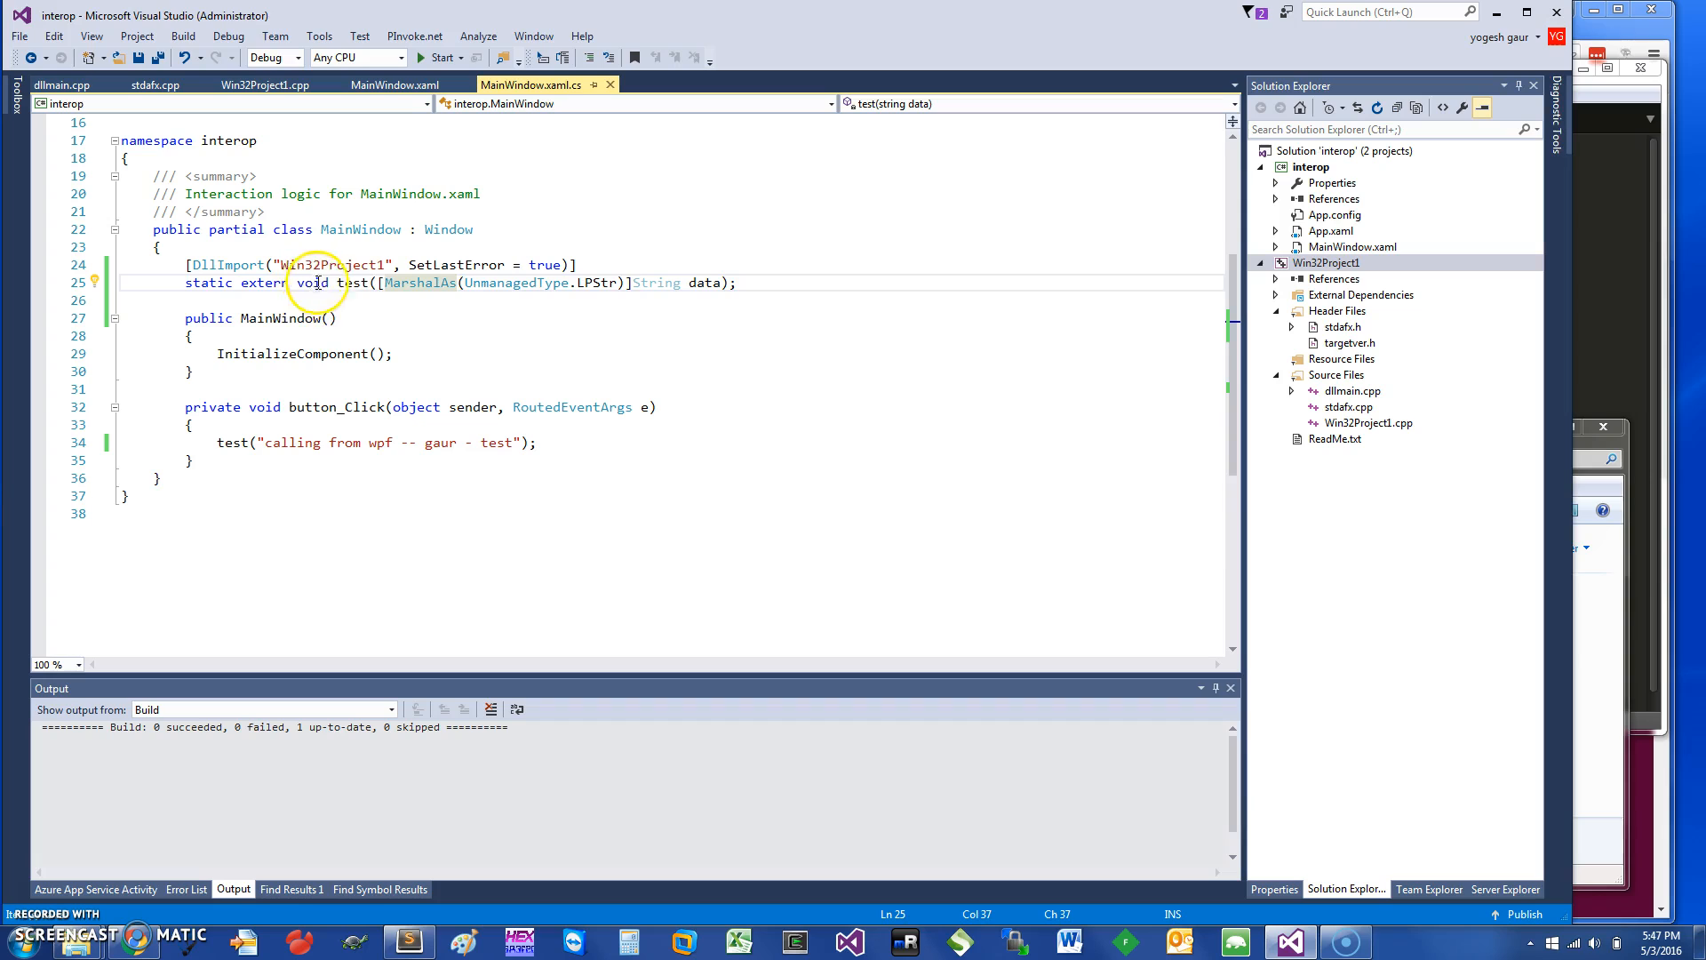
left_click(660, 282)
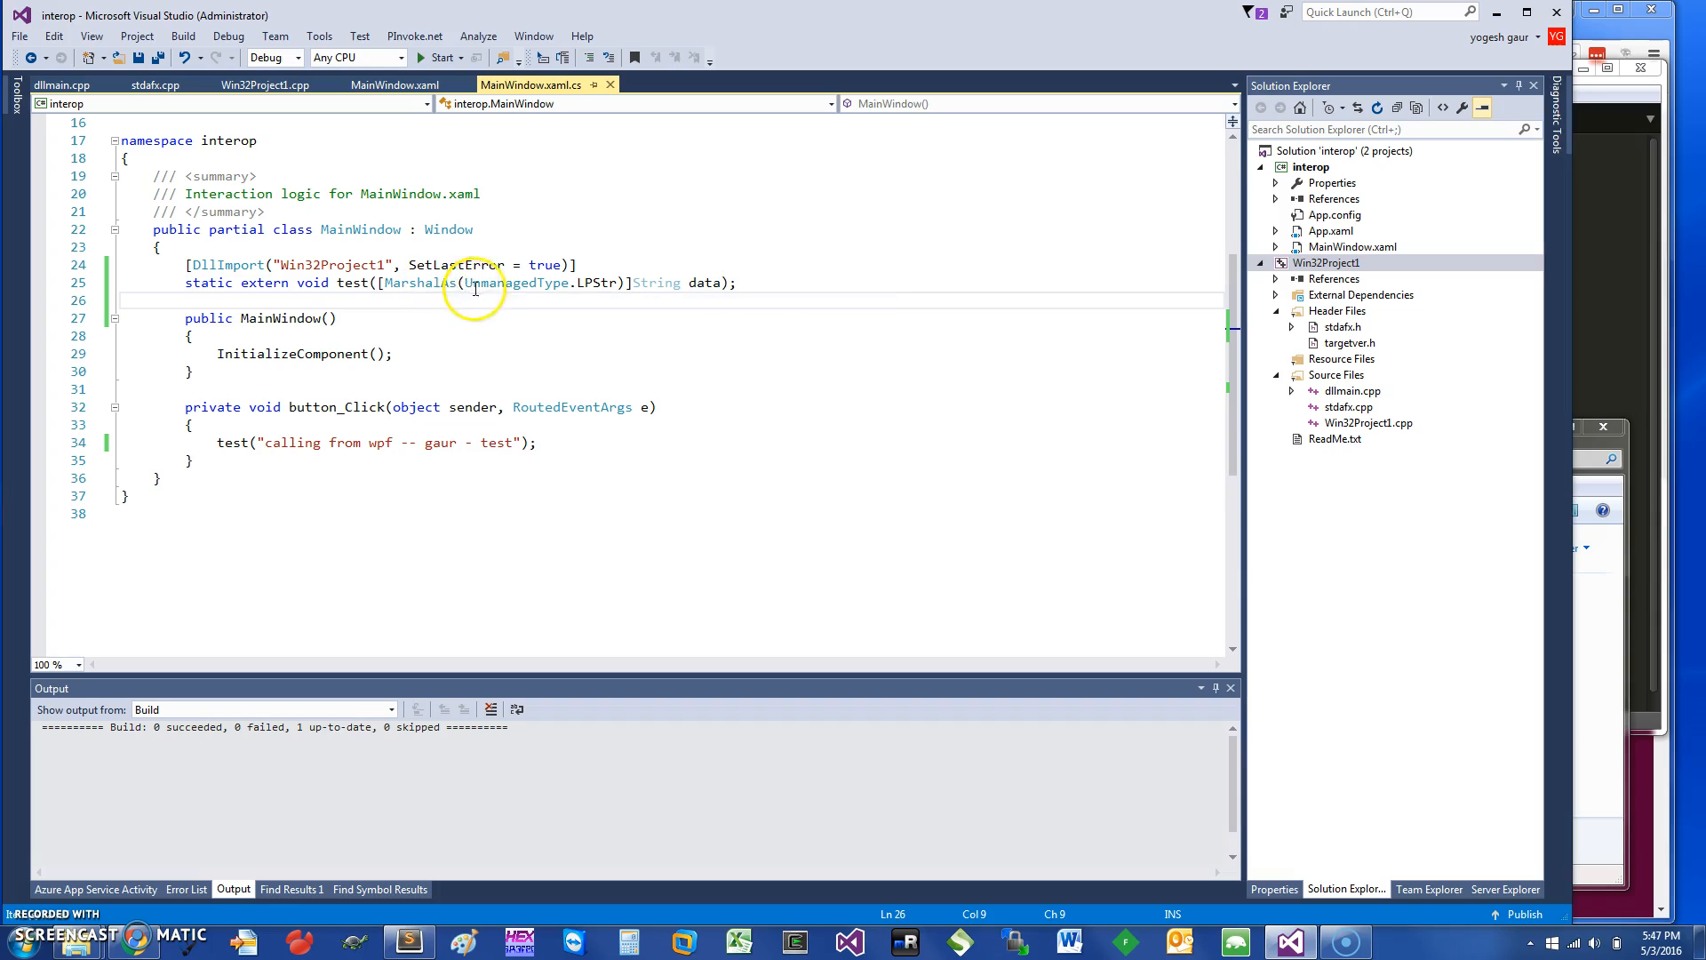
mouse_move(607, 283)
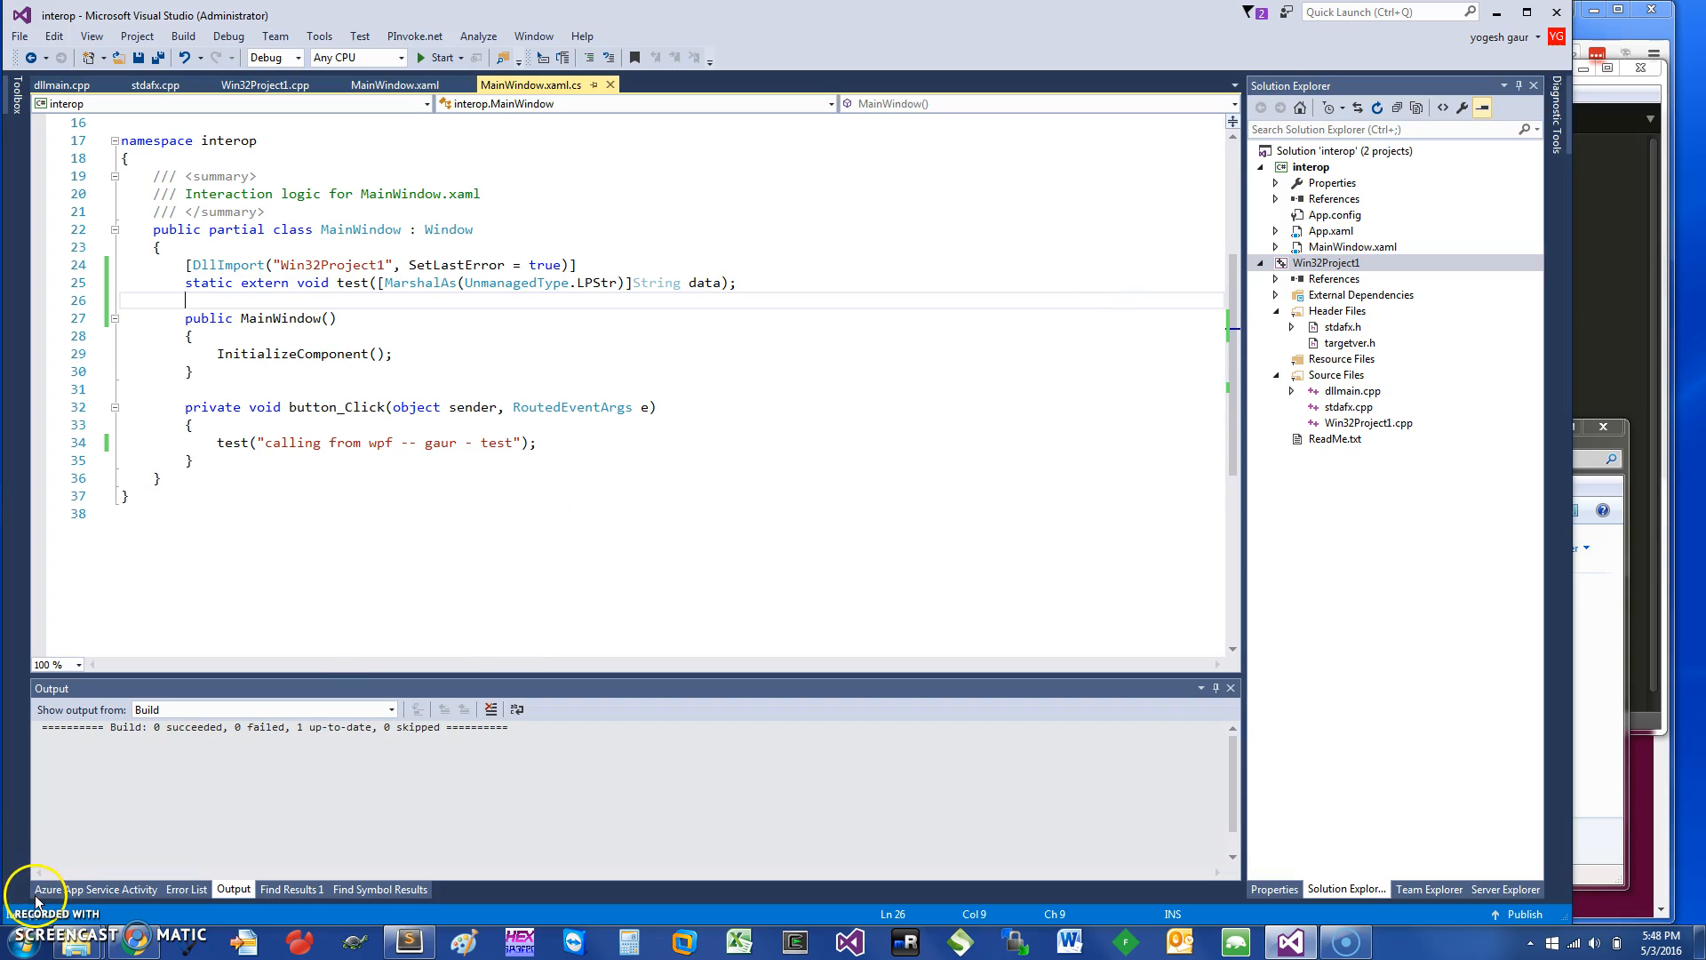
Debug the app, click 'call dll', continue past the breakpoint, then close MainWindow.
left_click(1310, 167)
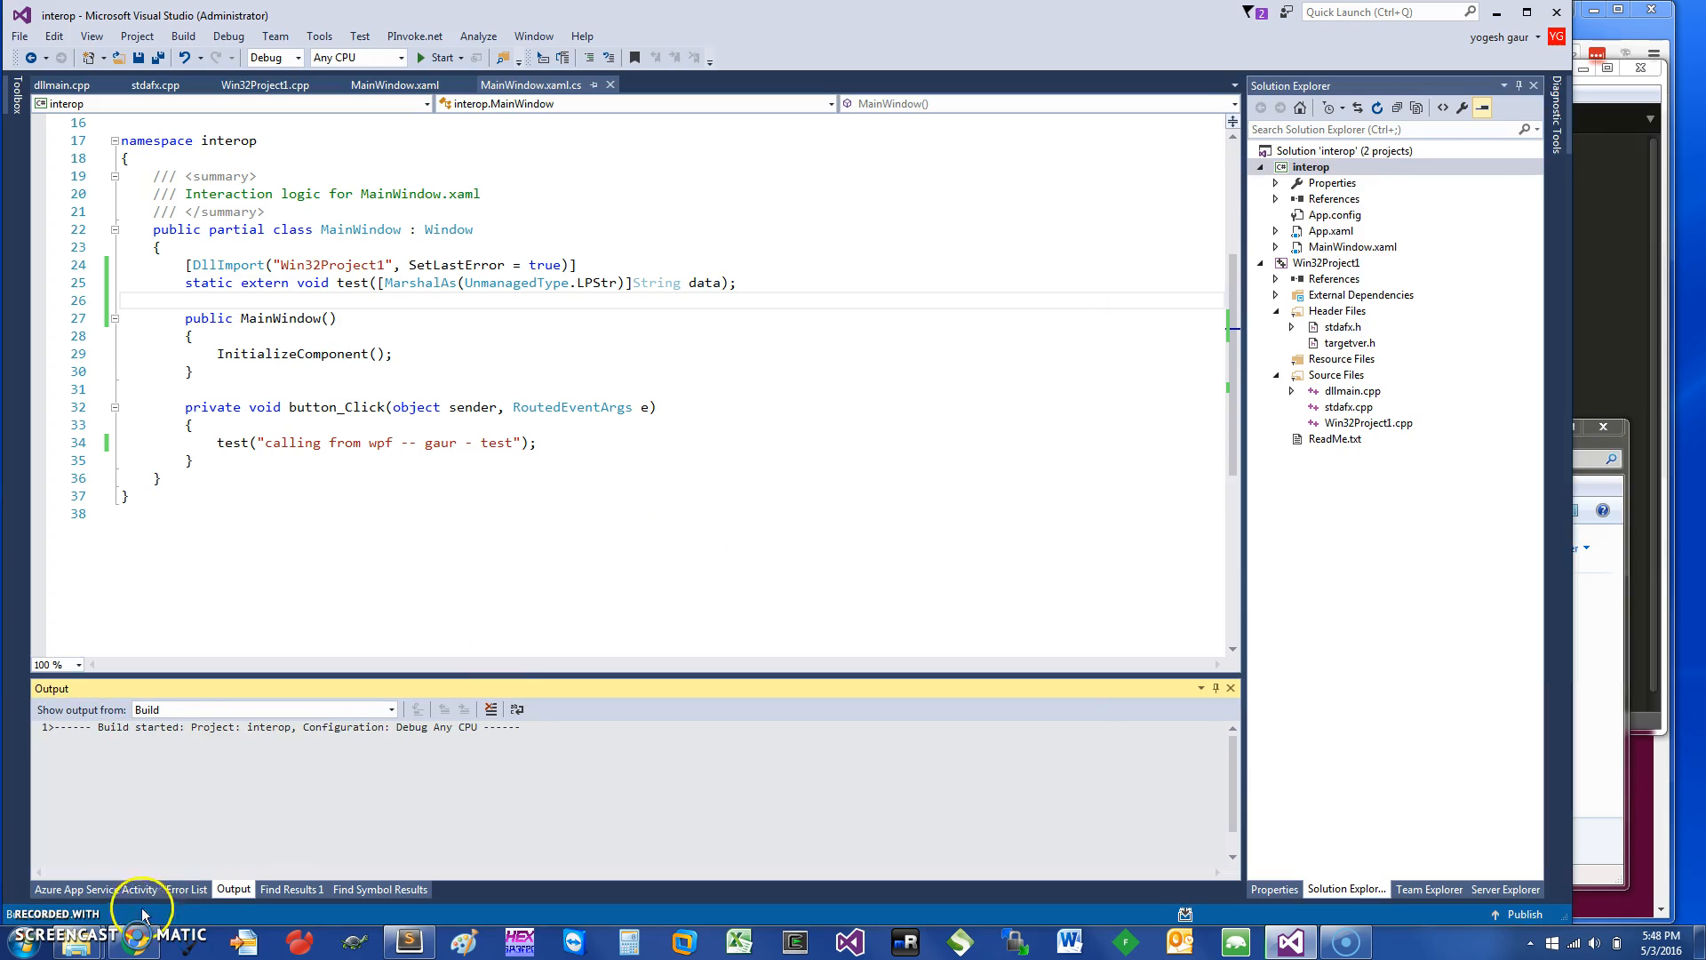
left_click(441, 58)
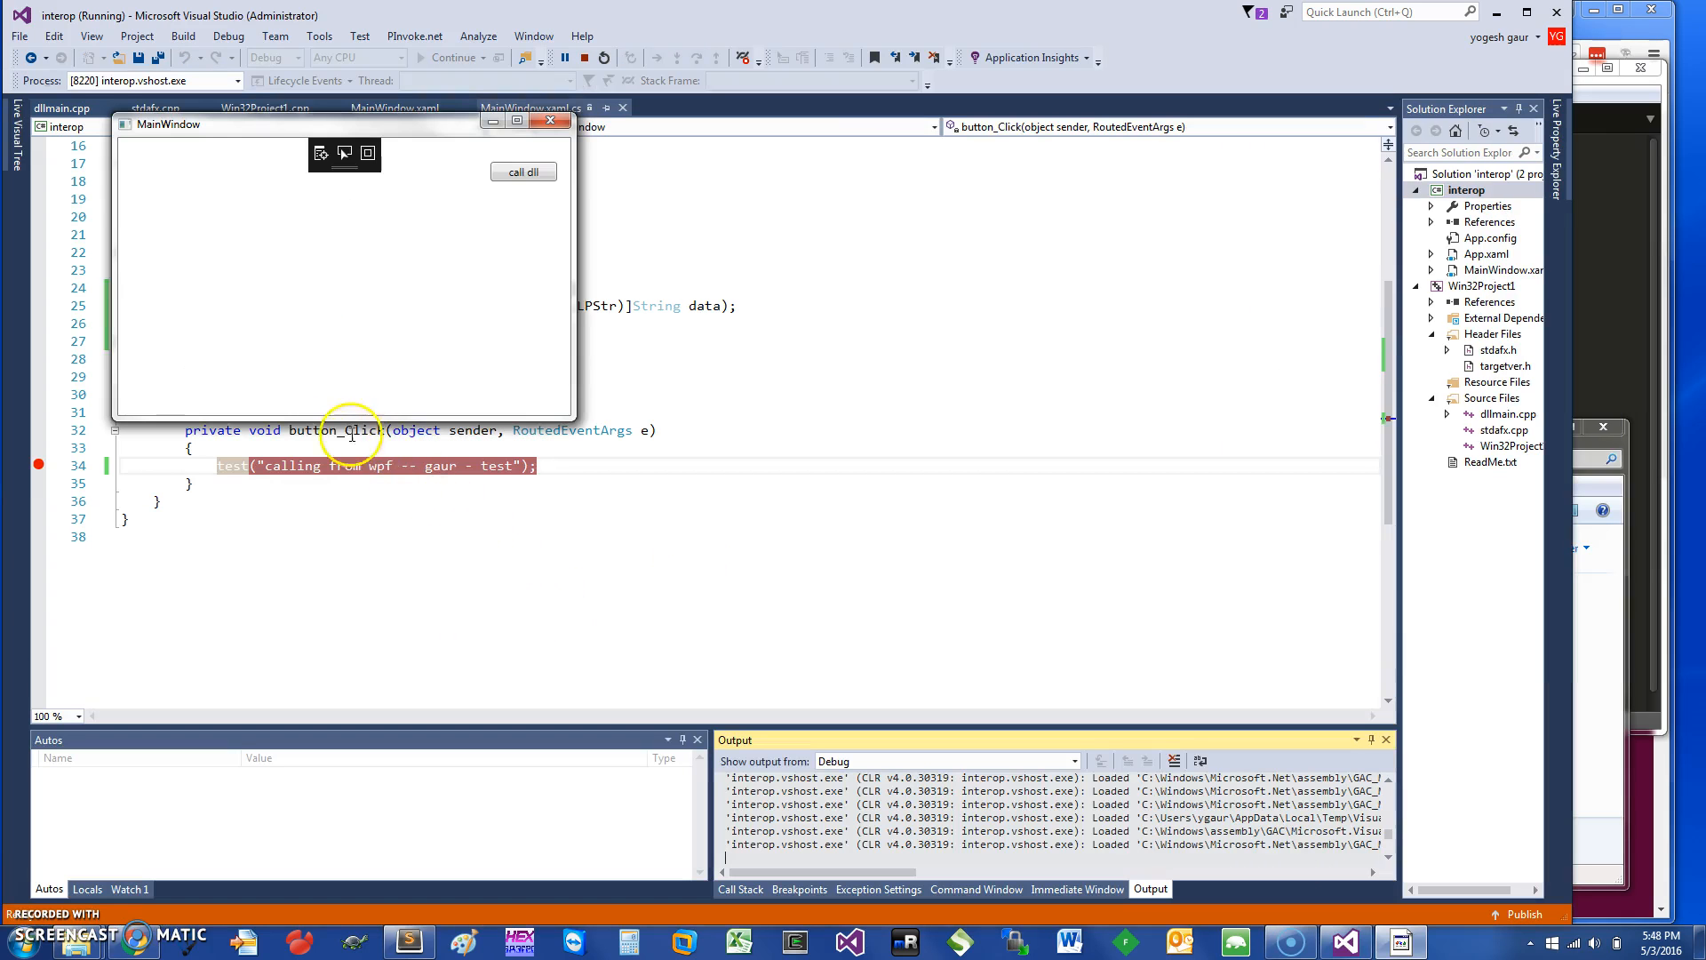
mouse_move(509, 185)
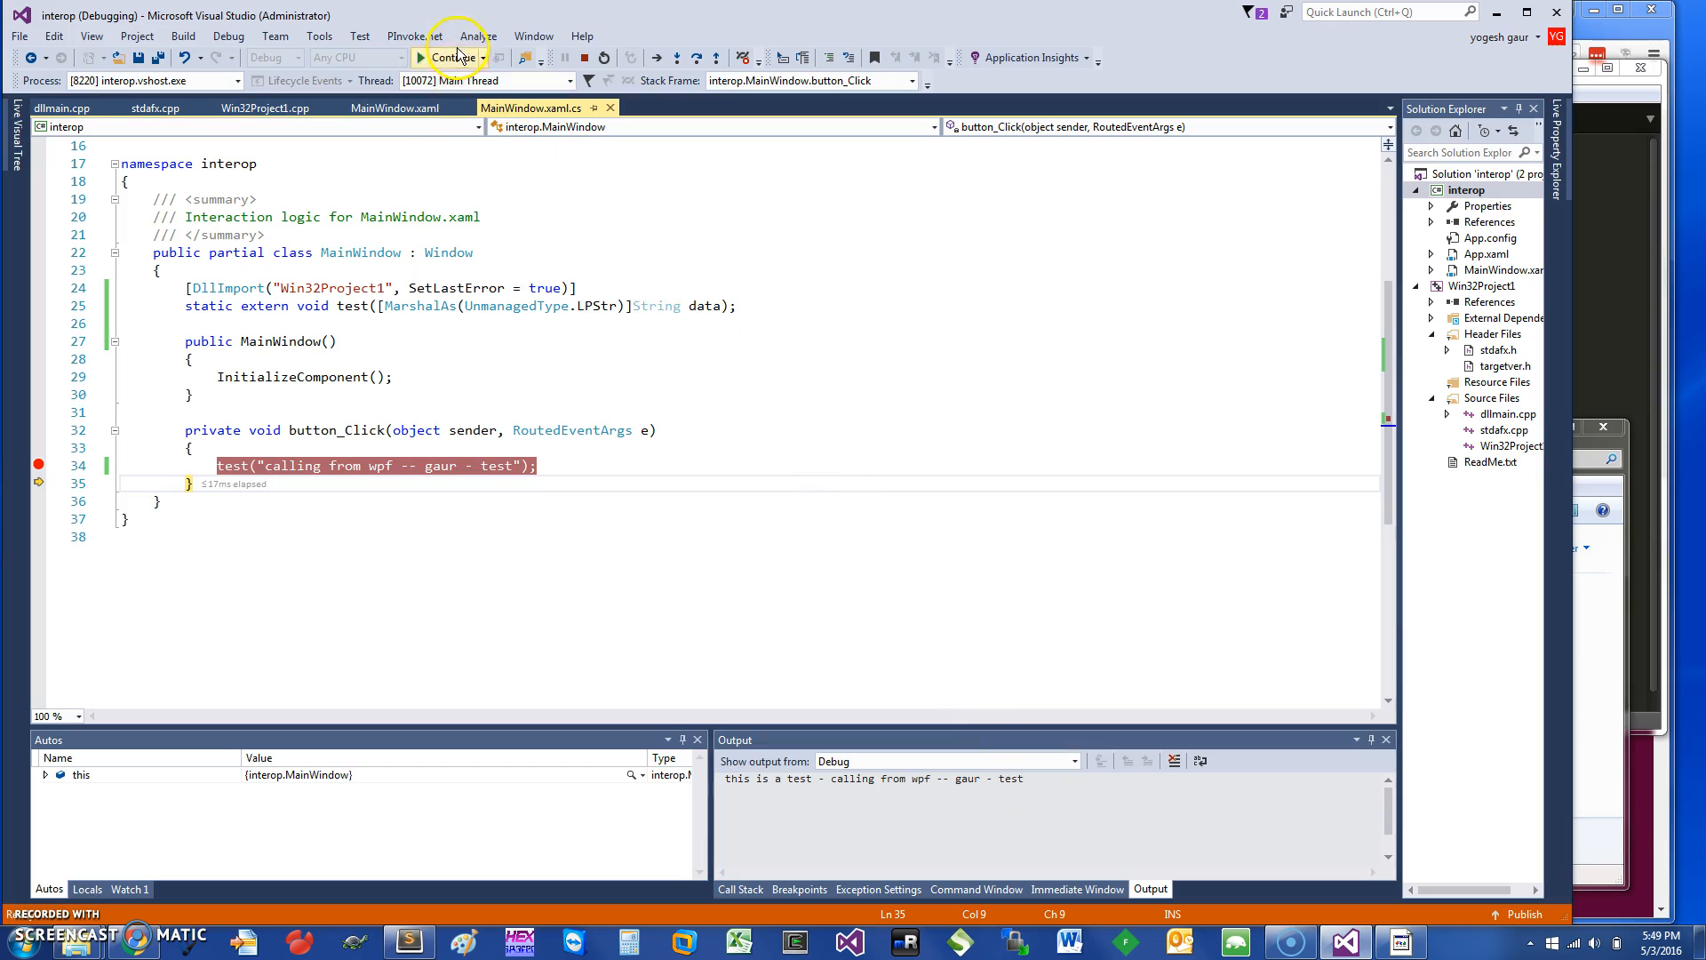
left_click(451, 57)
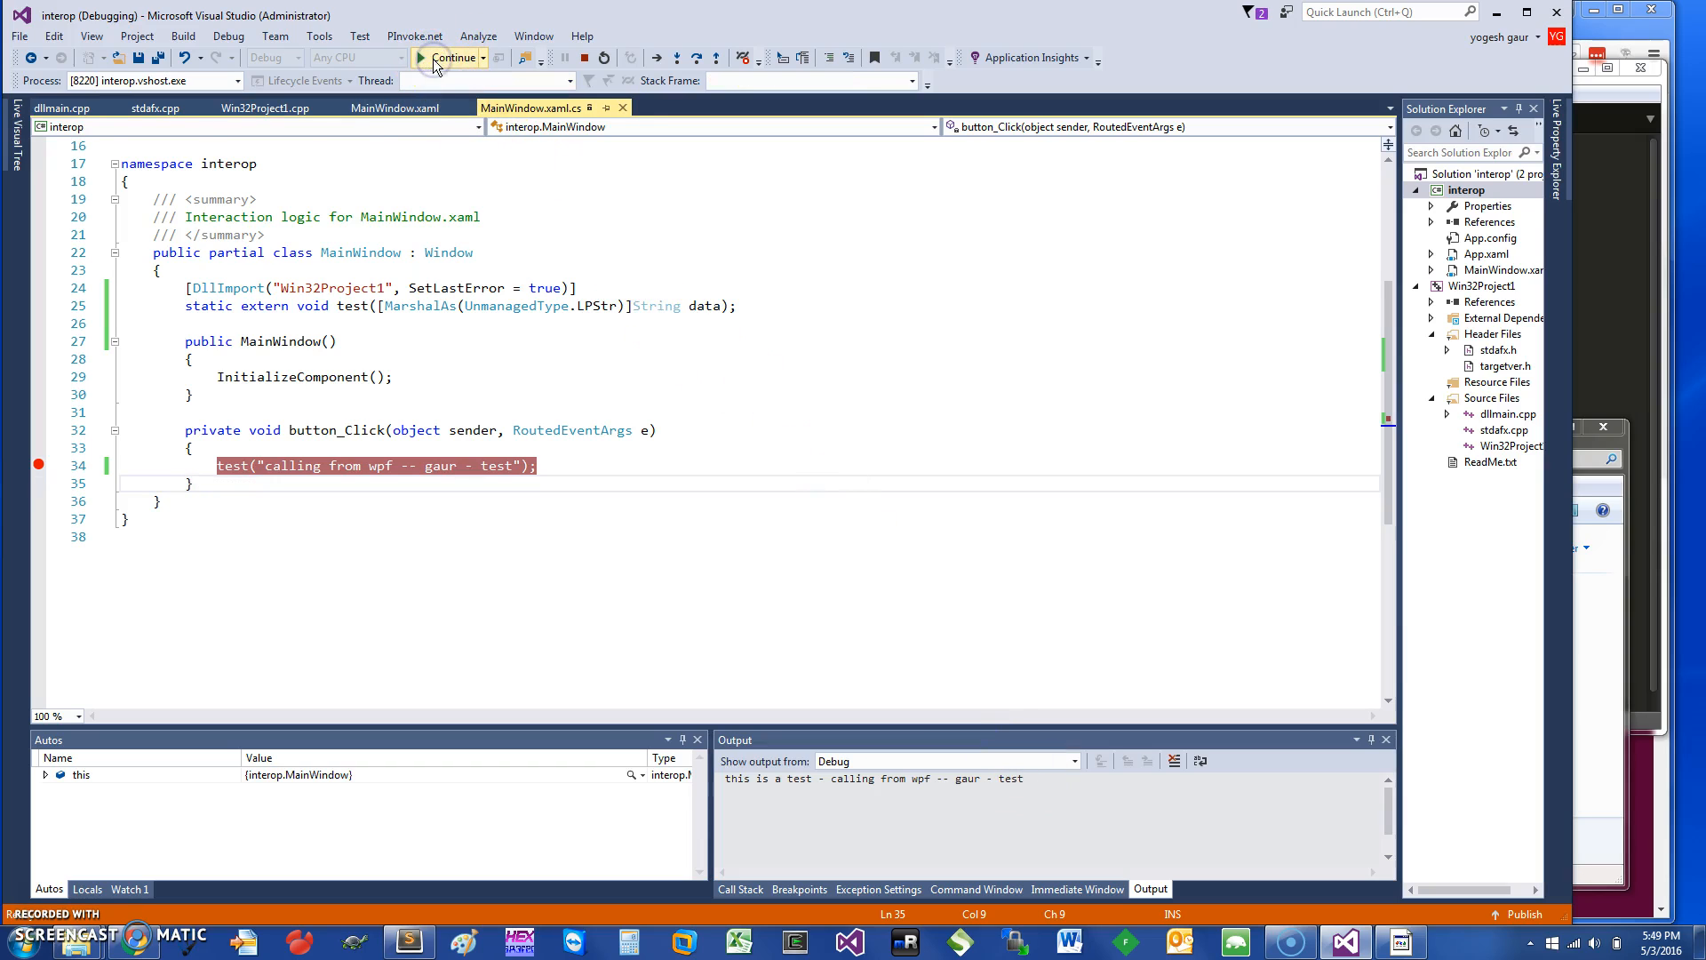
left_click(451, 58)
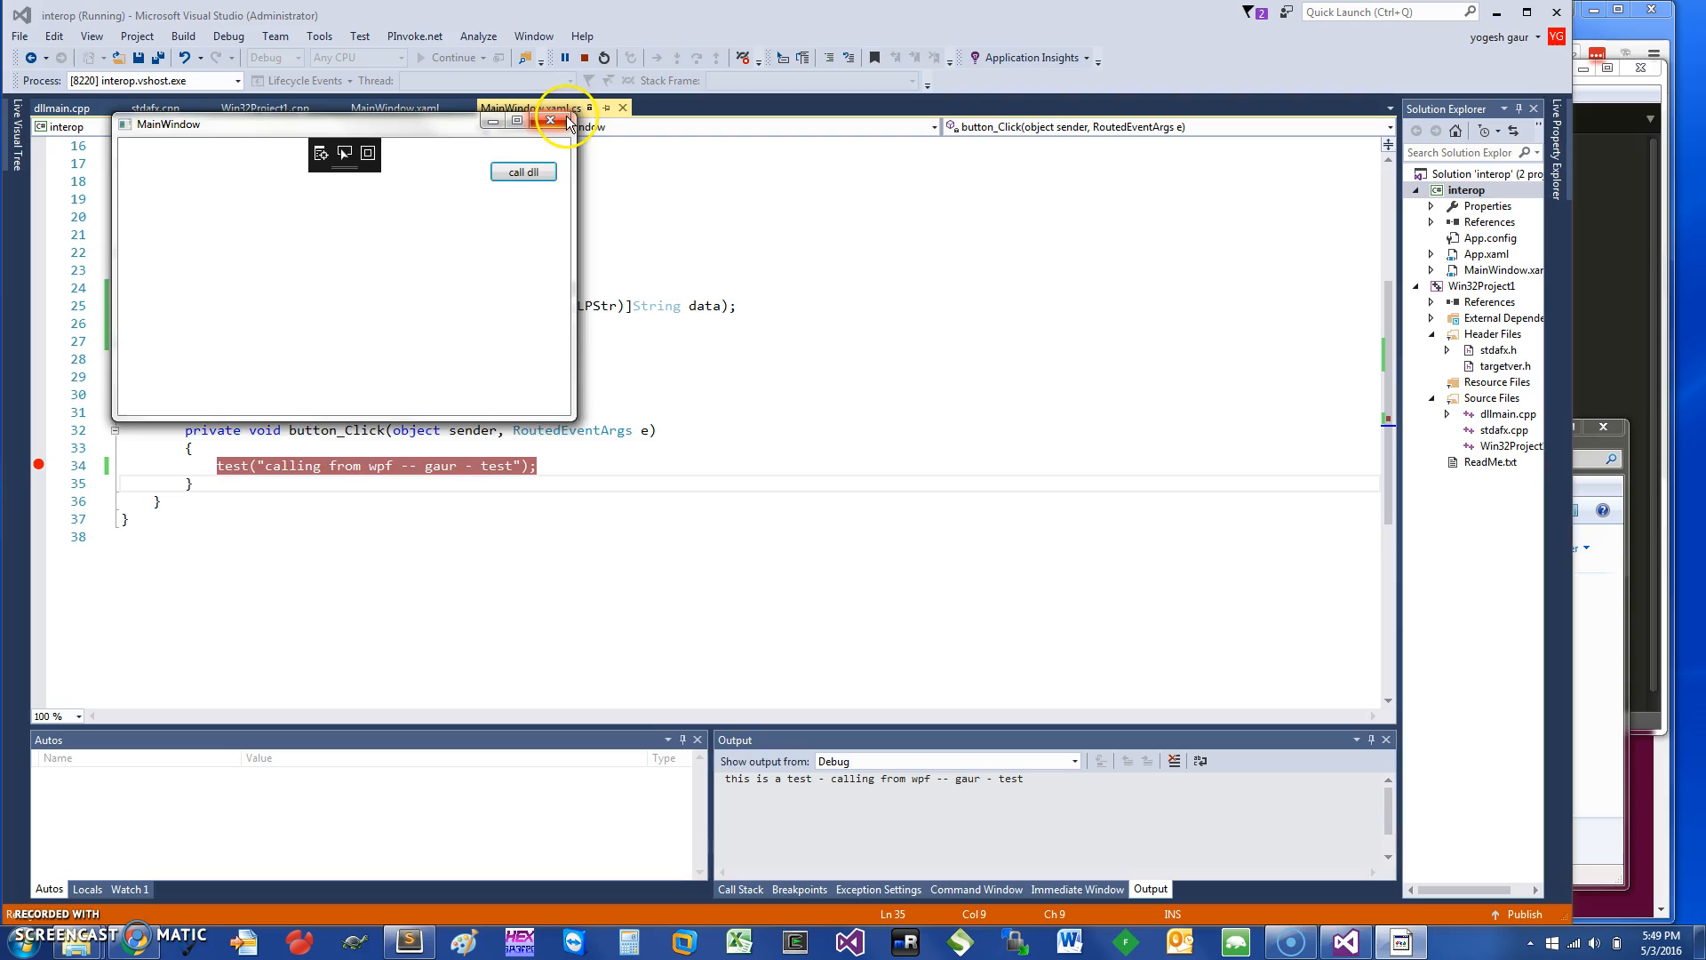
left_click(552, 121)
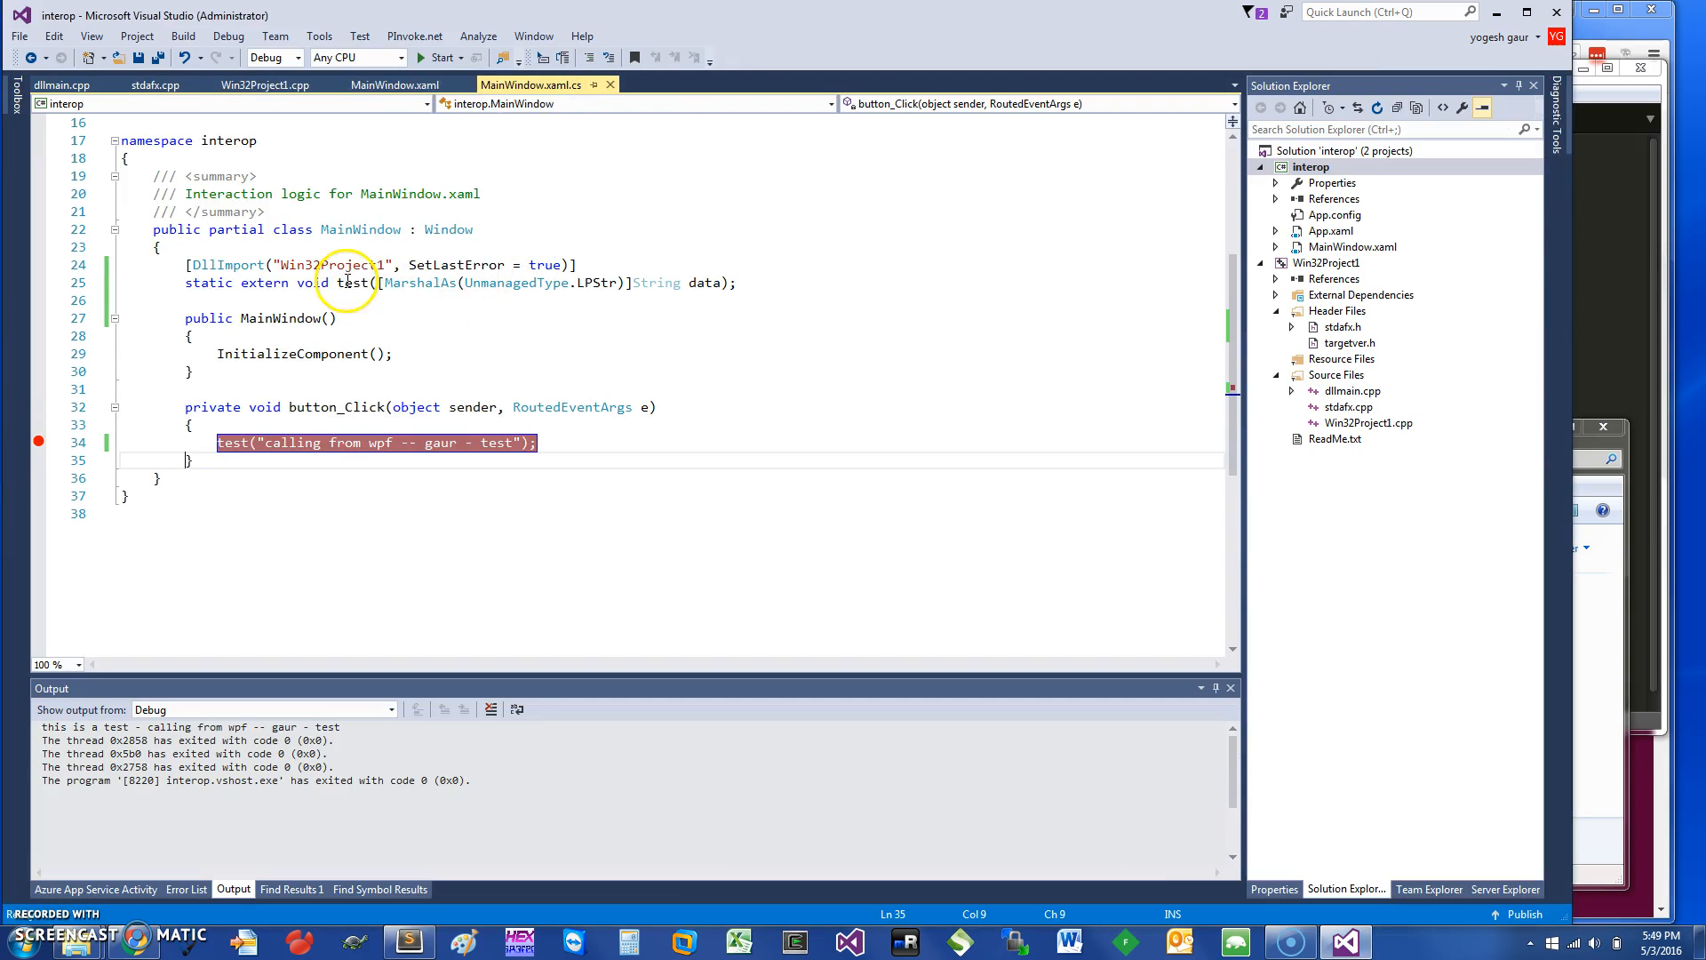
mouse_move(418, 282)
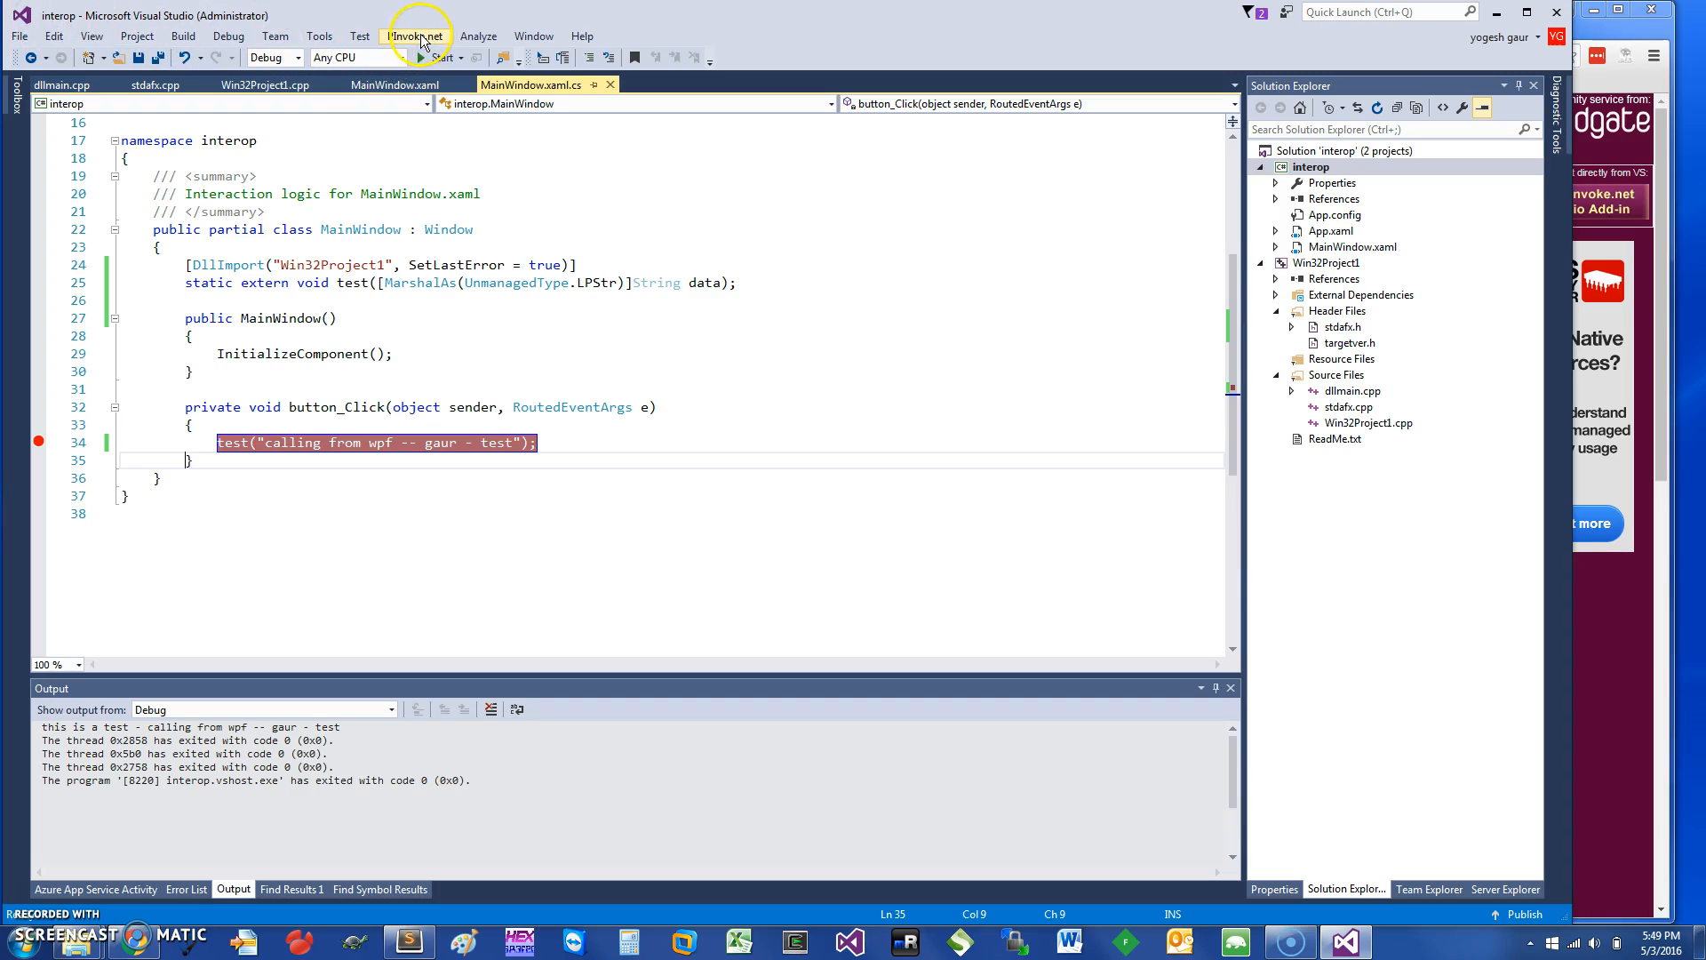
Open the PInvoke.net menu and launch its signature search window.
left_click(415, 35)
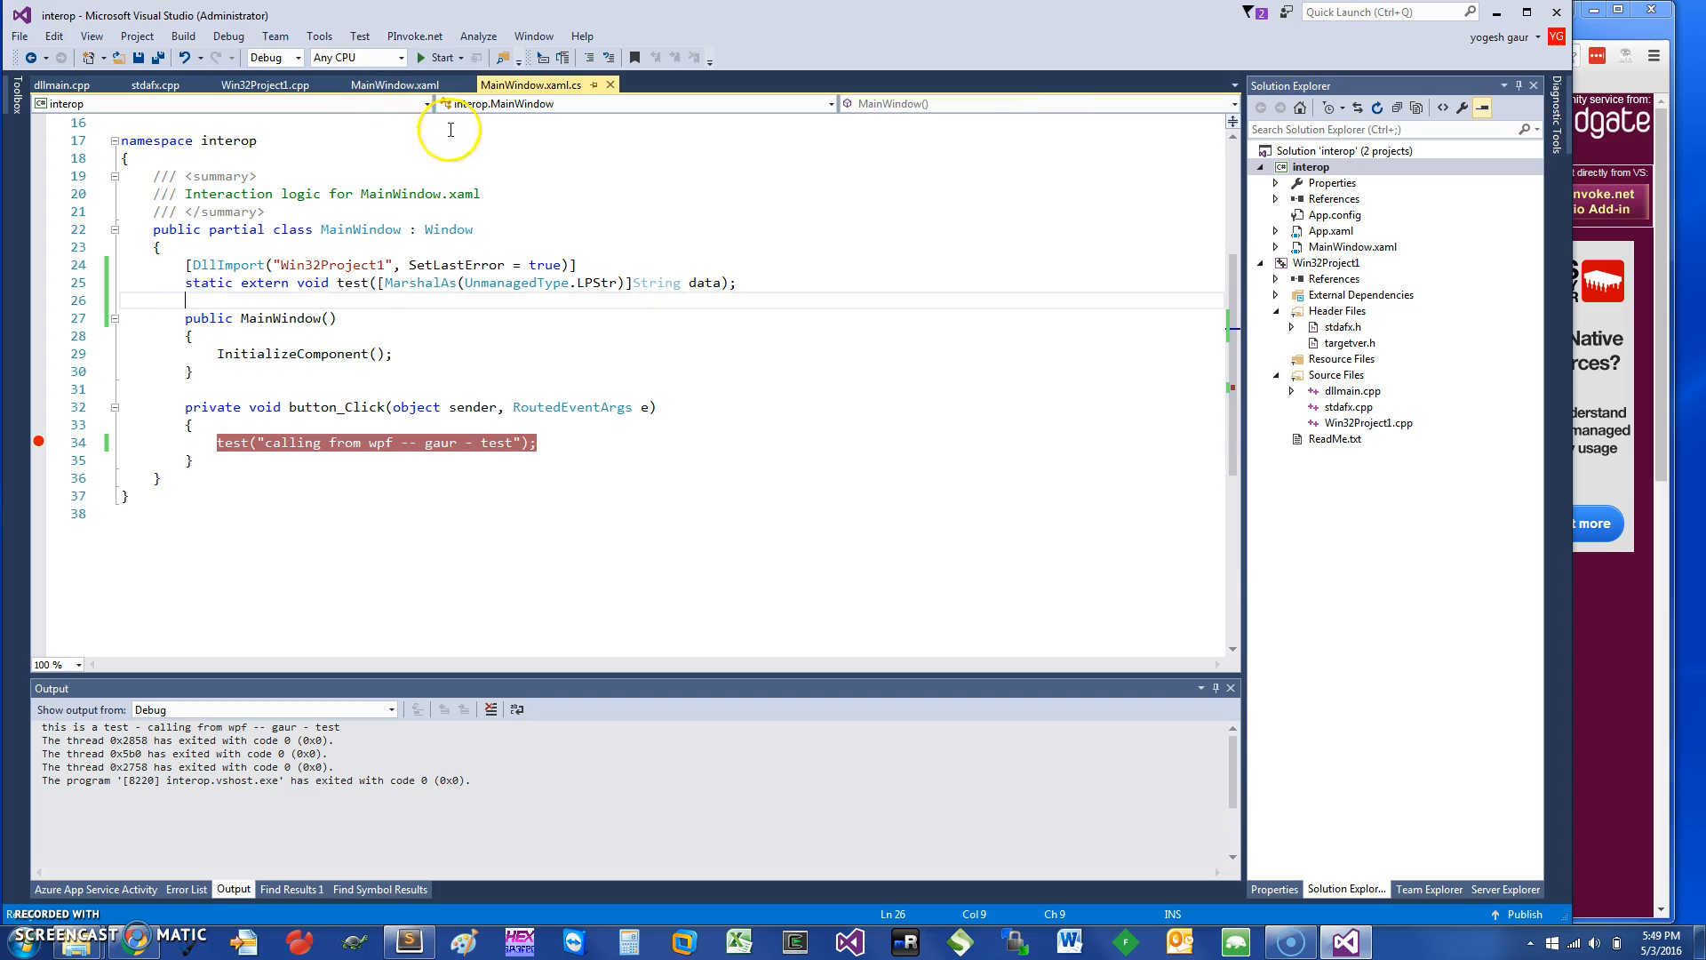
left_click(415, 36)
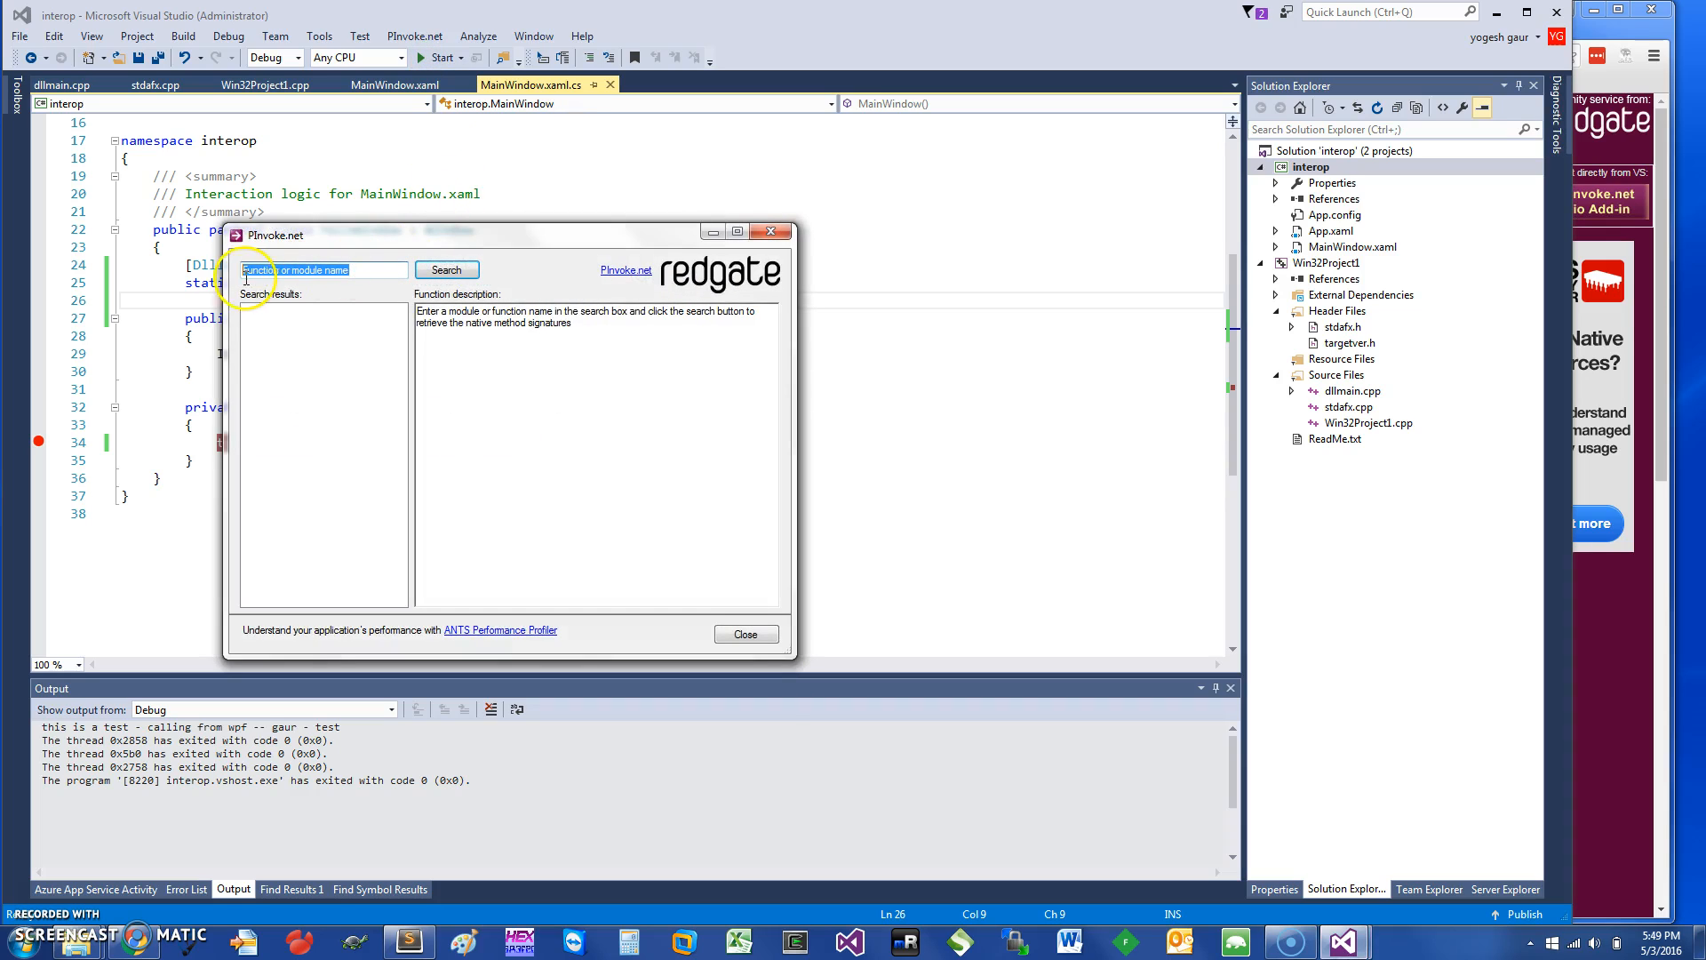
Search PInvoke.net for createfile and select coredll CreateFile's Signature 1 text.
type("cre")
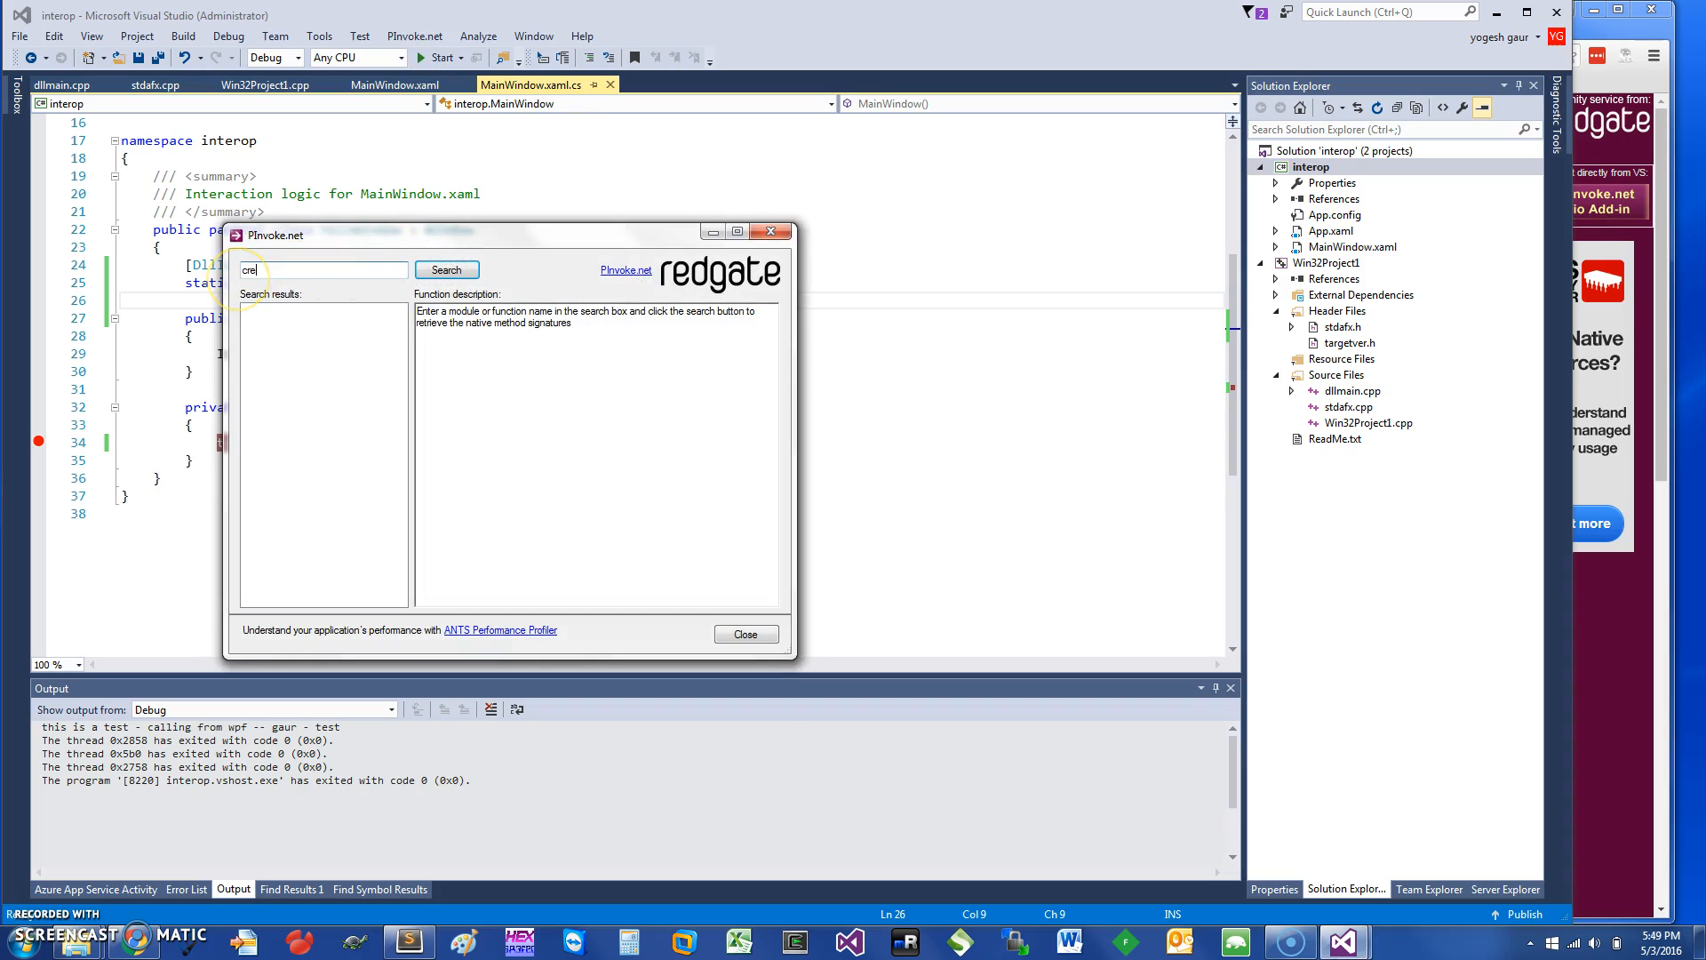
left_click(445, 269)
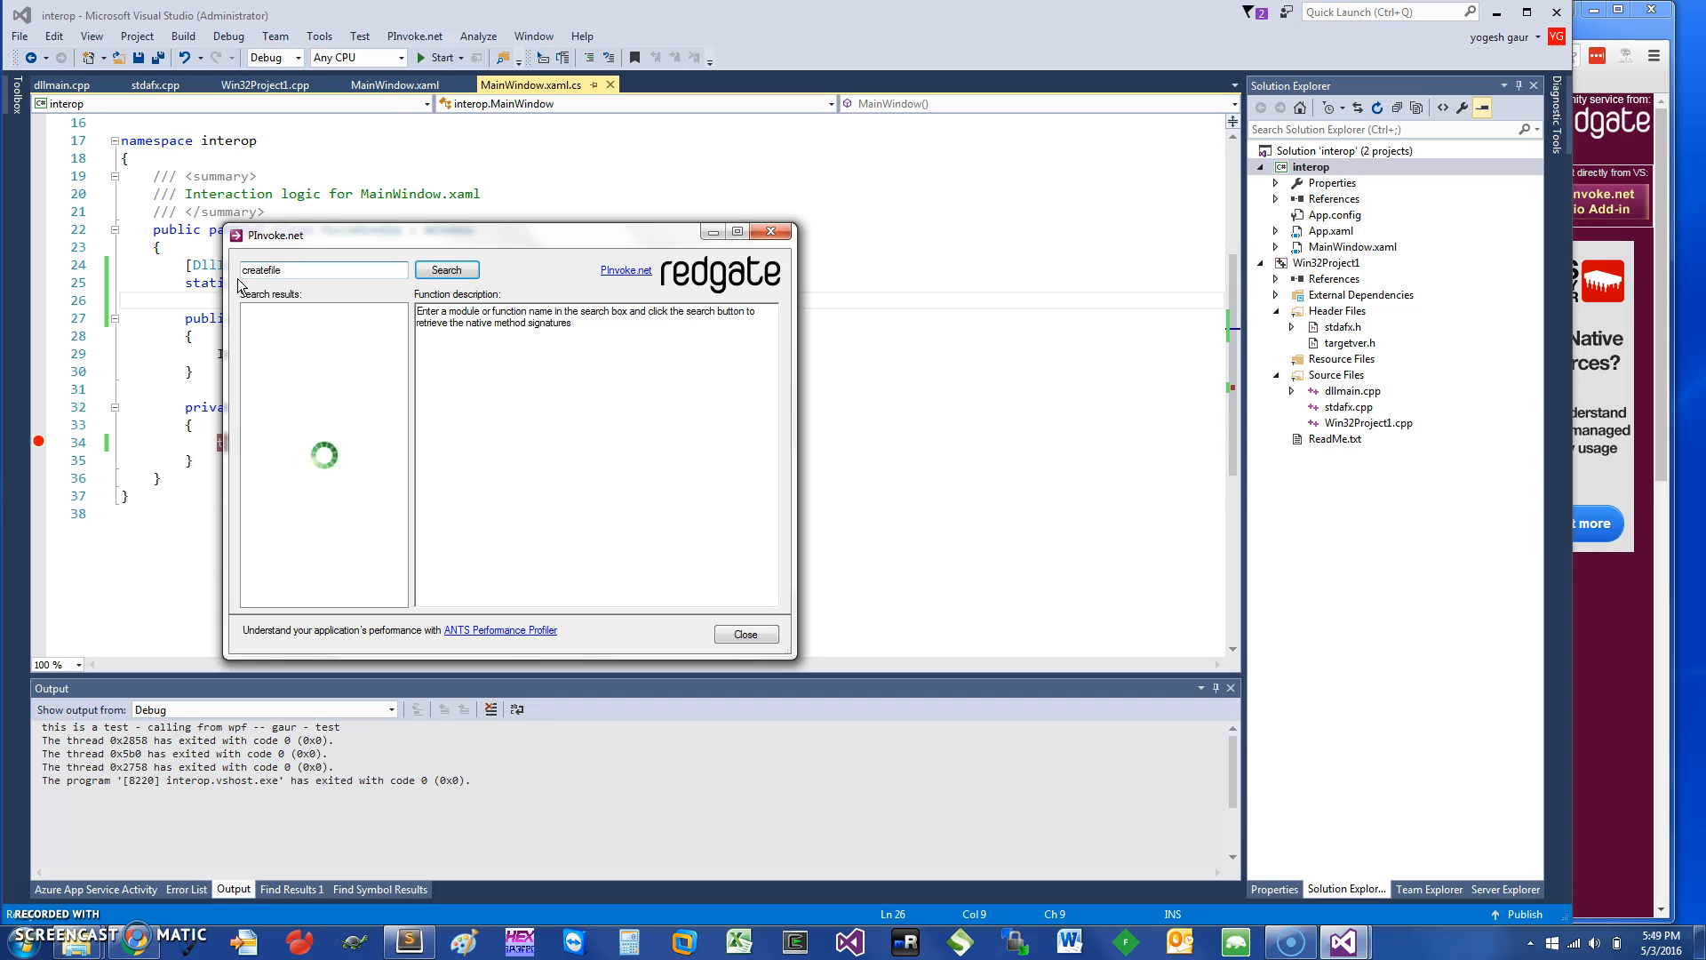
left_click(445, 269)
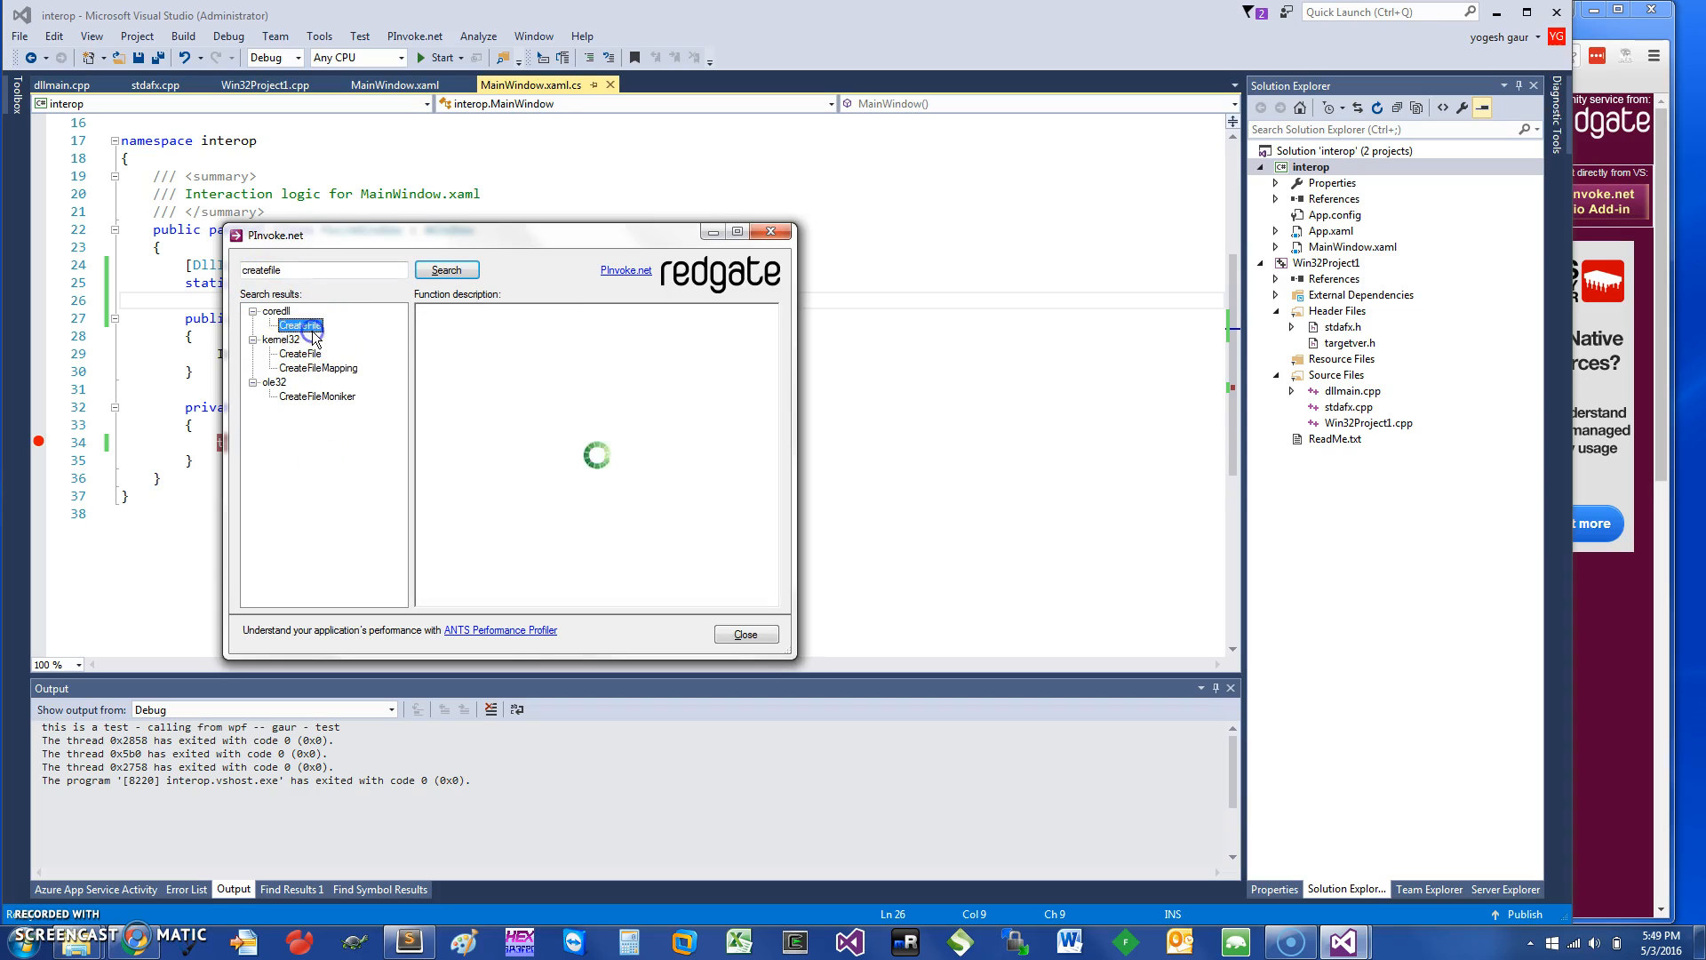
left_click(299, 325)
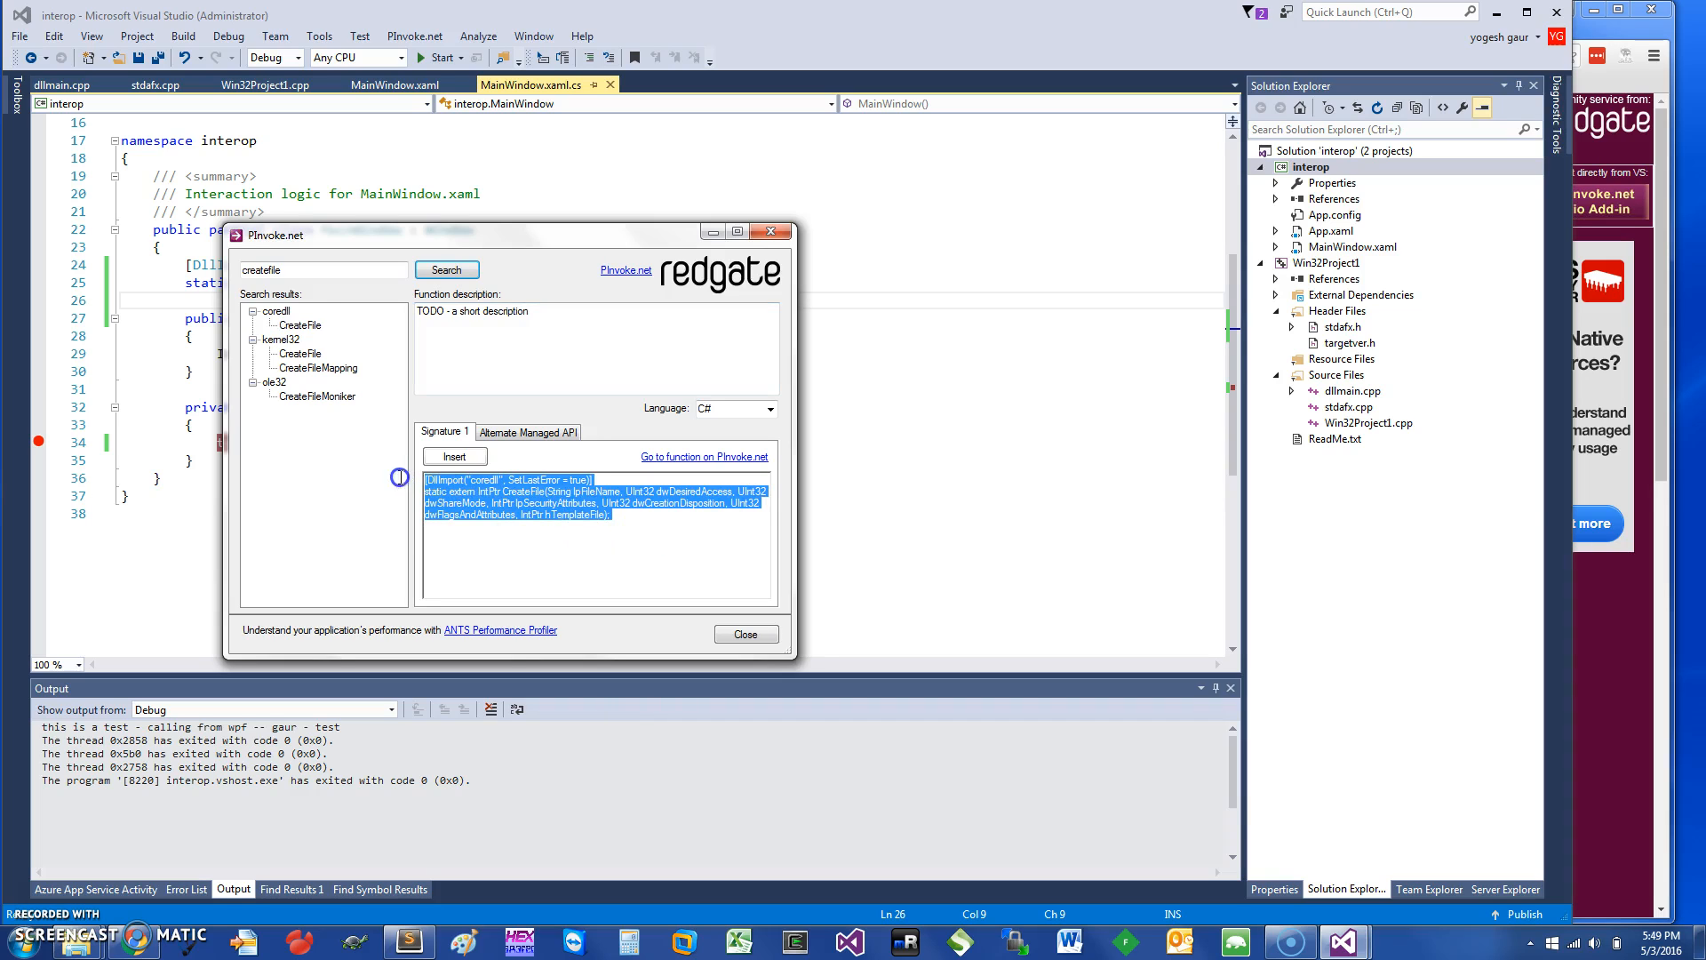
left_click(455, 456)
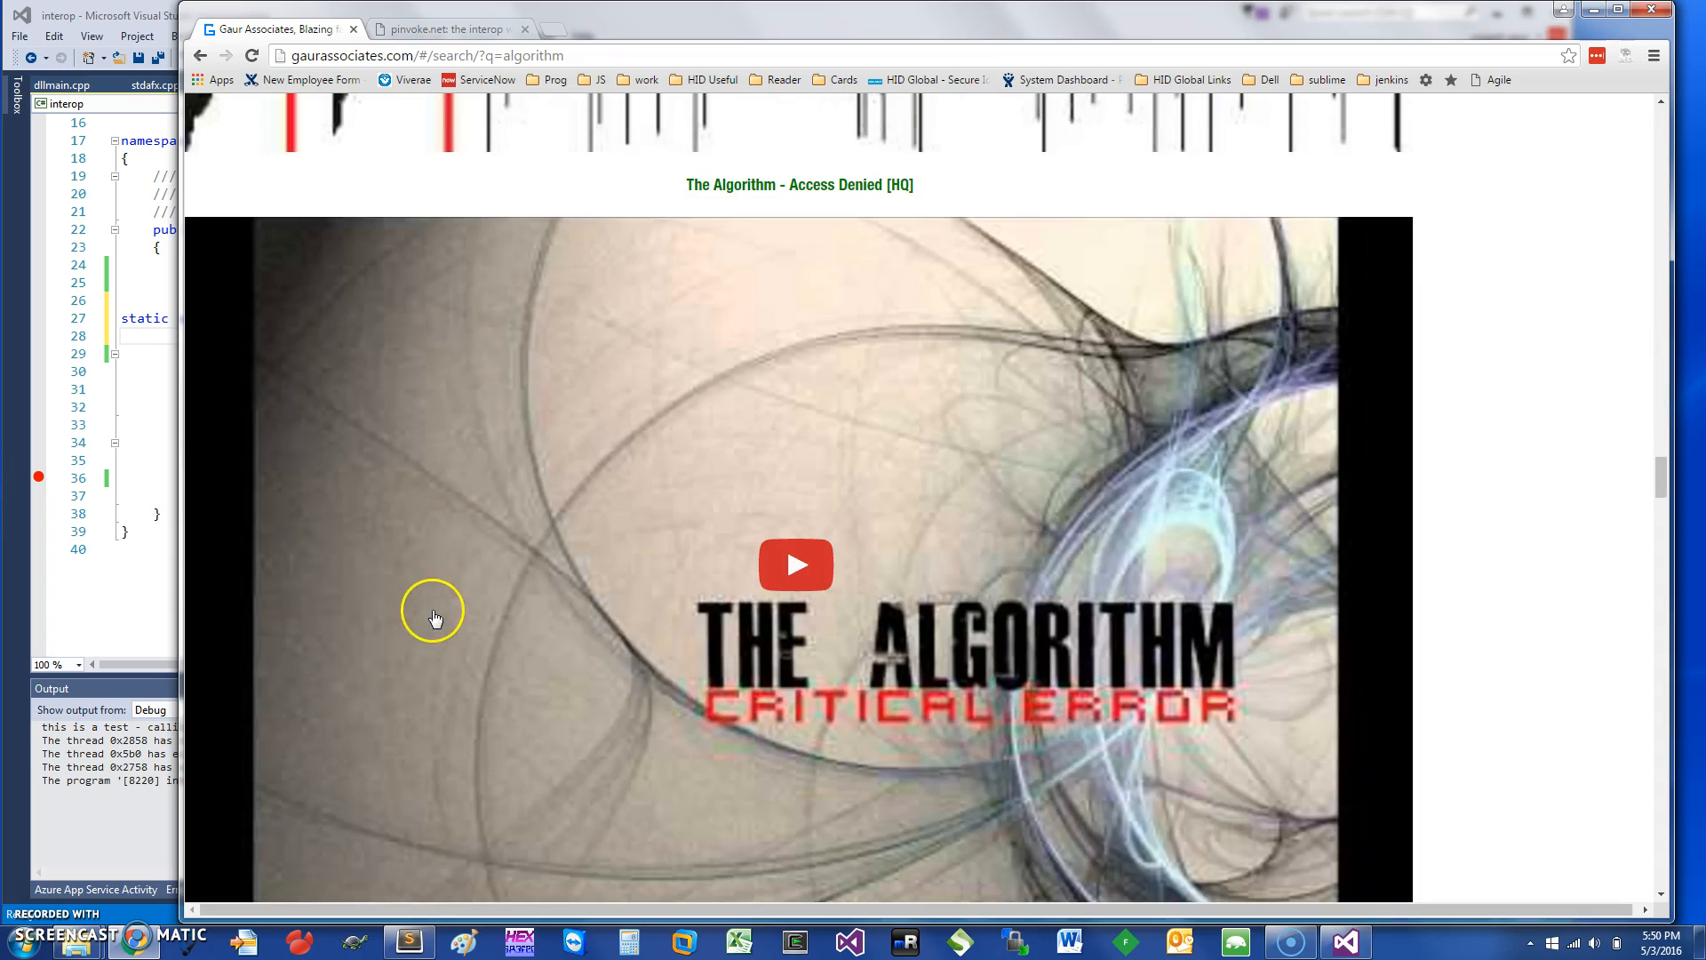
mouse_move(32, 898)
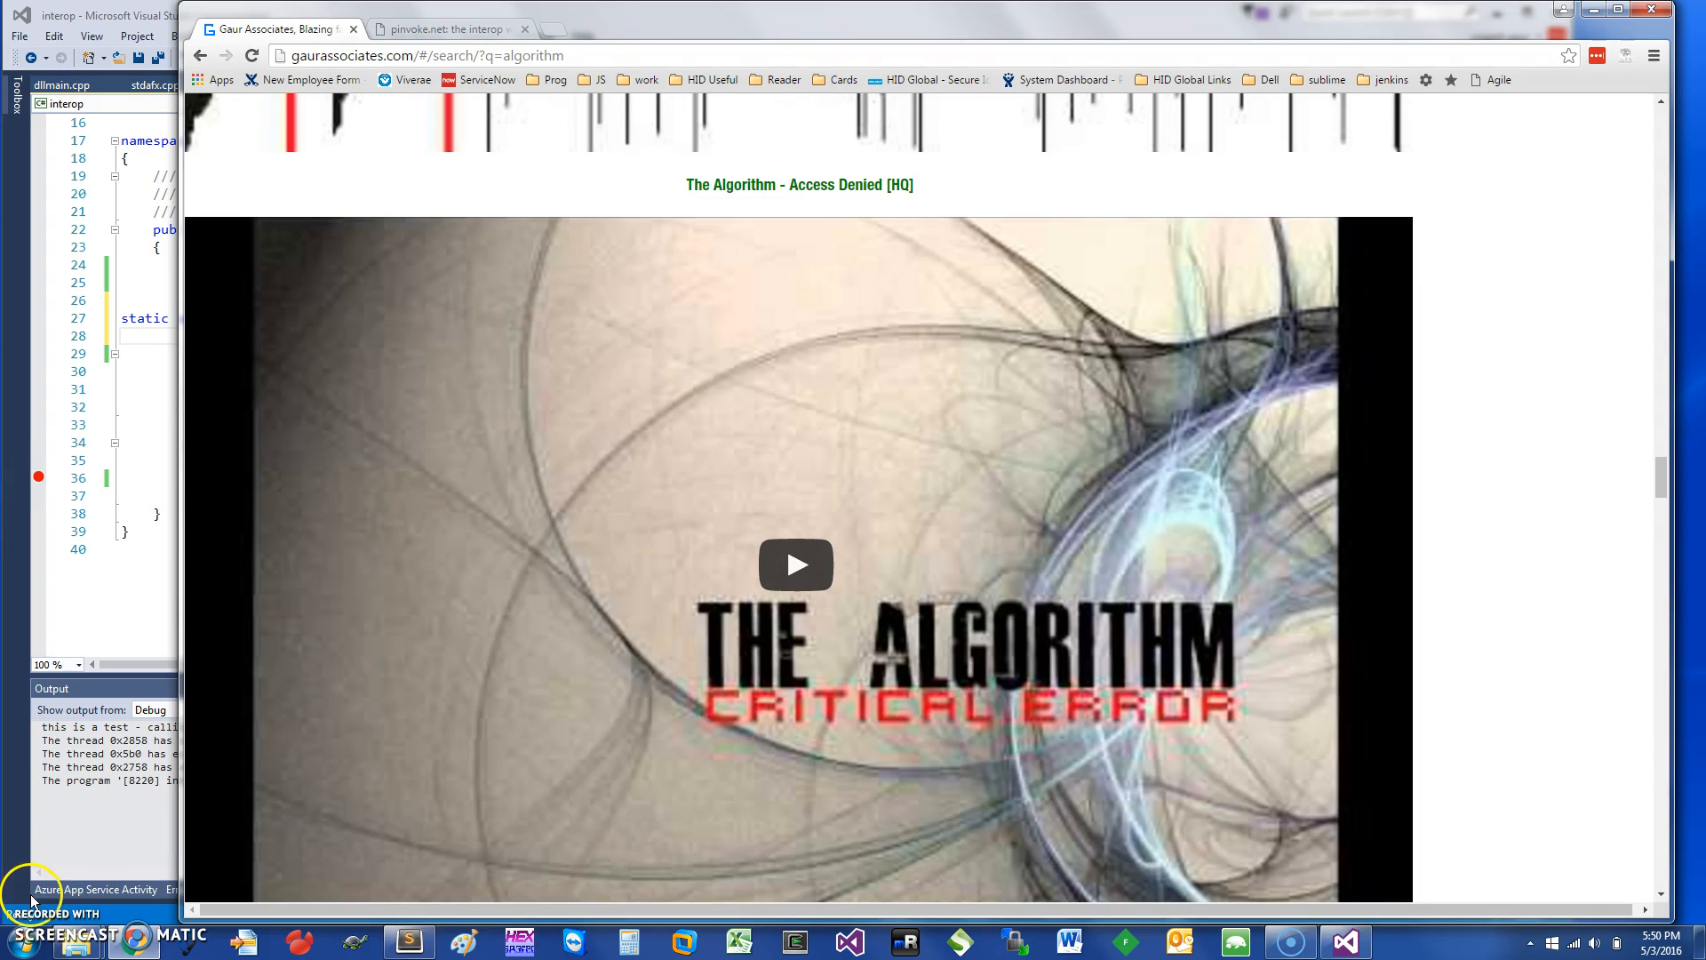